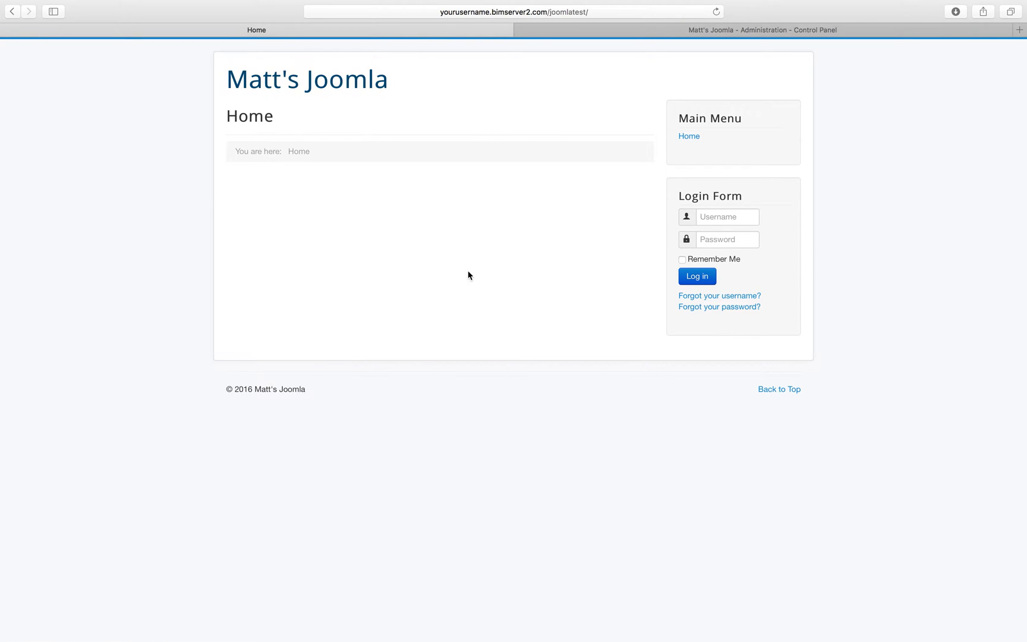
pyautogui.moveTo(494, 124)
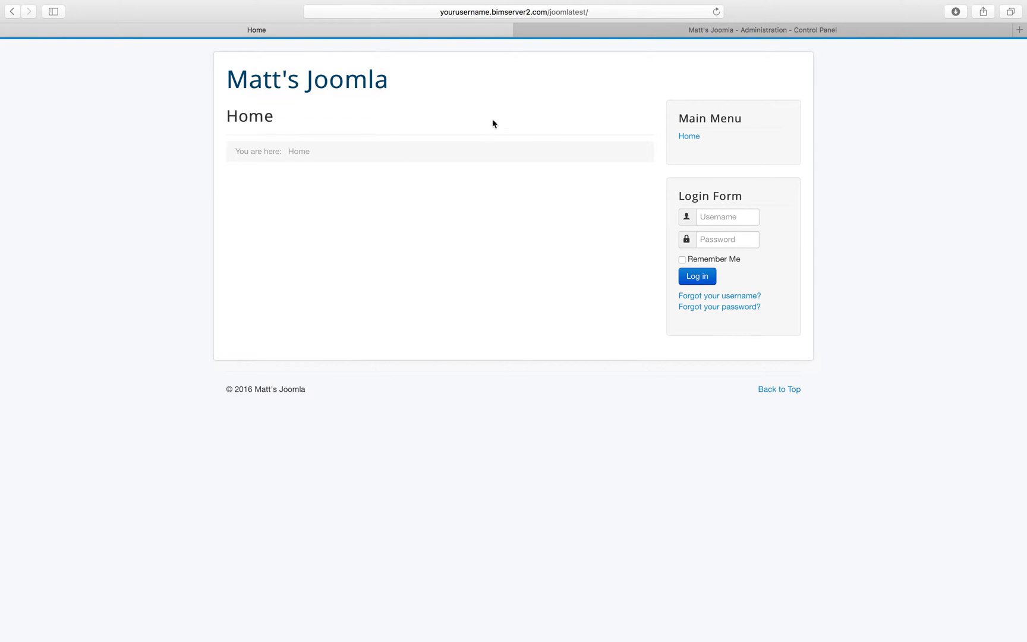
# Step: Switch from the public home page to the Joomla administrator Control Panel tab
pyautogui.click(761, 30)
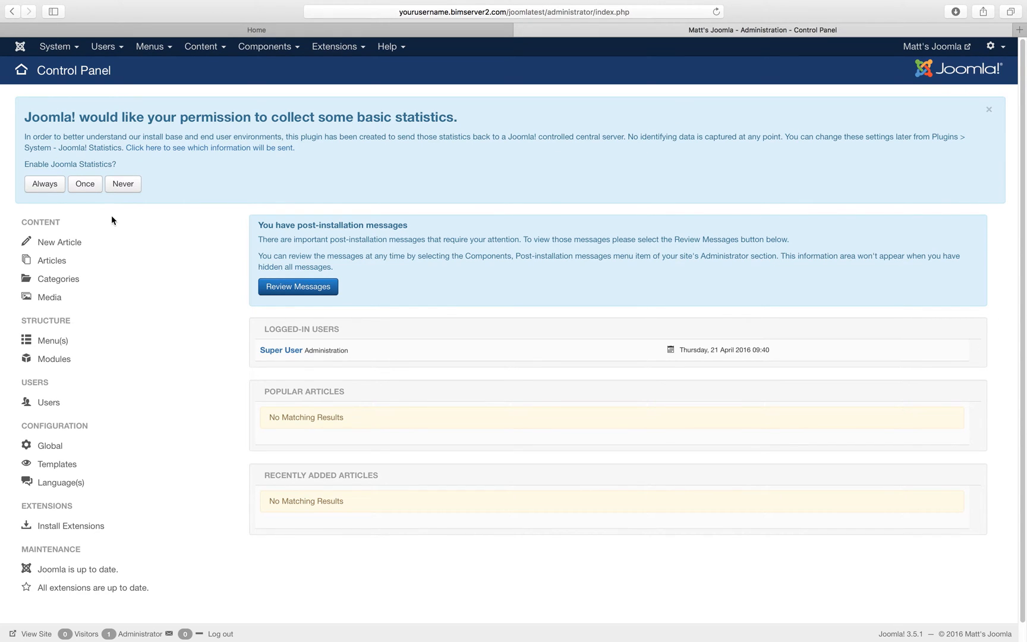
# Step: Dismiss the statistics notice with Never and go to Content > Articles, which lists no articles
pyautogui.click(988, 109)
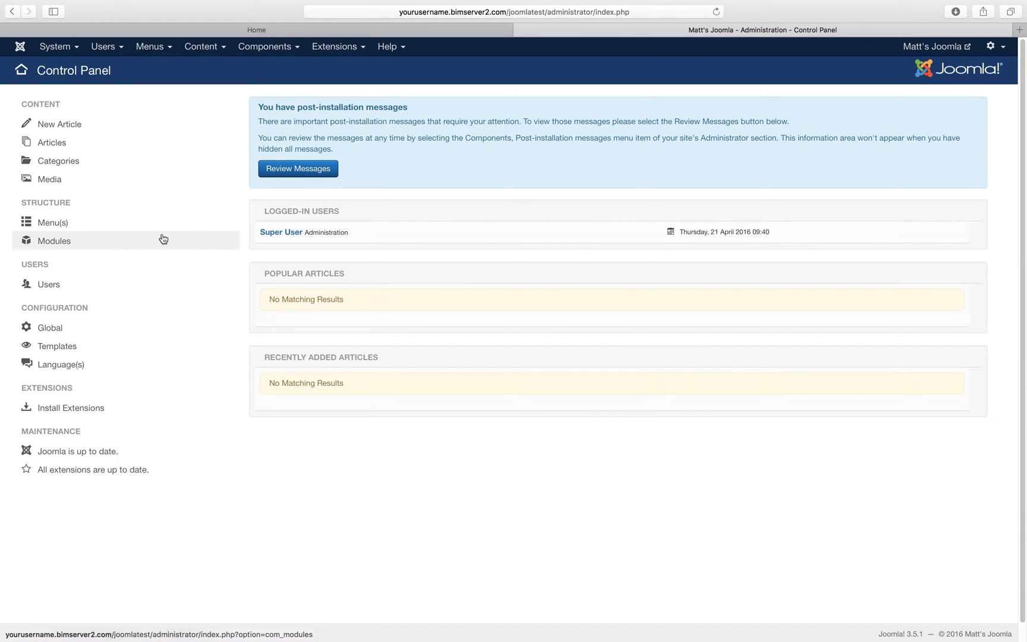
pyautogui.click(201, 46)
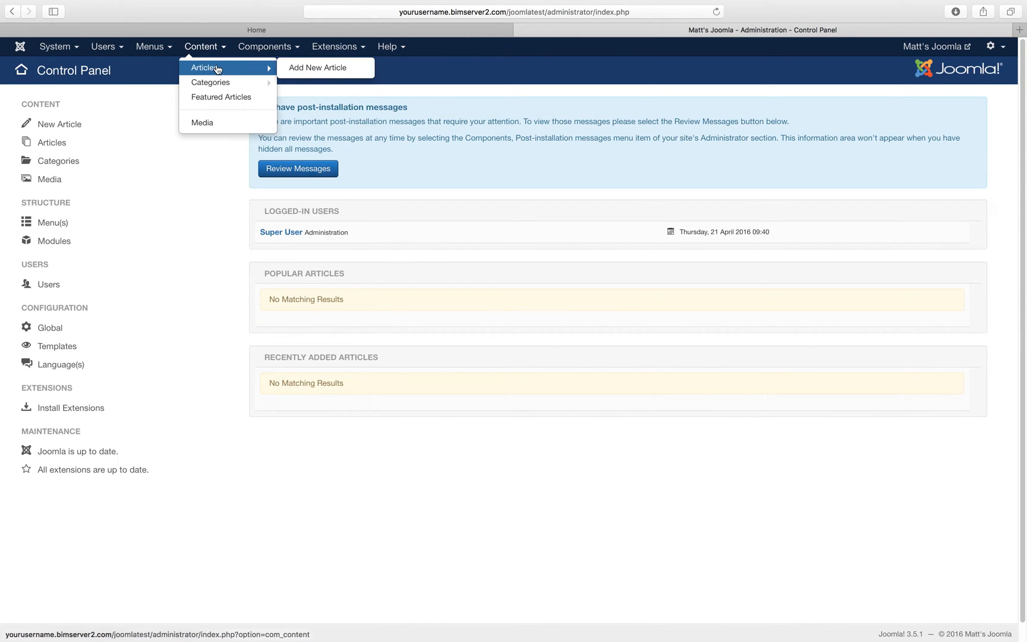
pyautogui.click(205, 68)
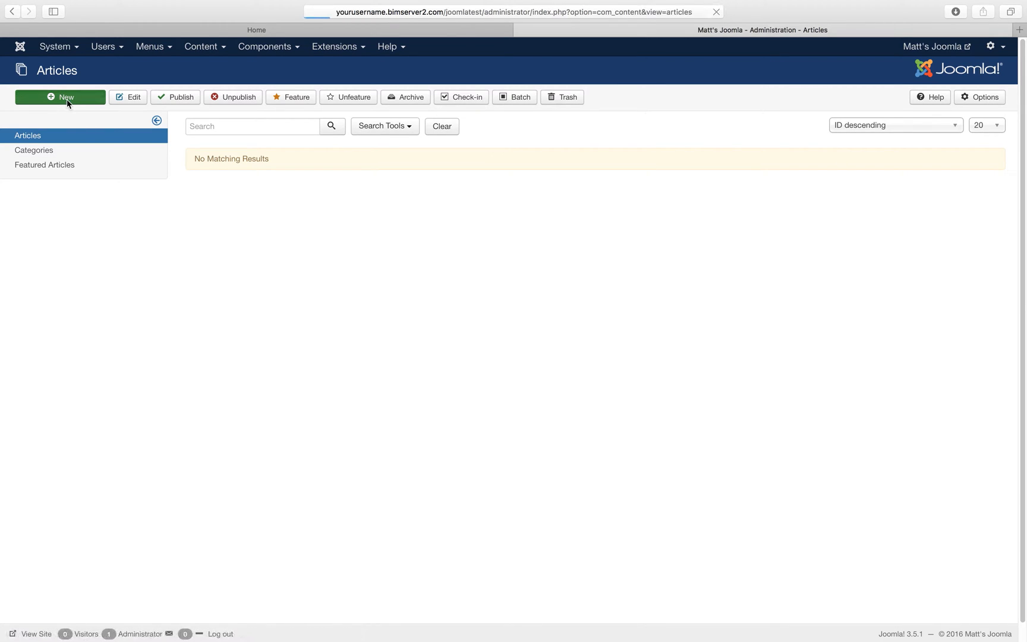
# Step: Start a new article and leave its Category as Uncategorised, the only choice offered
pyautogui.click(59, 98)
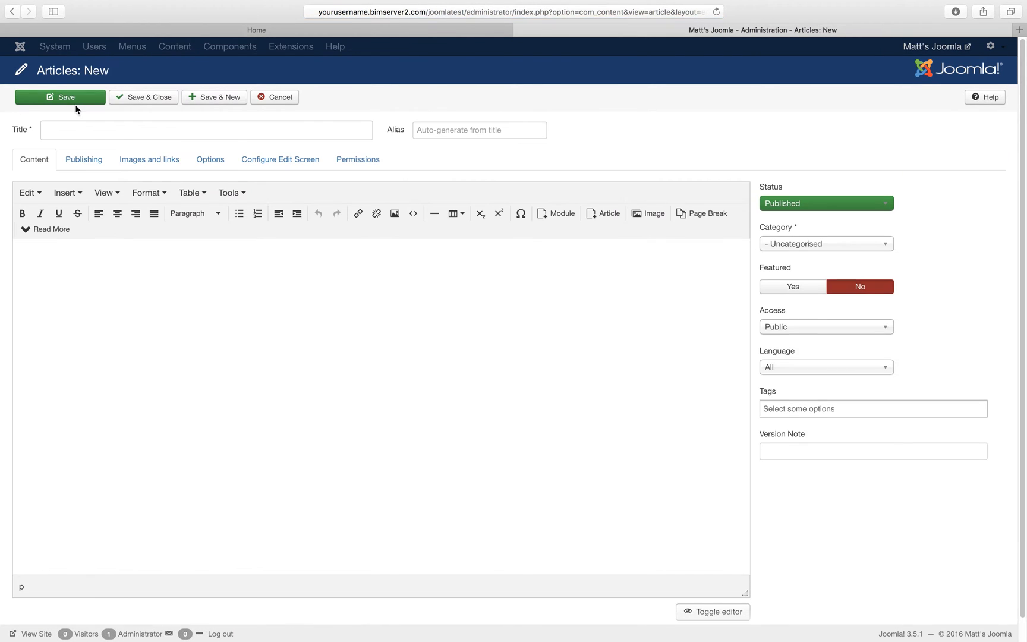
pyautogui.moveTo(194, 357)
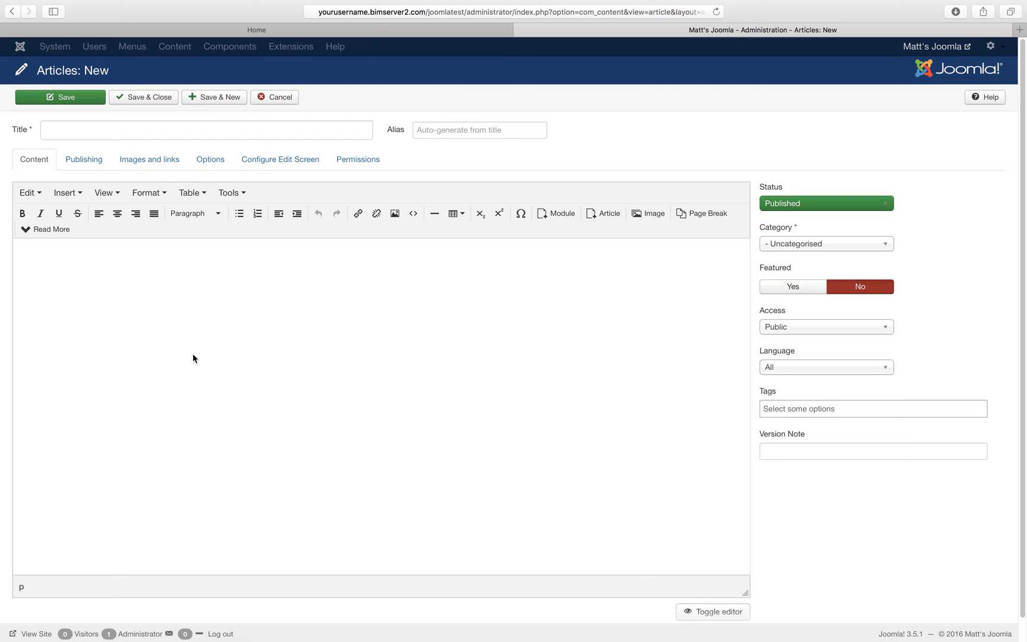
pyautogui.moveTo(841, 253)
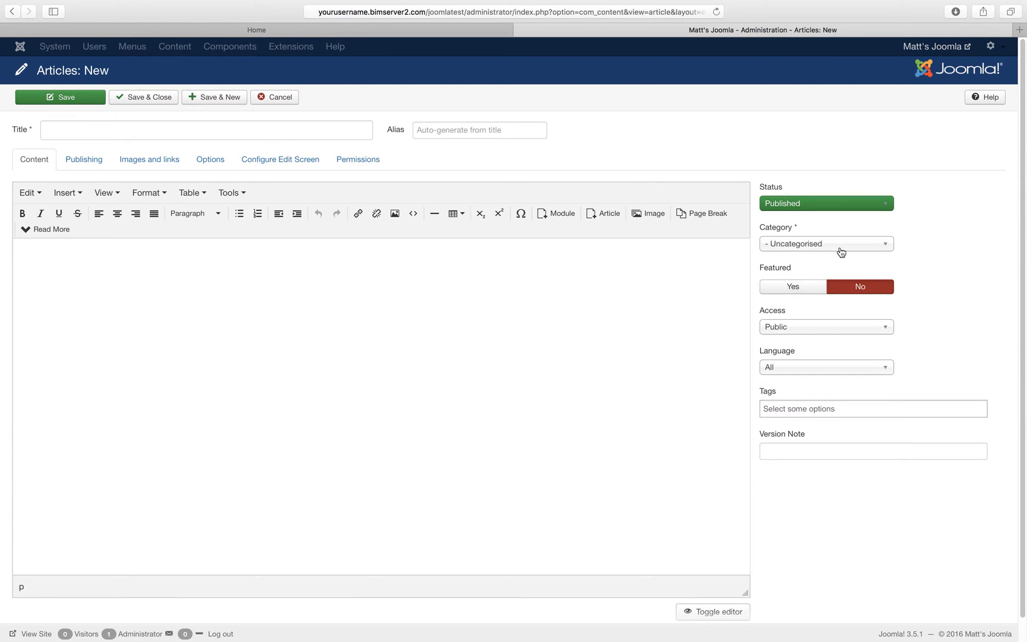
pyautogui.click(825, 243)
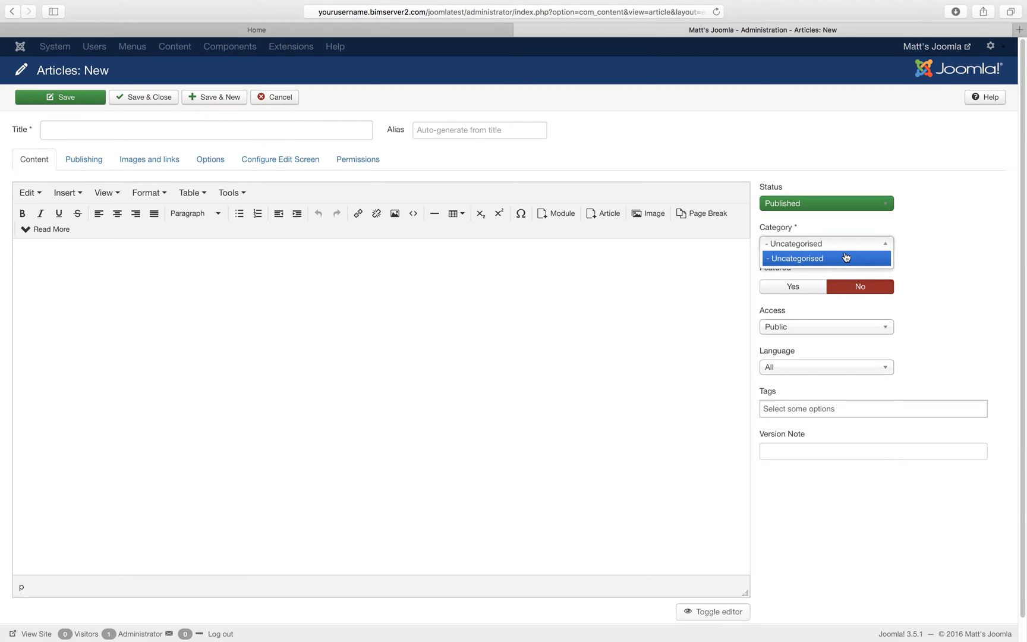
pyautogui.click(795, 258)
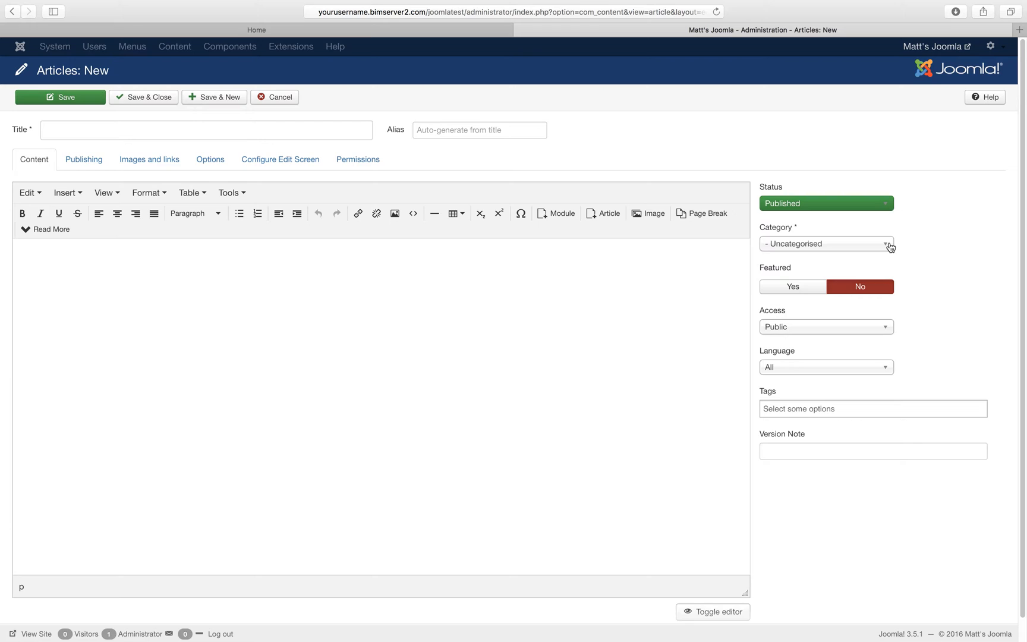
pyautogui.moveTo(298, 350)
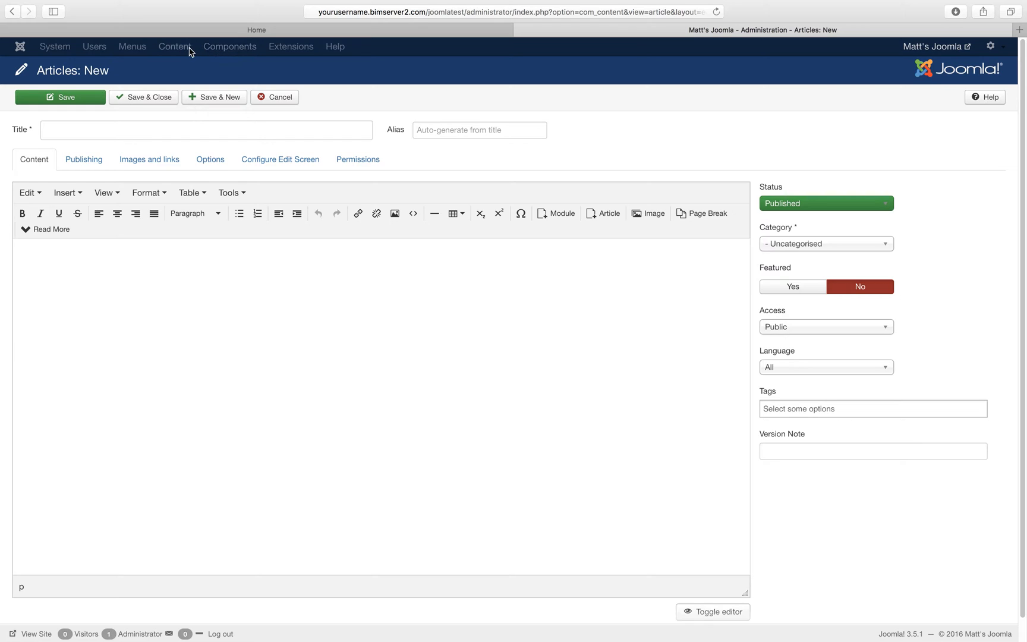
pyautogui.moveTo(230, 53)
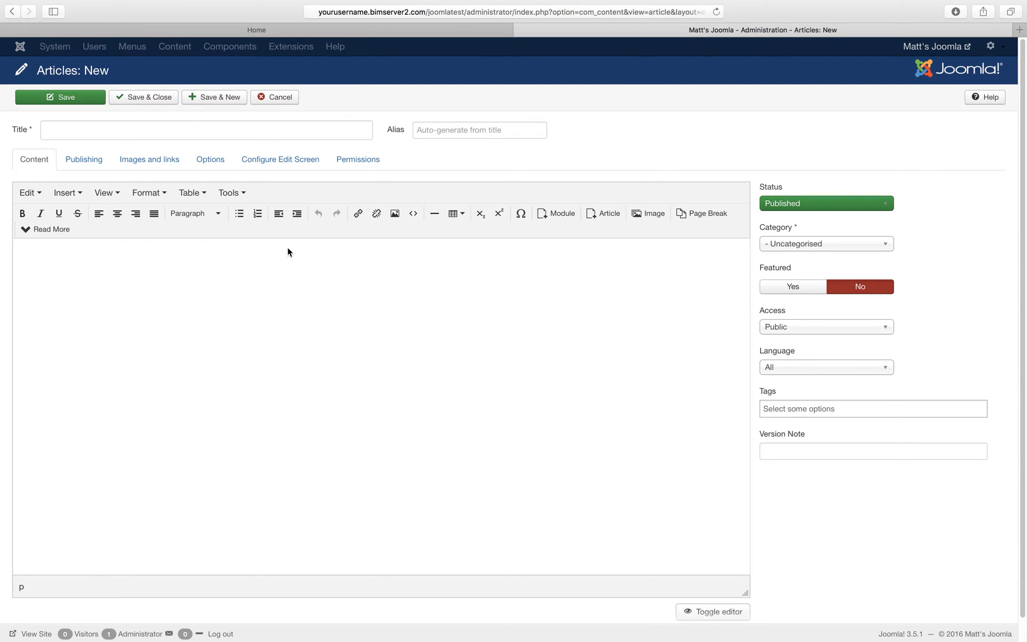
pyautogui.moveTo(288, 250)
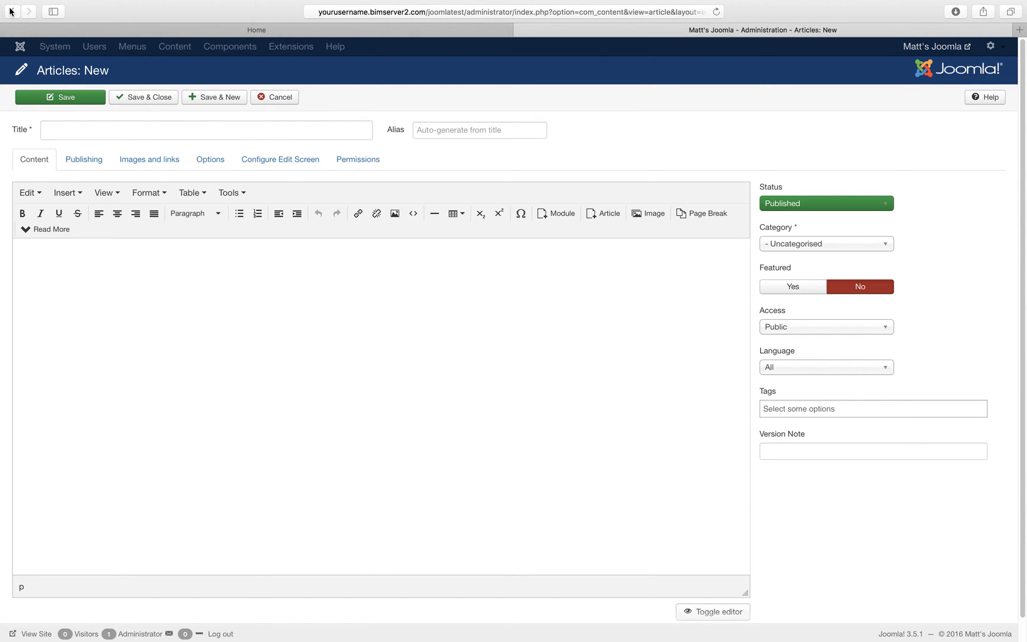
pyautogui.moveTo(119, 267)
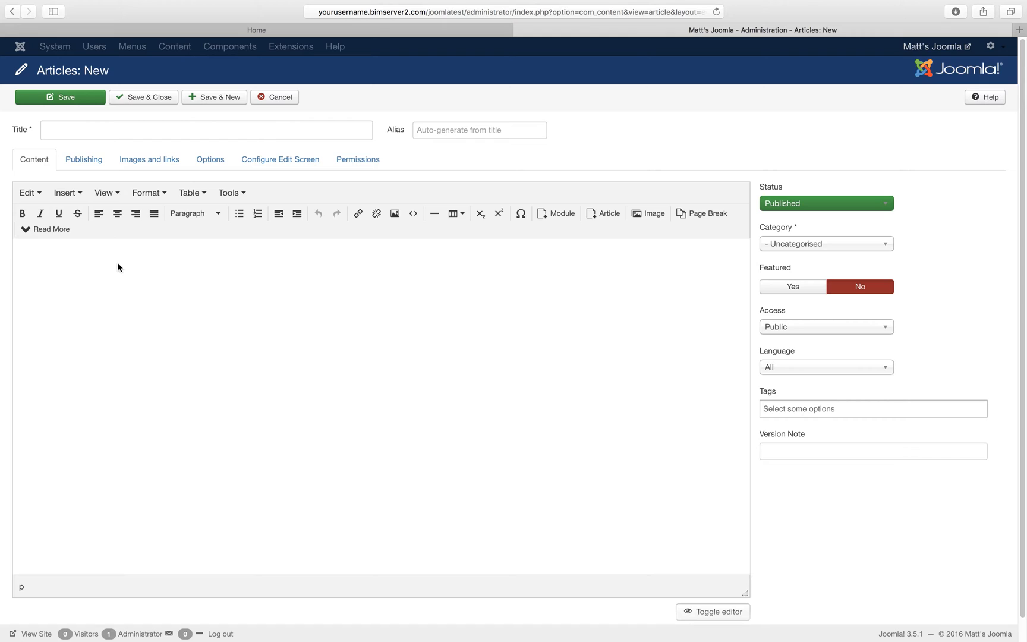
pyautogui.moveTo(141, 266)
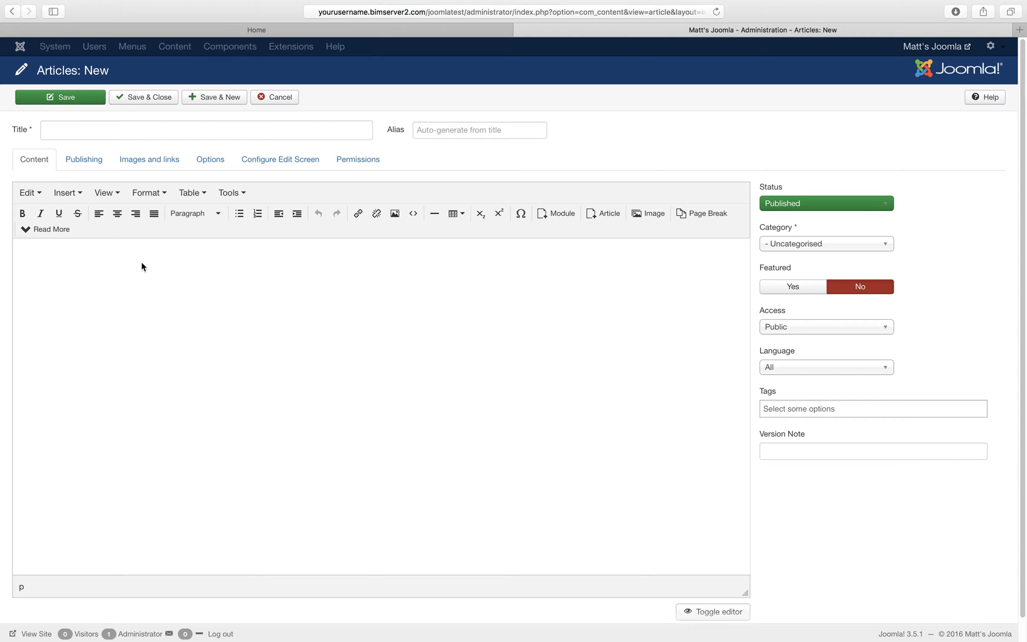
pyautogui.moveTo(181, 245)
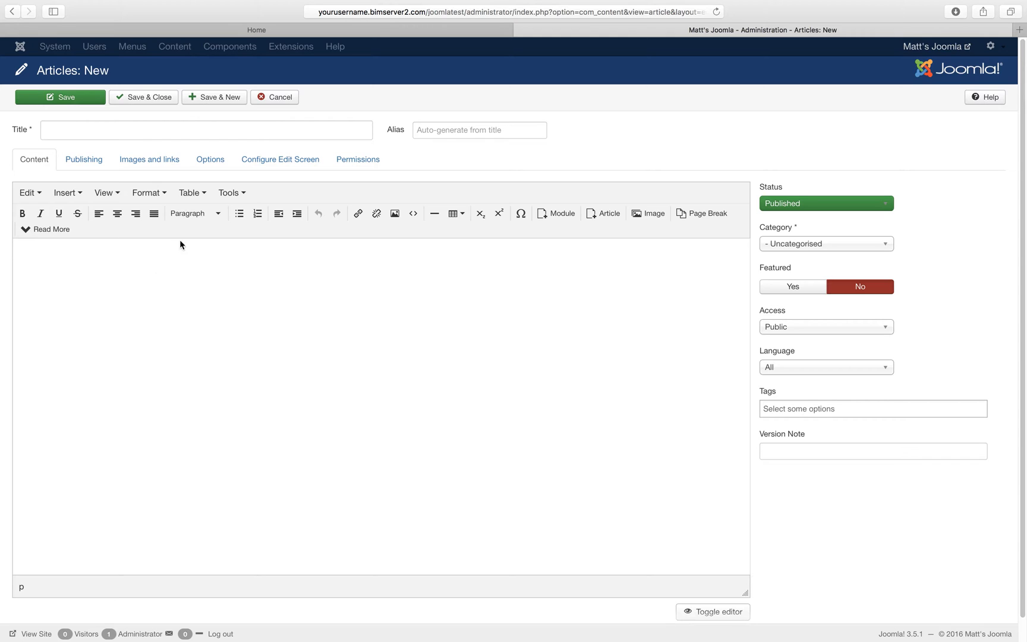
pyautogui.moveTo(149, 159)
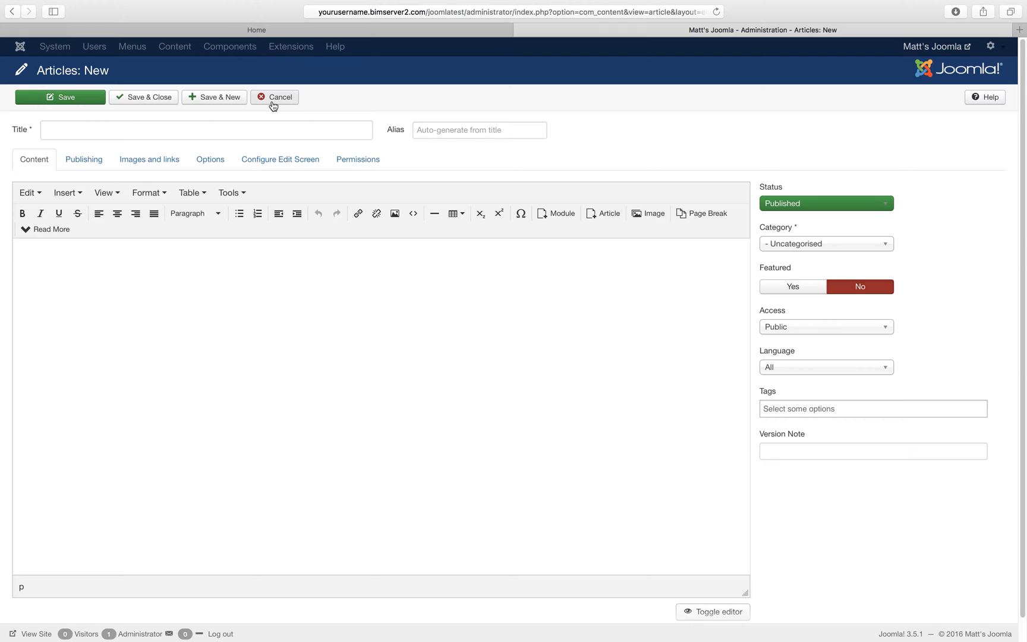
# Step: Cancel the unsaved article and go to Content > Categories, which lists only Uncategorised
pyautogui.click(274, 97)
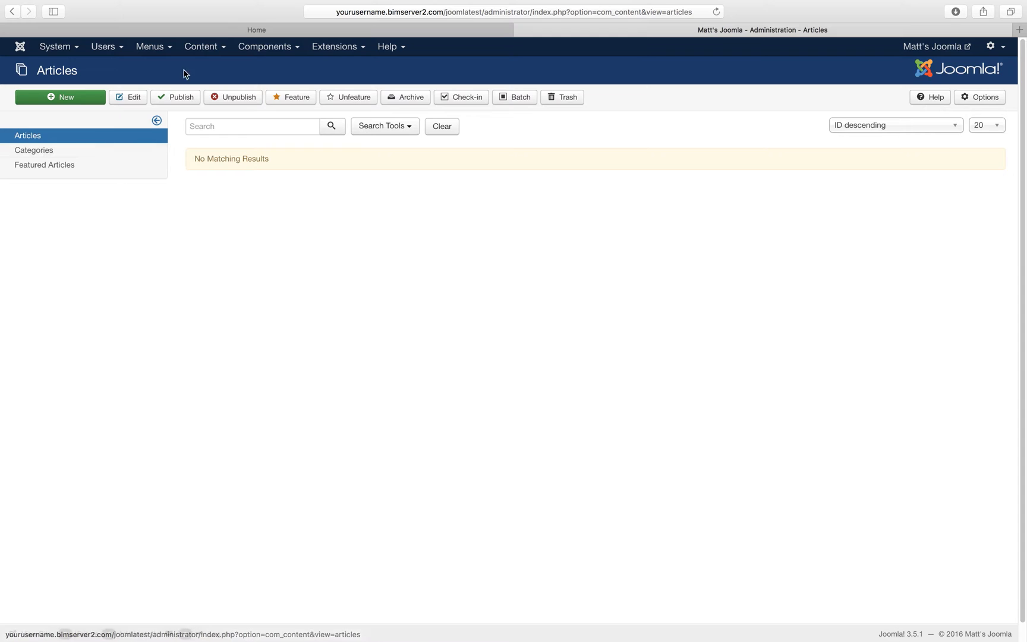
pyautogui.click(201, 47)
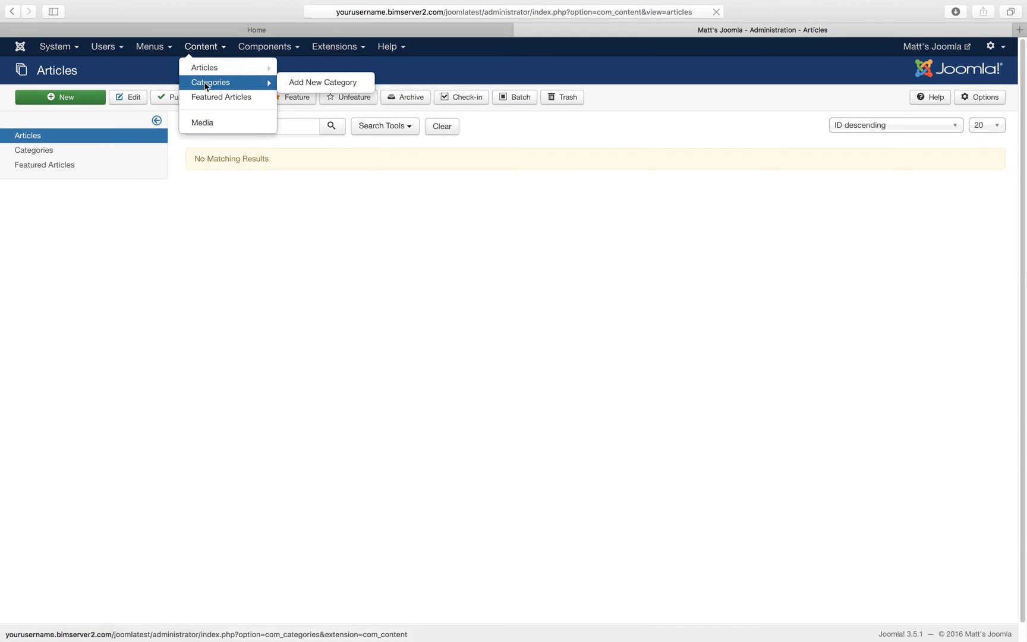
pyautogui.click(211, 82)
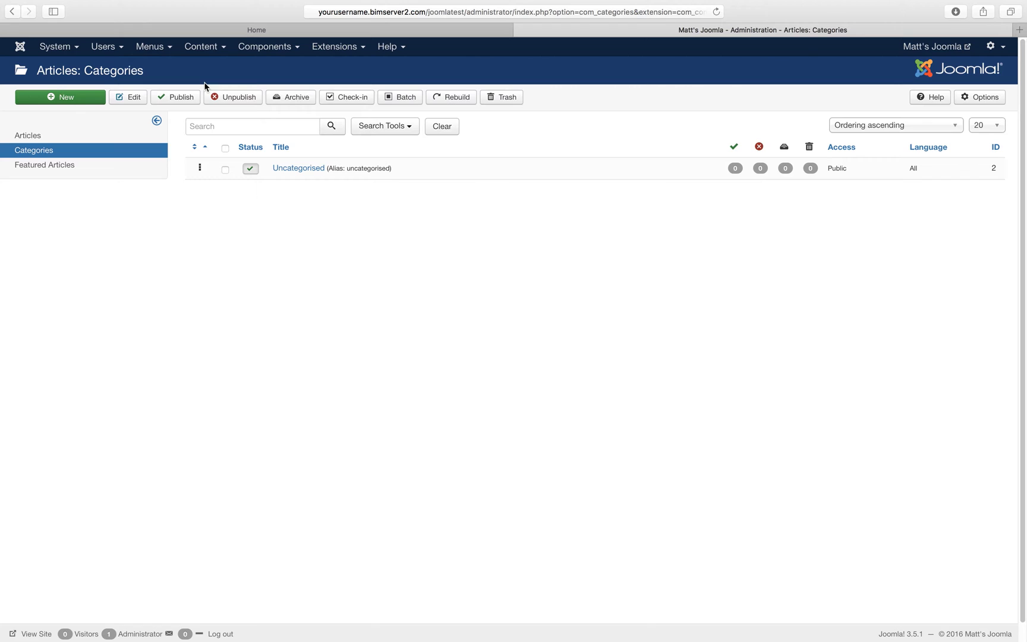
pyautogui.click(61, 98)
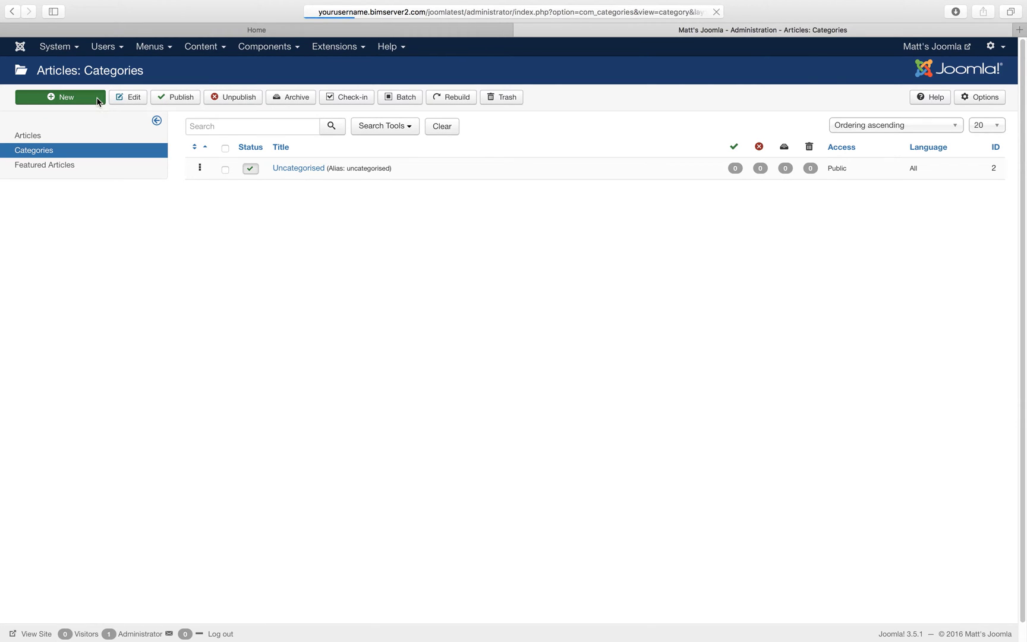
# Step: Create a category titled 'Flowers' with description 'This category is about flowers.', left published with no parent
pyautogui.click(59, 97)
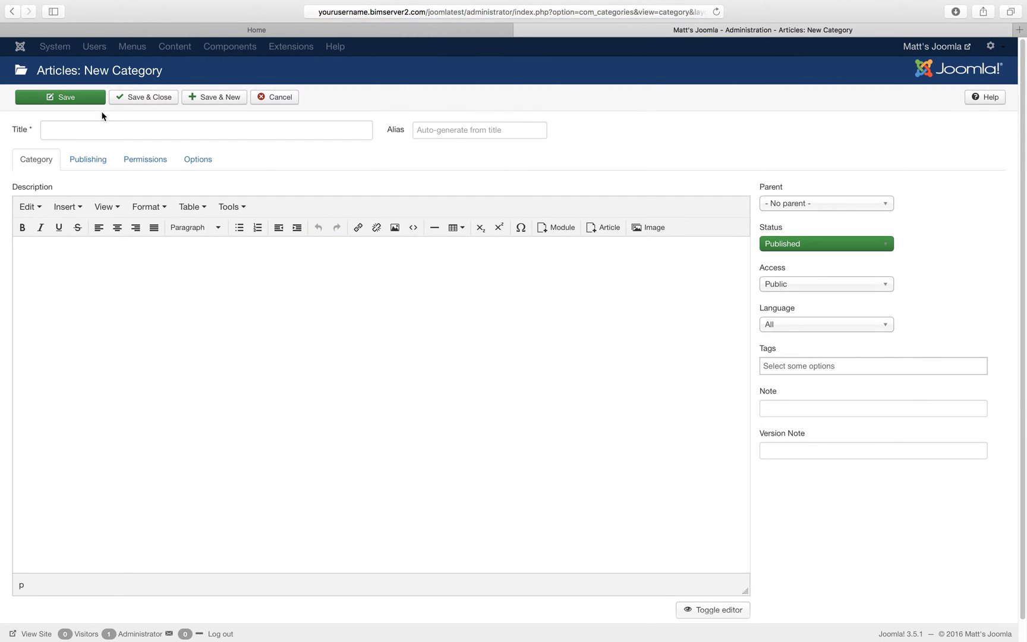
pyautogui.write('Flow')
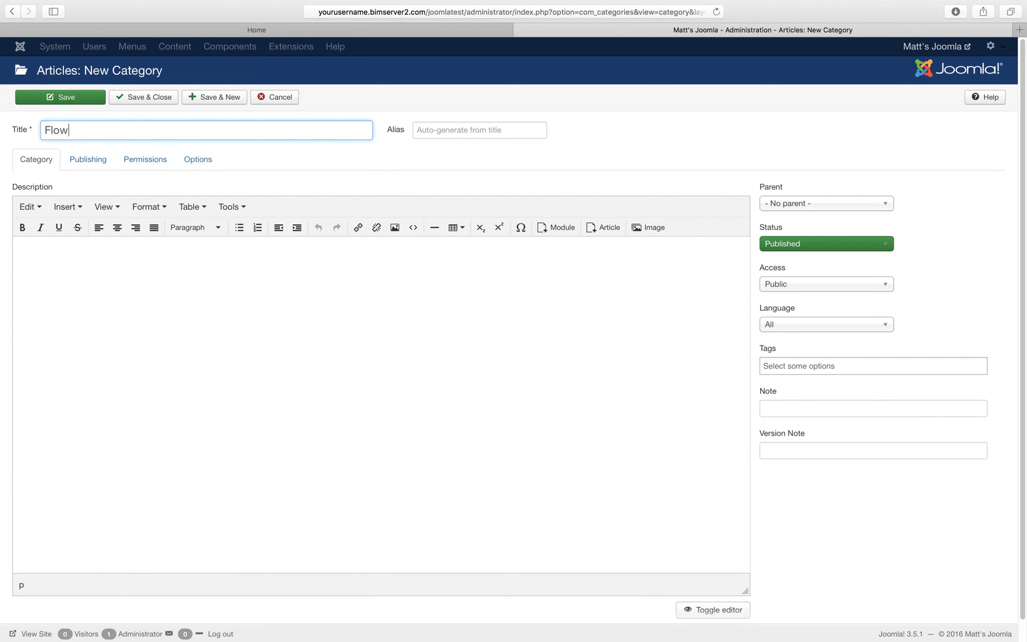
pyautogui.write('ers')
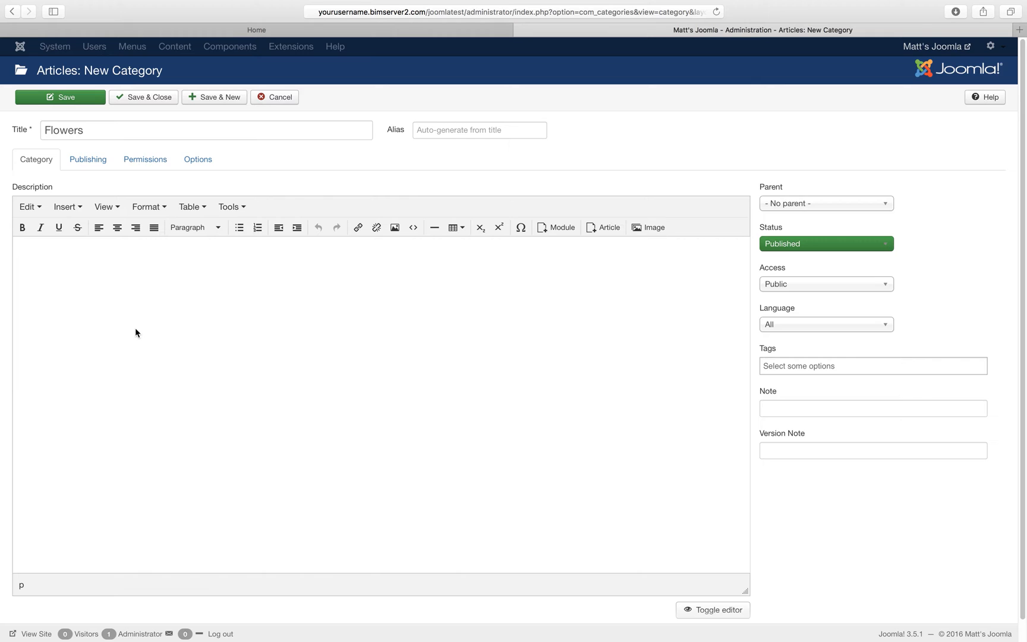
pyautogui.write('This category is abo')
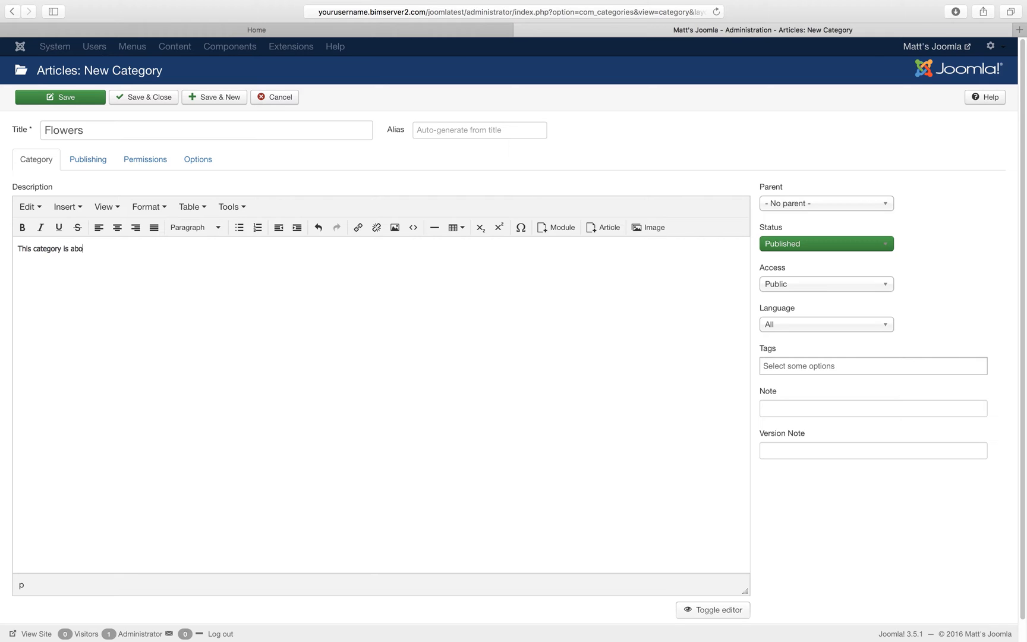
pyautogui.write('ut flowers')
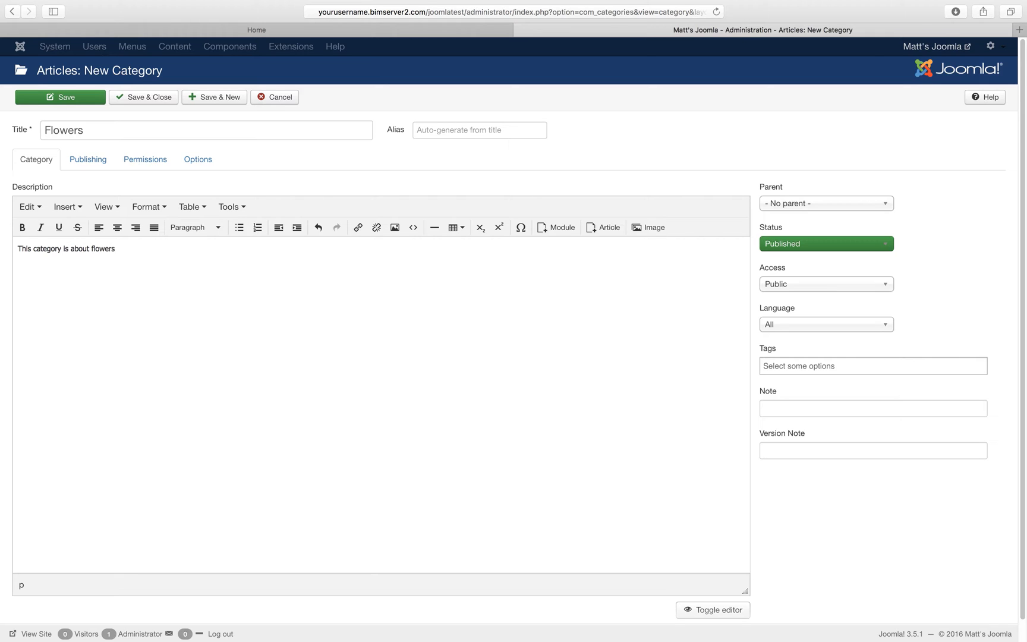
pyautogui.write('.')
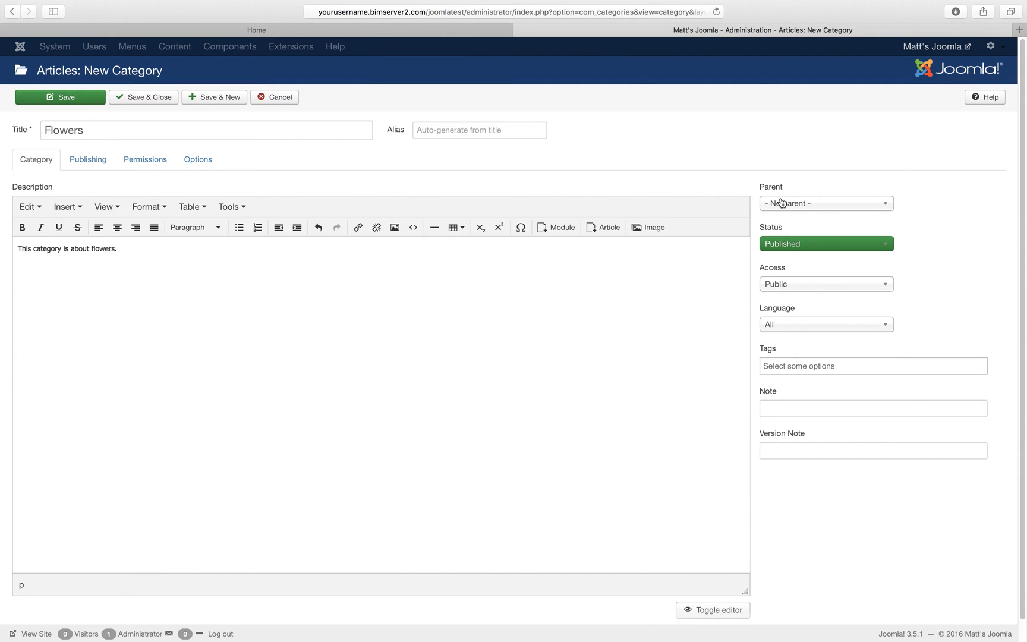
pyautogui.moveTo(780, 204)
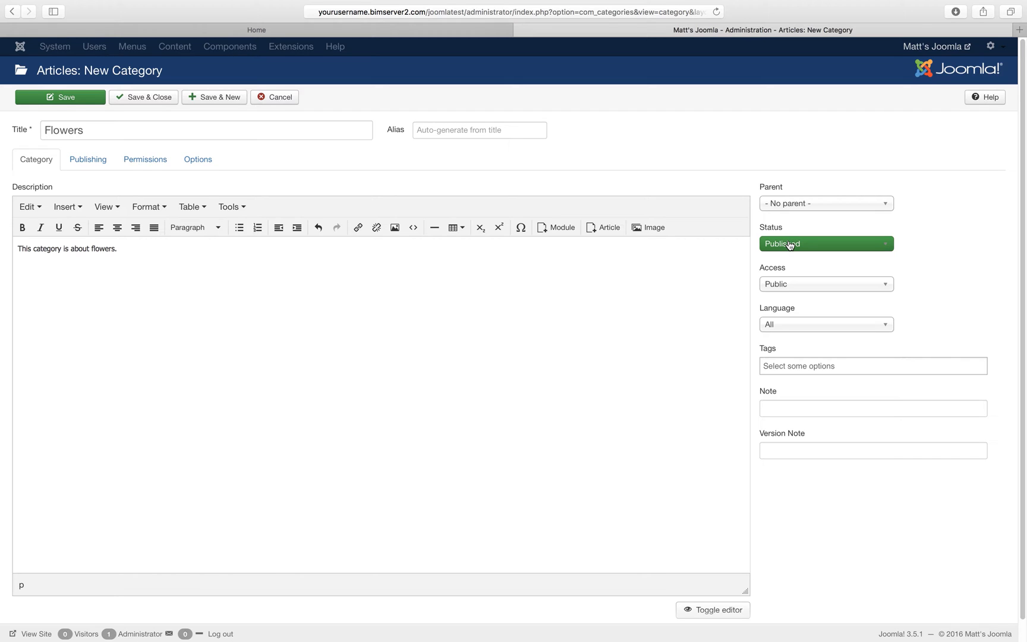
pyautogui.moveTo(798, 303)
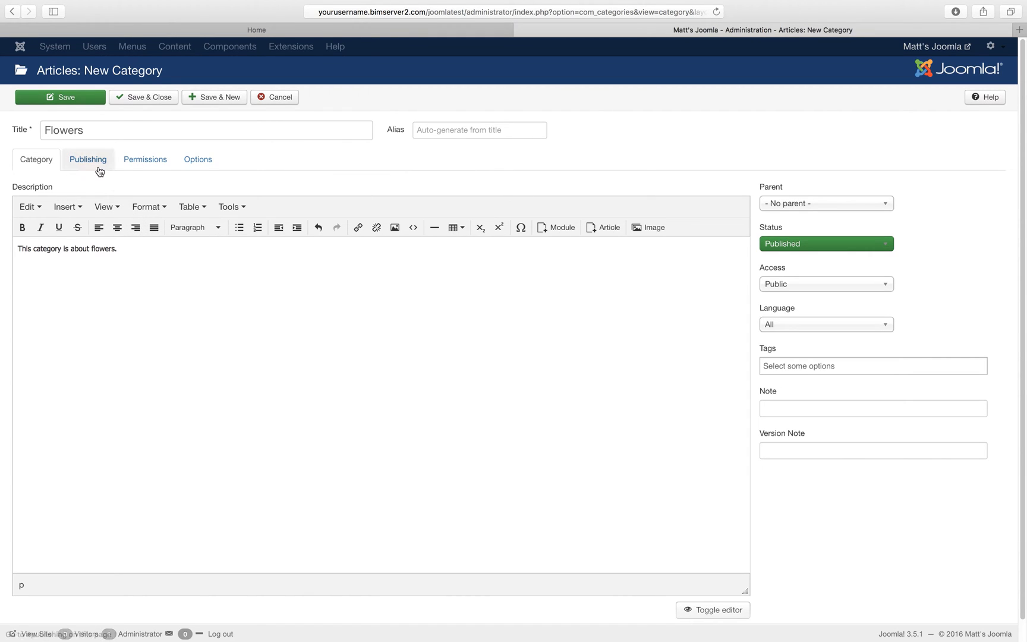
# Step: Review the Publishing, Permissions and Options tabs, keeping the global layout setting
pyautogui.click(88, 159)
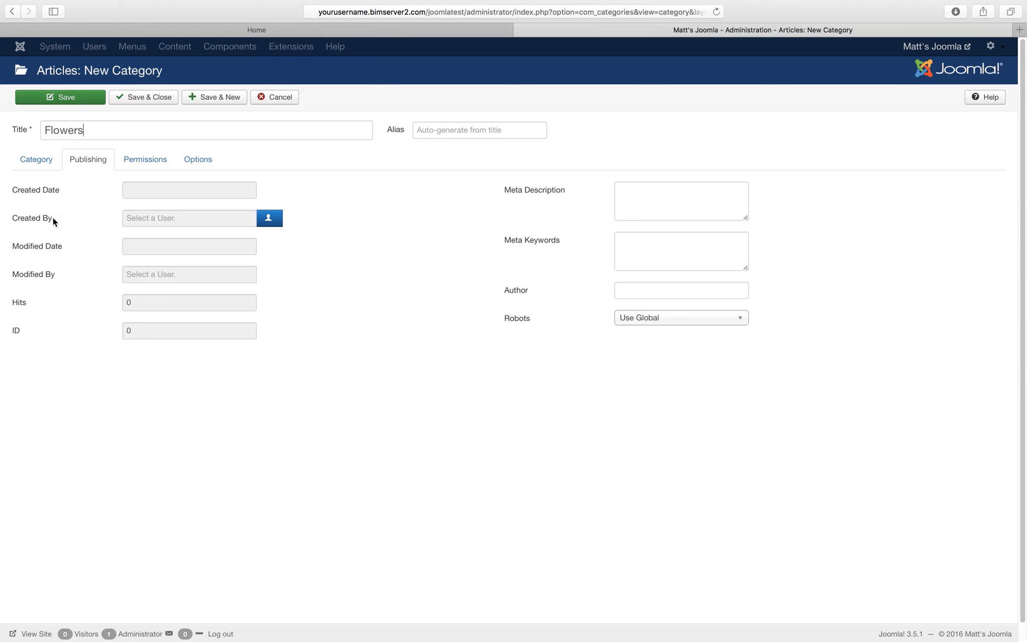
pyautogui.moveTo(127, 226)
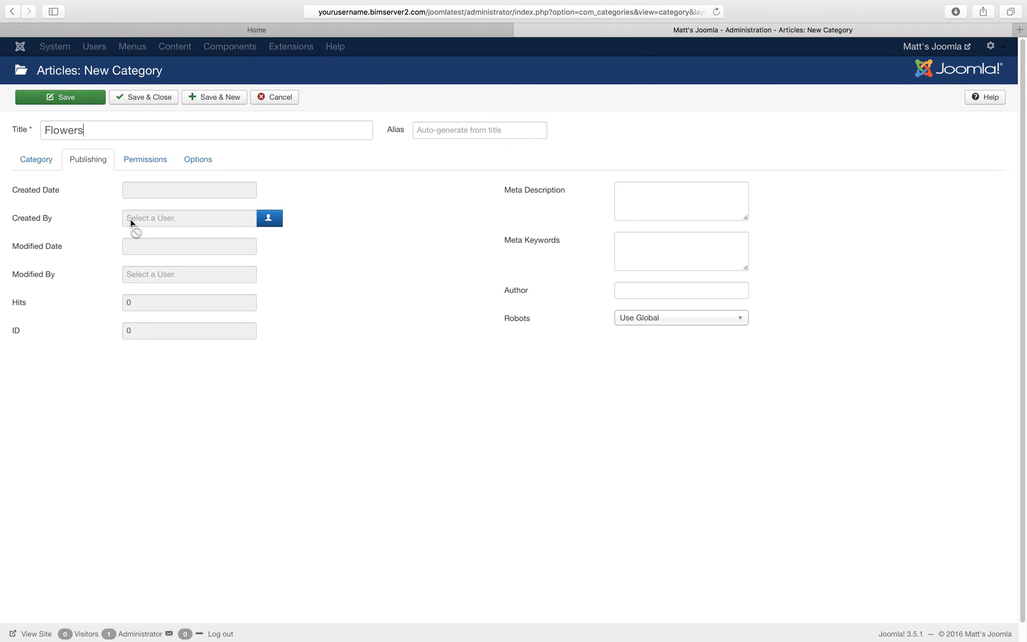
pyautogui.moveTo(654, 251)
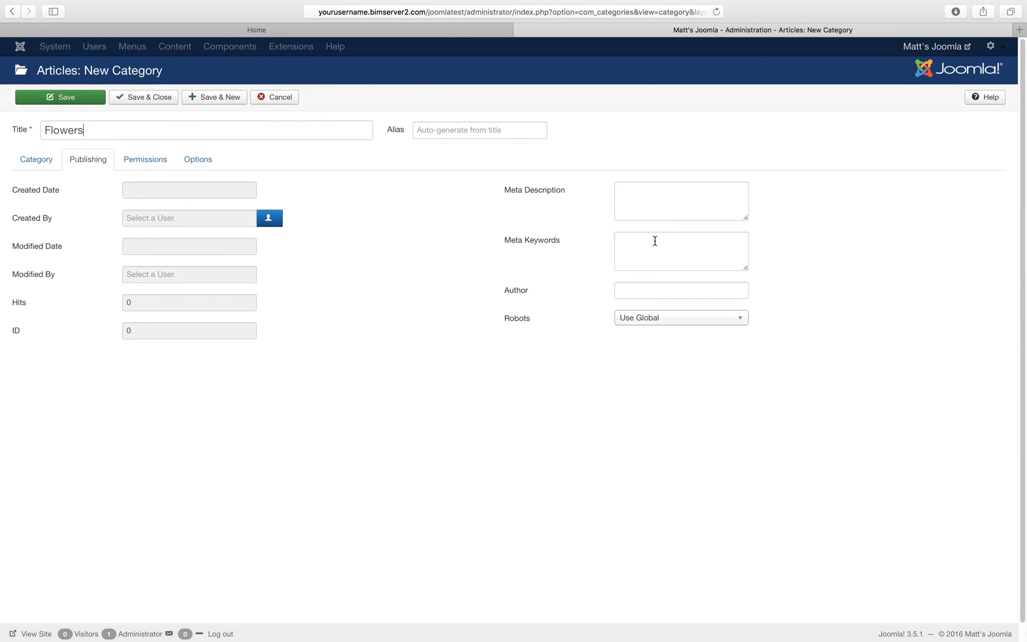
pyautogui.moveTo(641, 256)
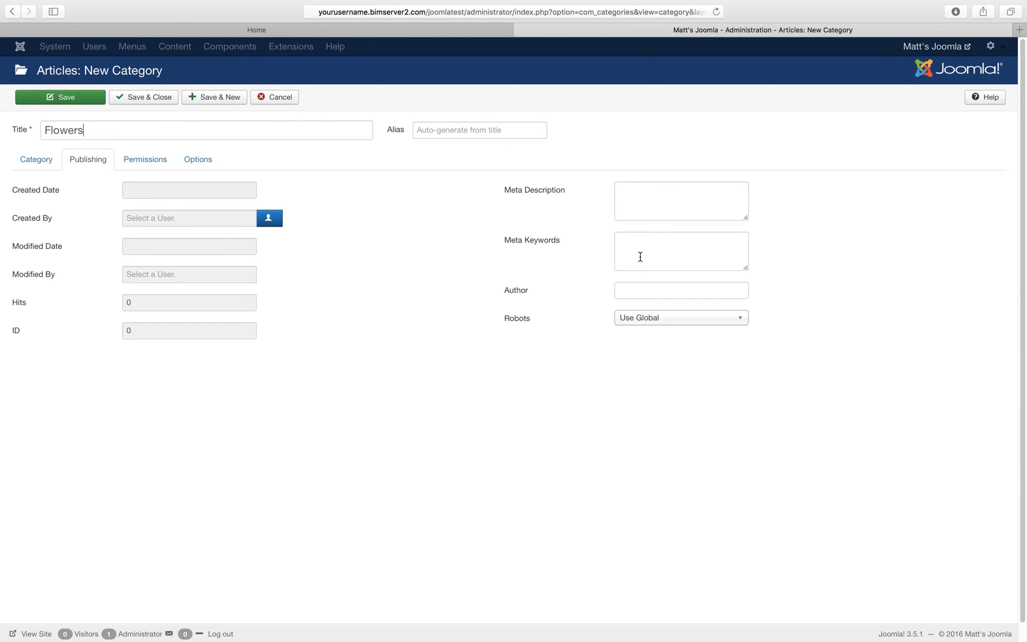
pyautogui.moveTo(632, 209)
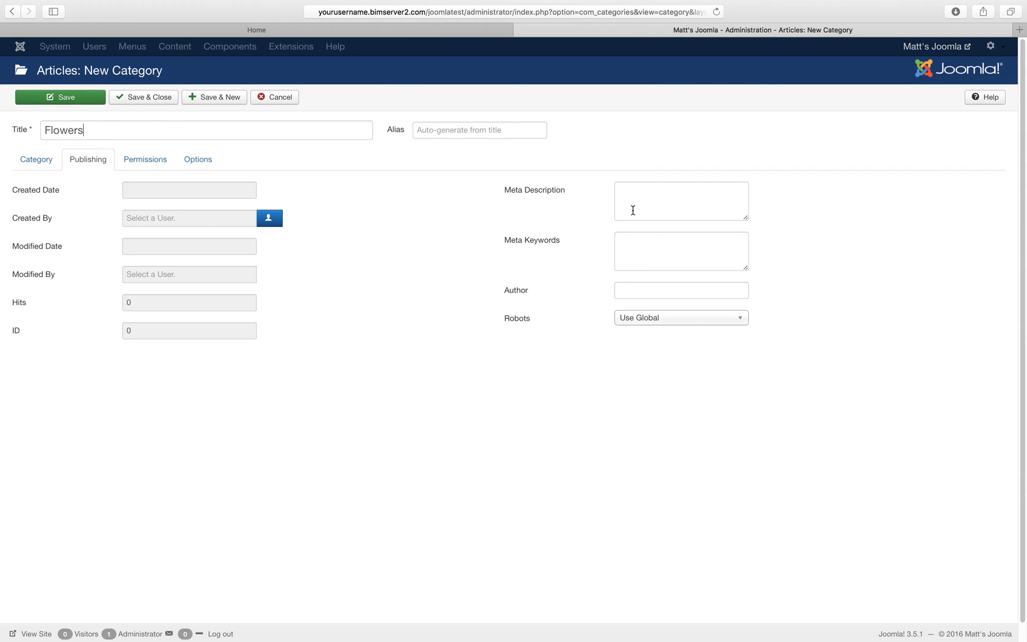
pyautogui.moveTo(650, 259)
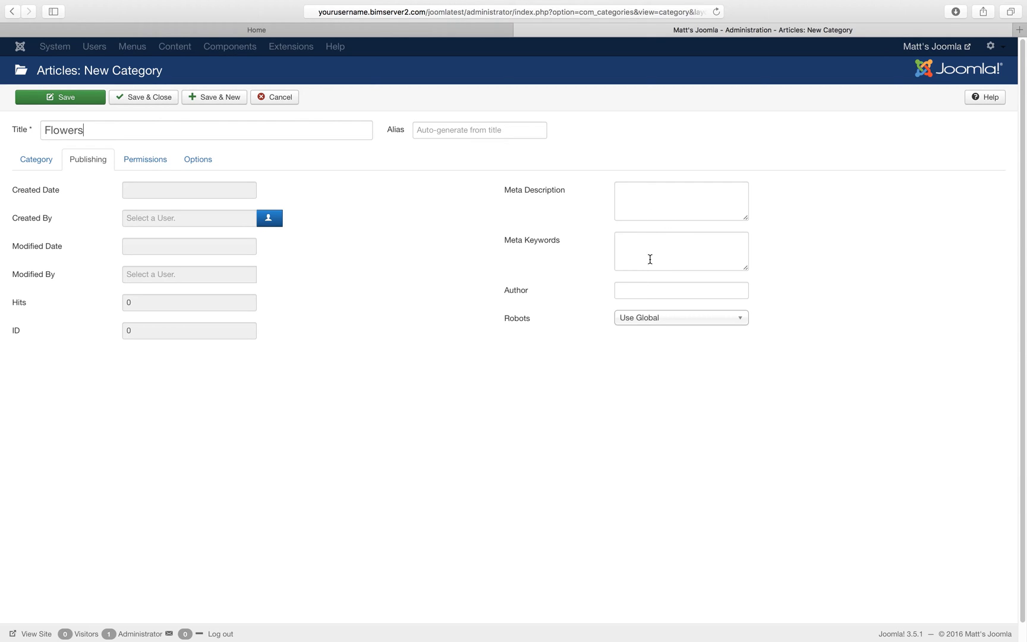
pyautogui.moveTo(657, 256)
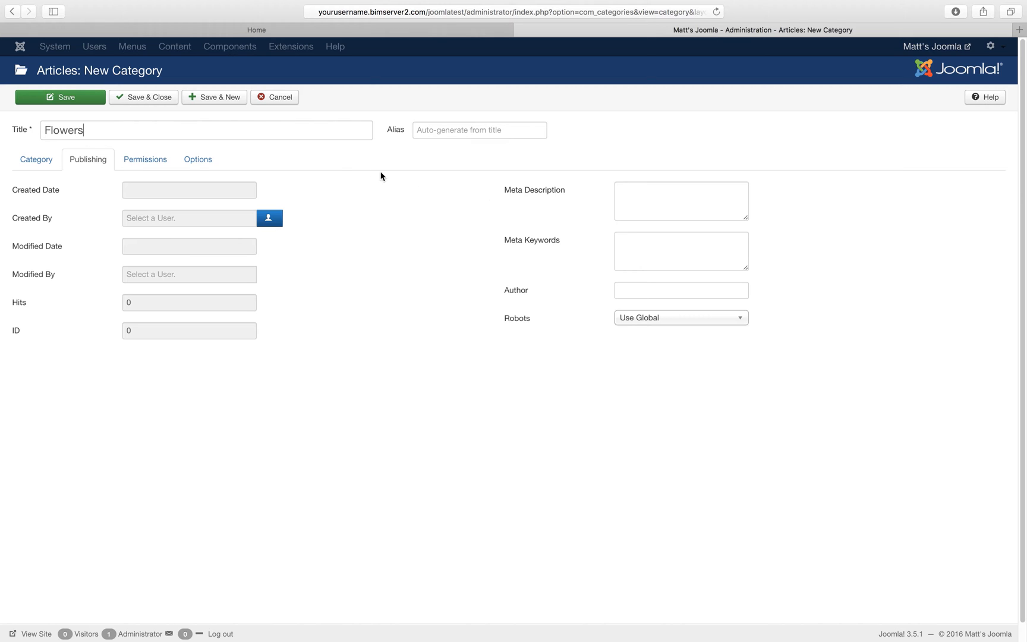
pyautogui.click(145, 160)
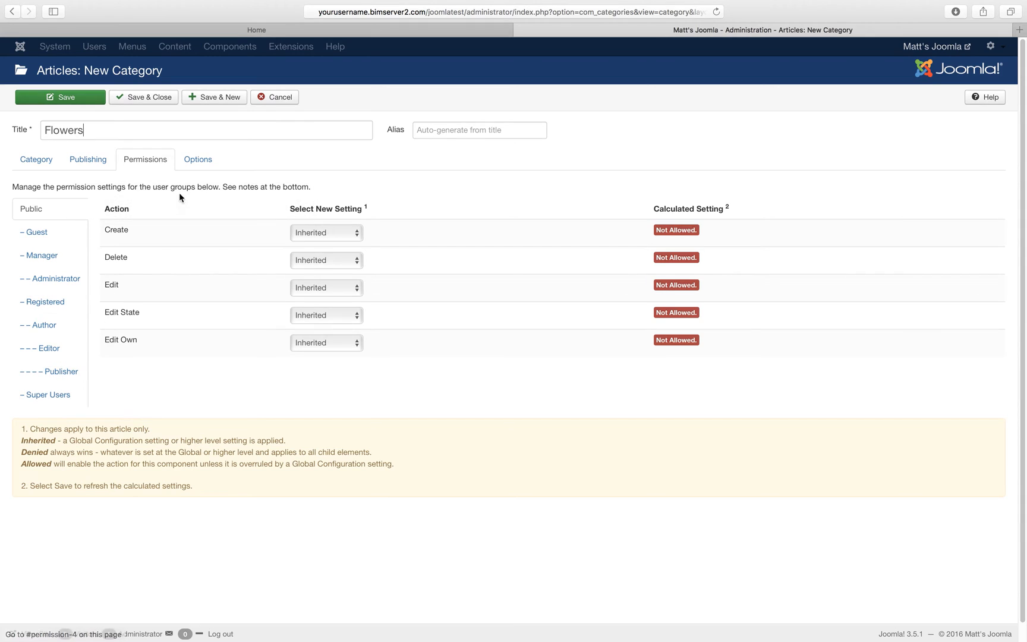
pyautogui.click(197, 159)
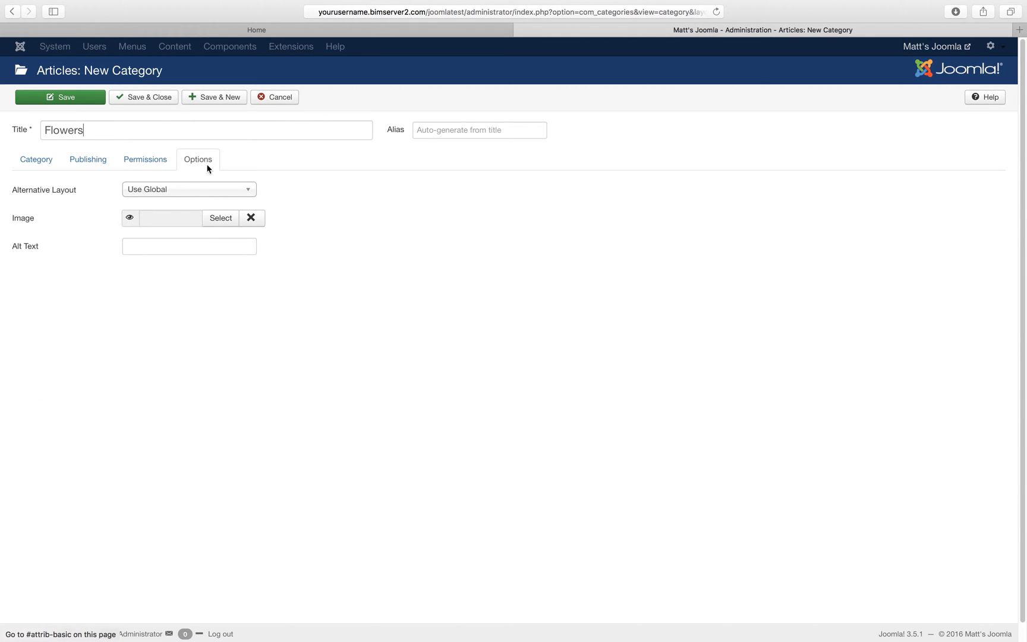
pyautogui.click(187, 189)
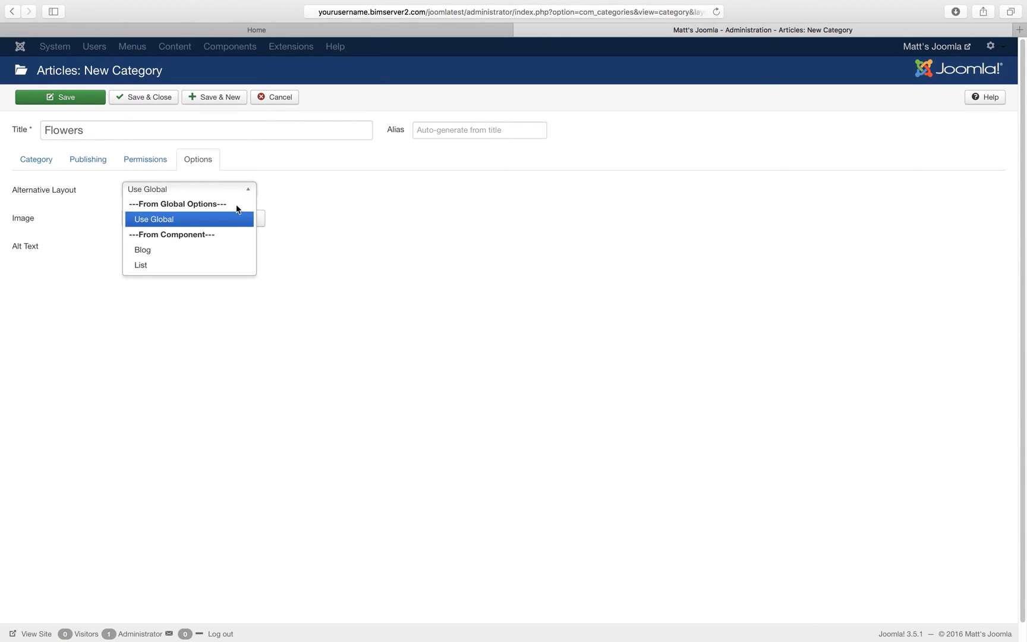
pyautogui.click(154, 219)
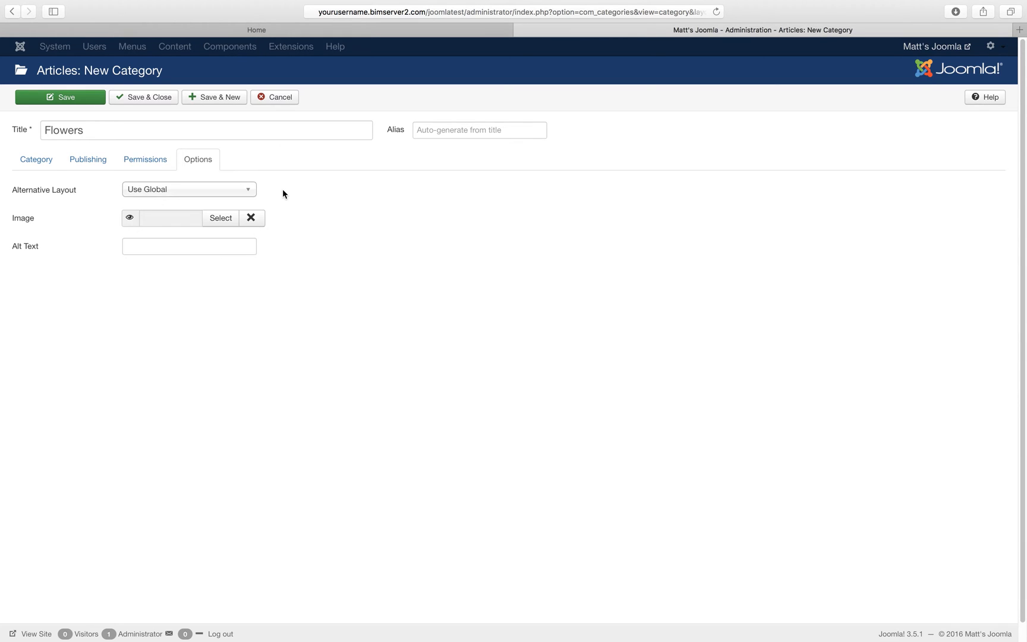
pyautogui.click(36, 159)
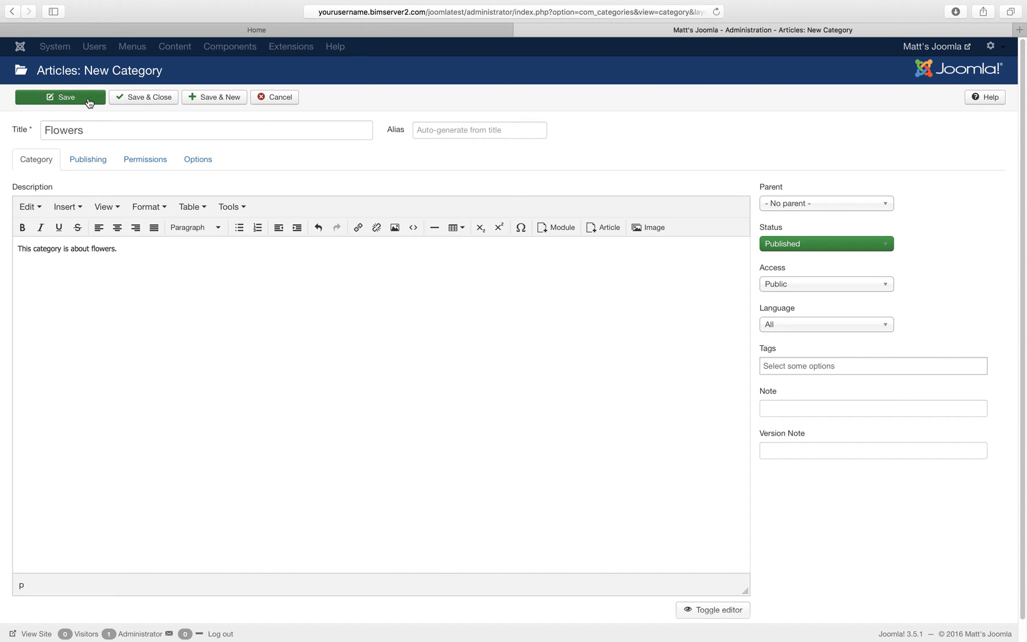
pyautogui.moveTo(143, 98)
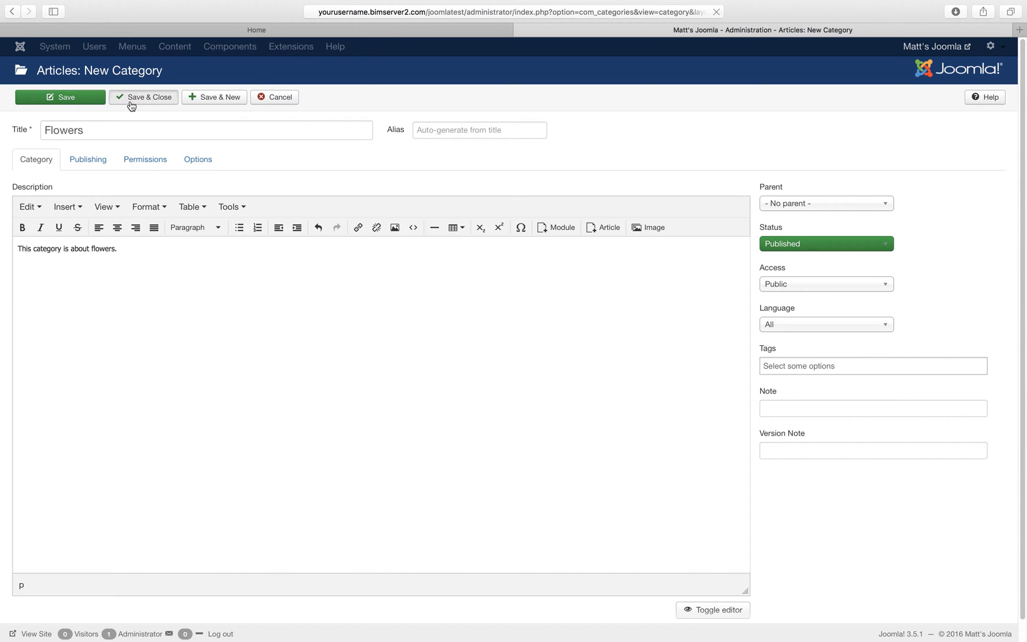
# Step: Save & Close the Flowers category so it appears in the categories list
pyautogui.click(143, 98)
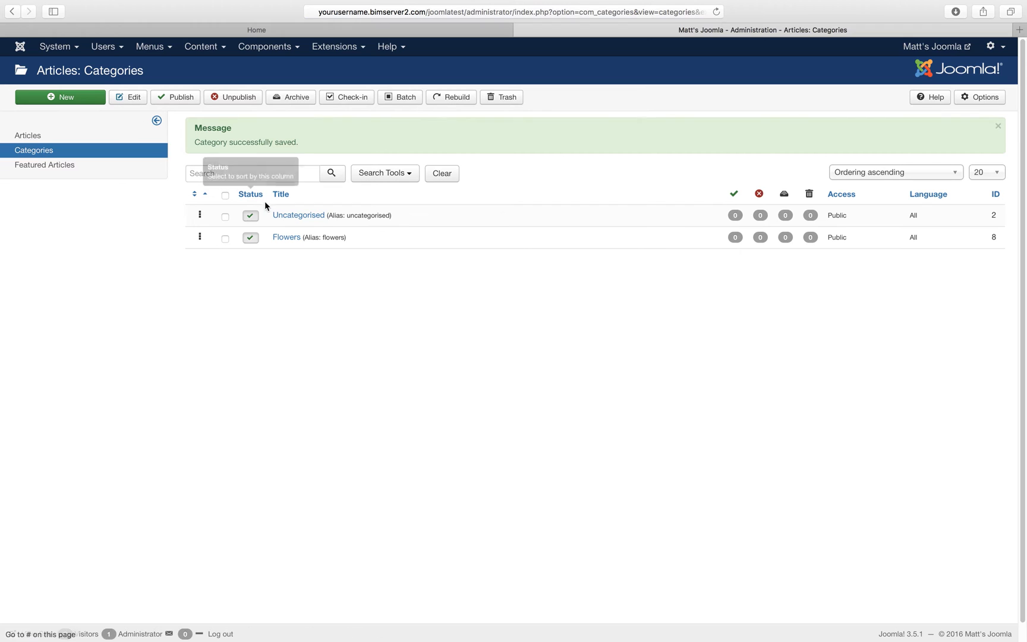
pyautogui.moveTo(285, 236)
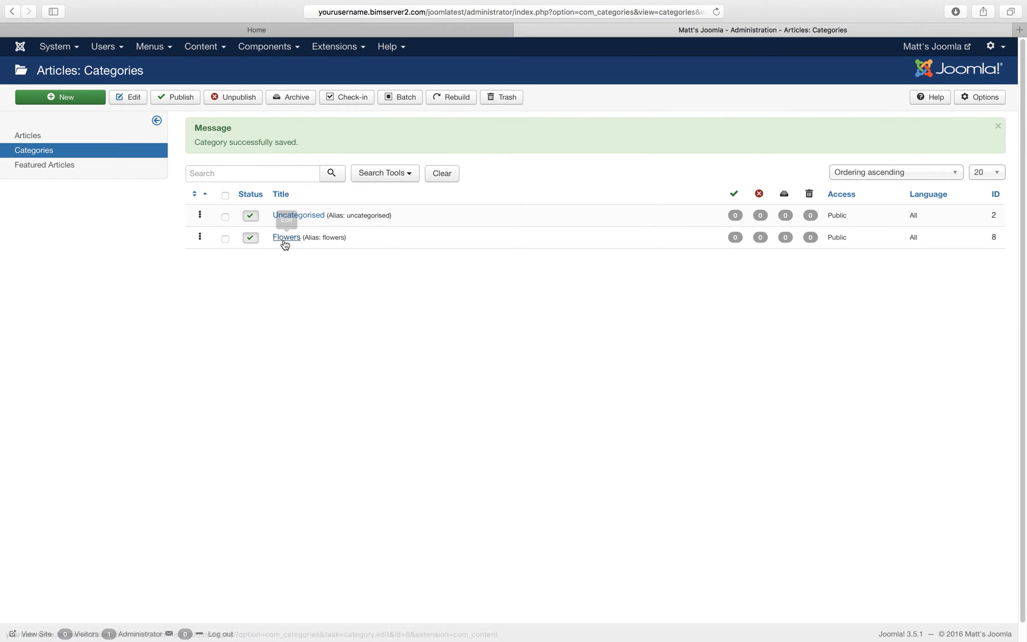
pyautogui.moveTo(285, 244)
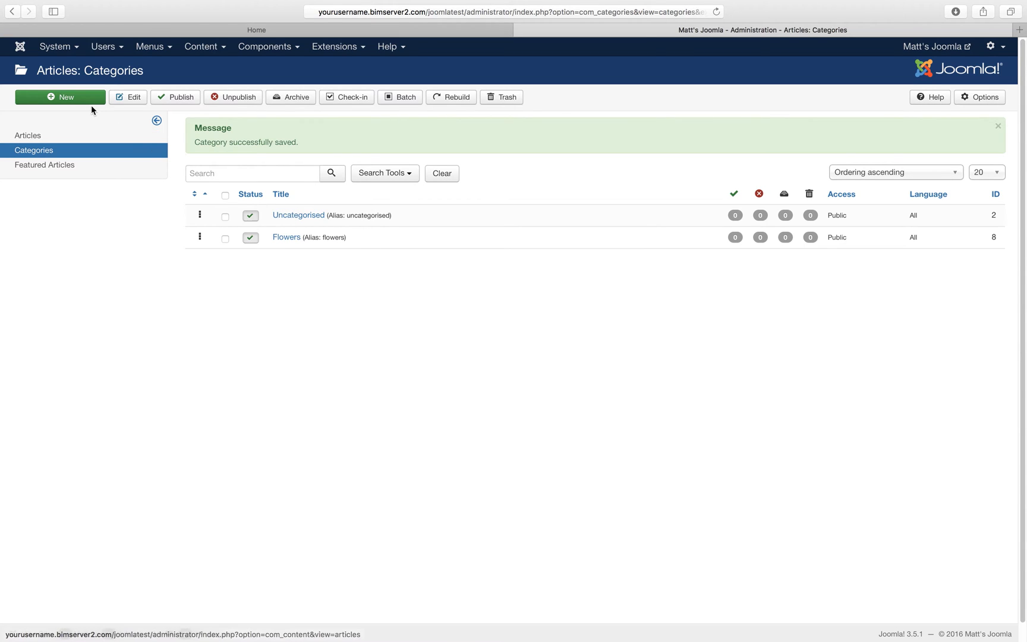
# Step: Create and save a 'Trees' category described as being about trees
pyautogui.click(60, 98)
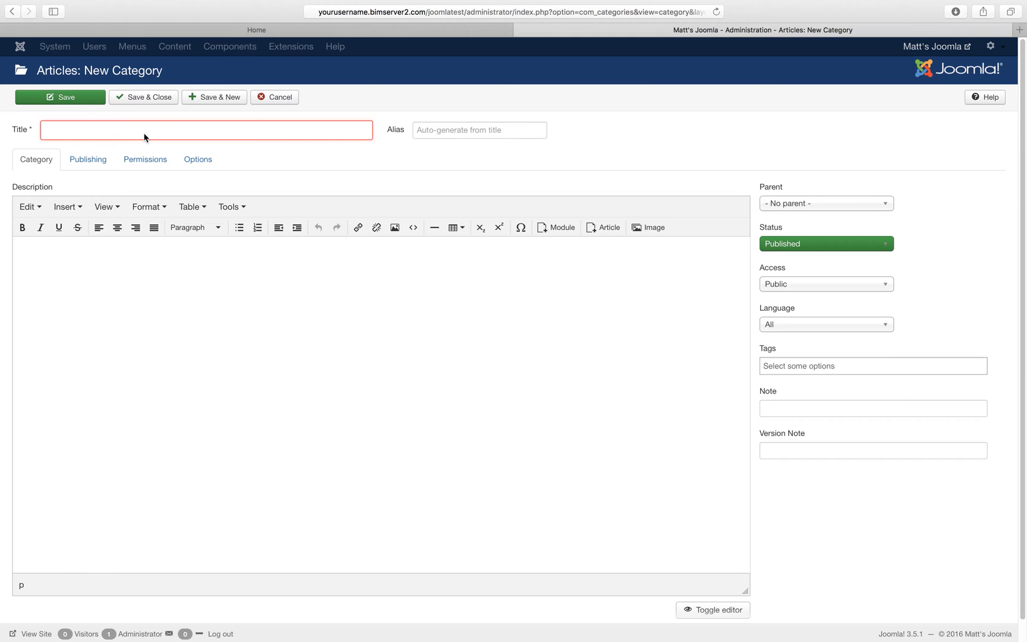
pyautogui.write('Trees')
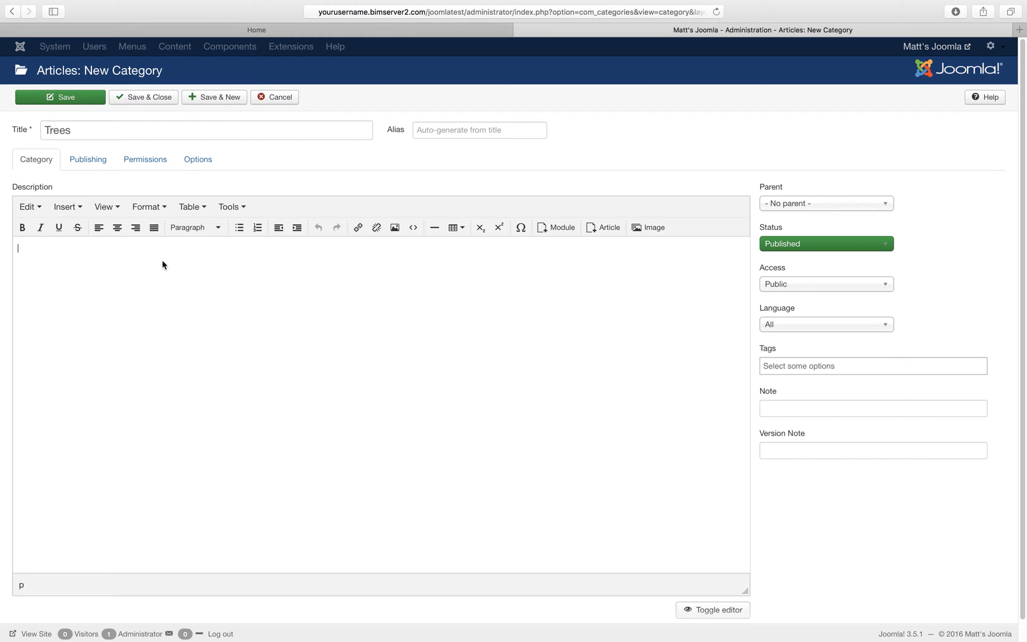
pyautogui.write('This category is about trees.')
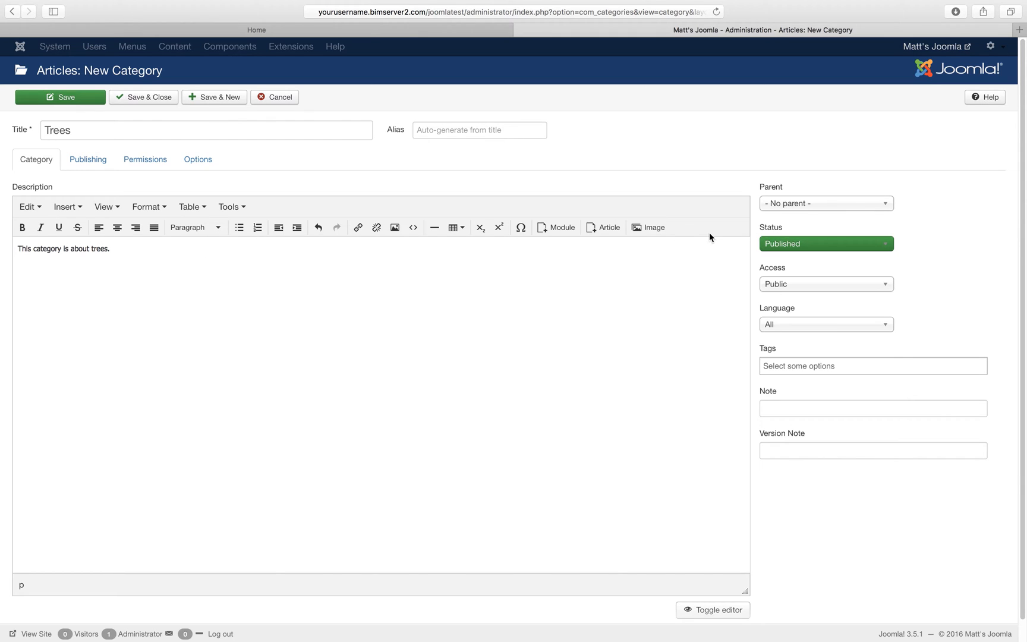
pyautogui.moveTo(753, 210)
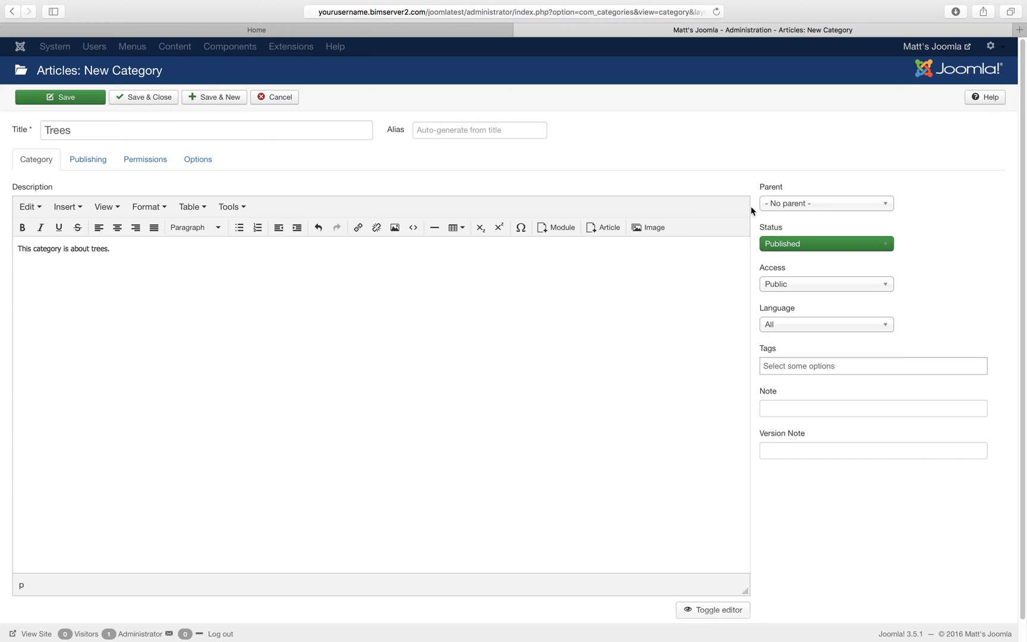
pyautogui.click(143, 97)
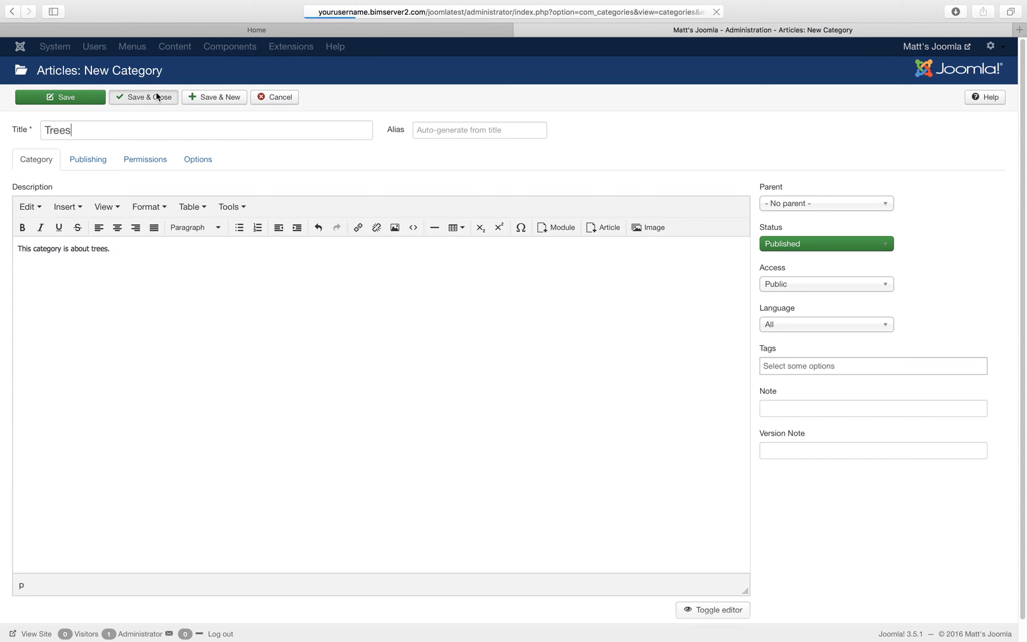
pyautogui.click(144, 97)
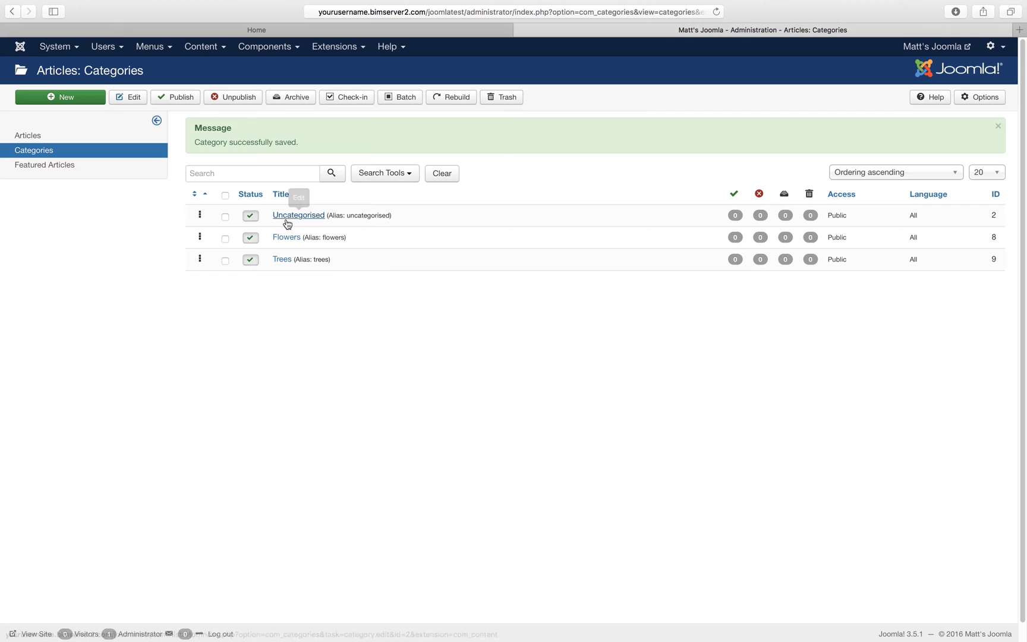
pyautogui.moveTo(350, 223)
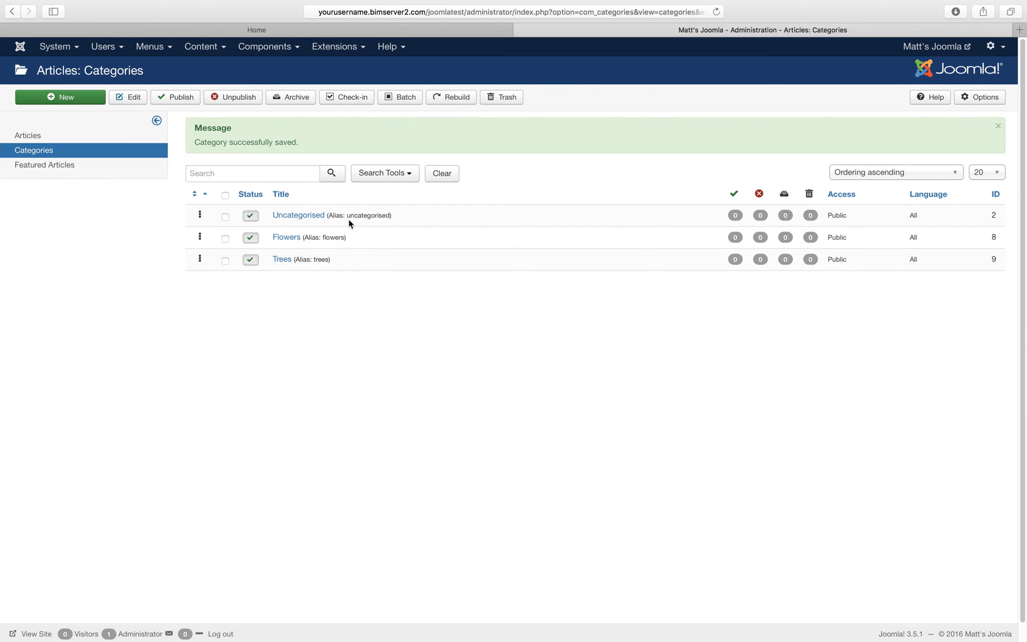
pyautogui.moveTo(292, 263)
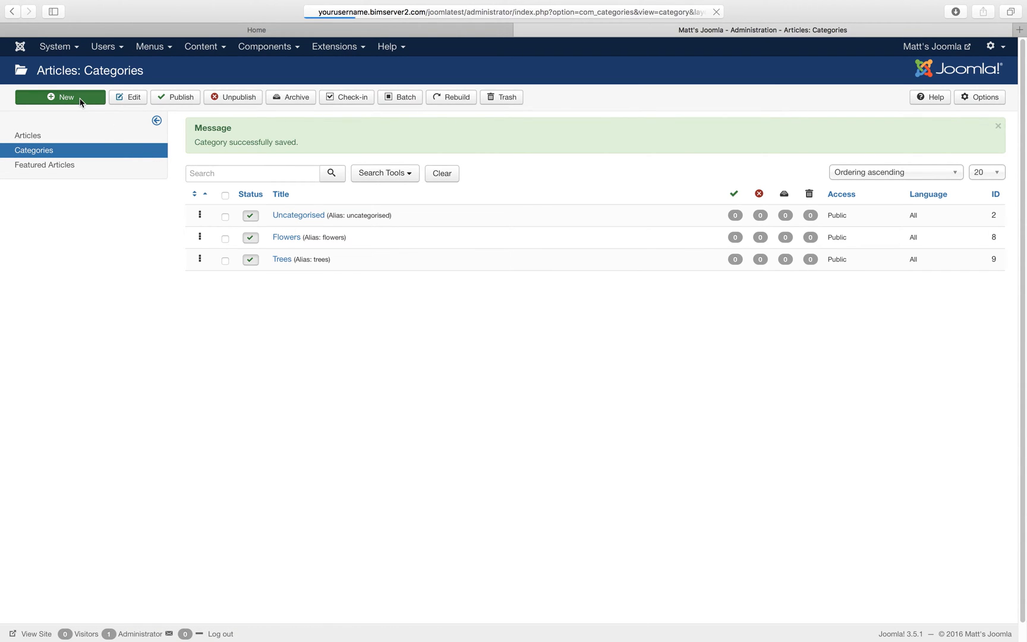
# Step: Create a 'Needle trees' category with Trees as its parent
pyautogui.click(60, 98)
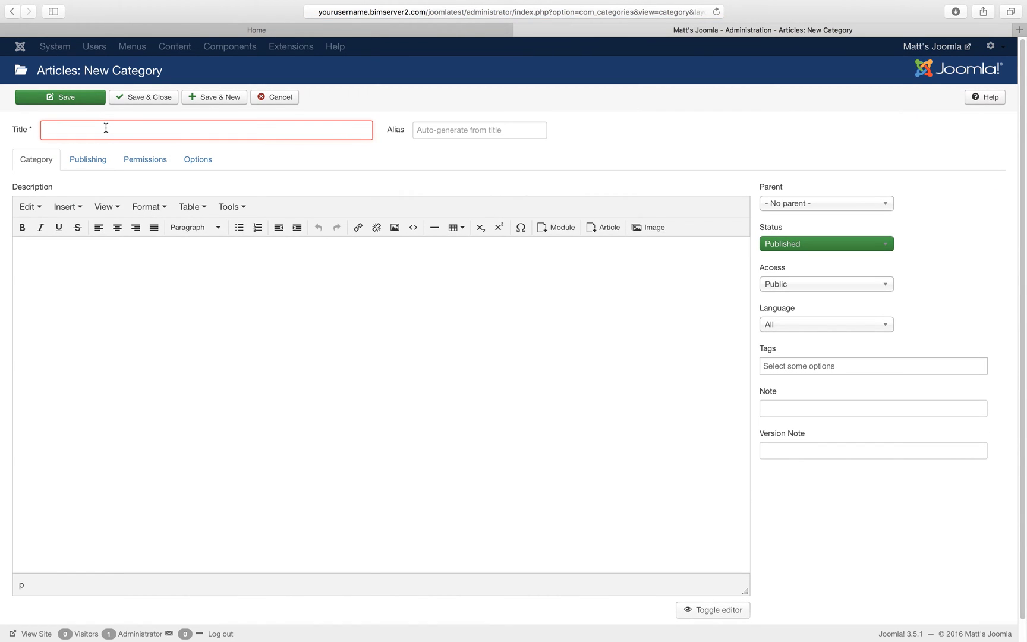
pyautogui.write('Needle')
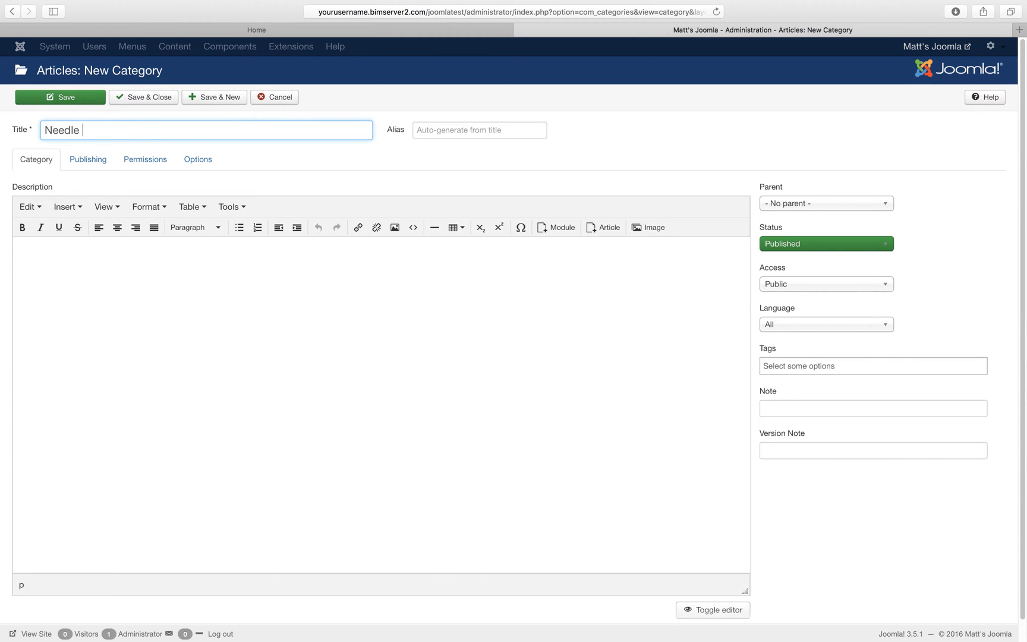
pyautogui.write('trees')
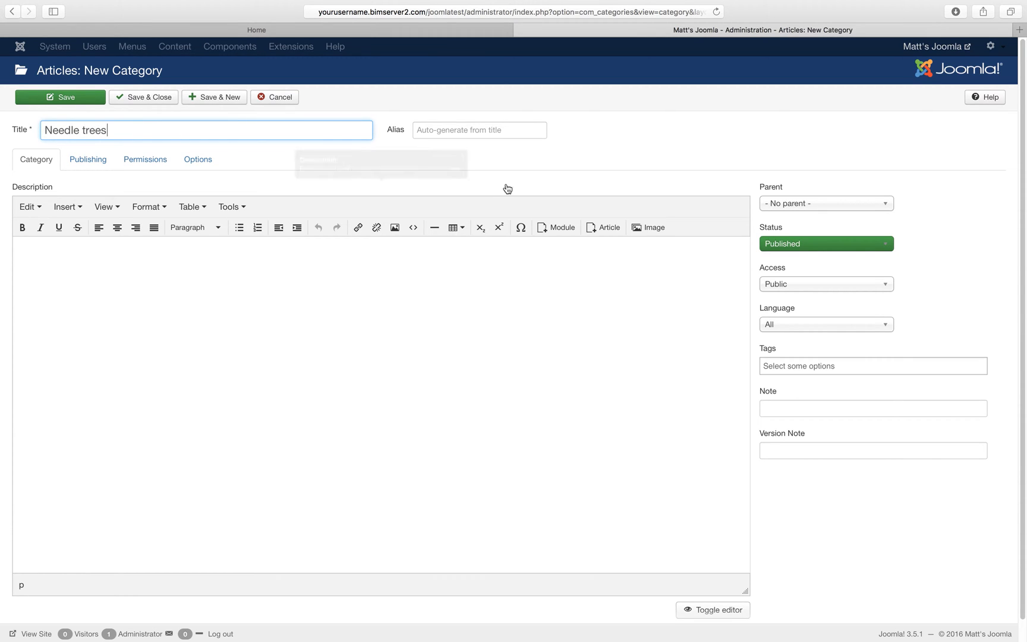
pyautogui.click(825, 202)
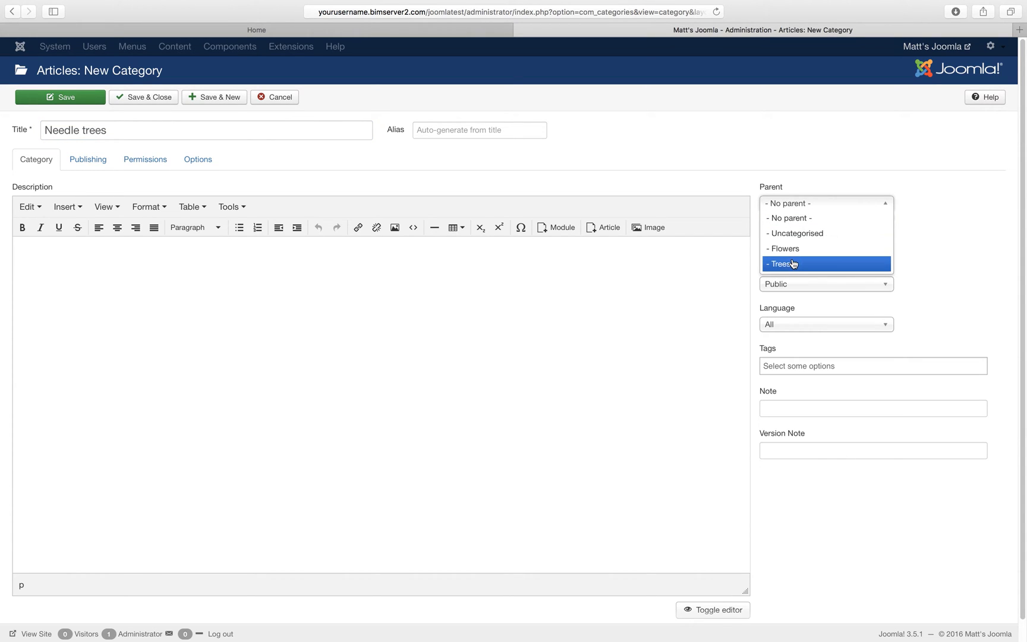
pyautogui.click(779, 264)
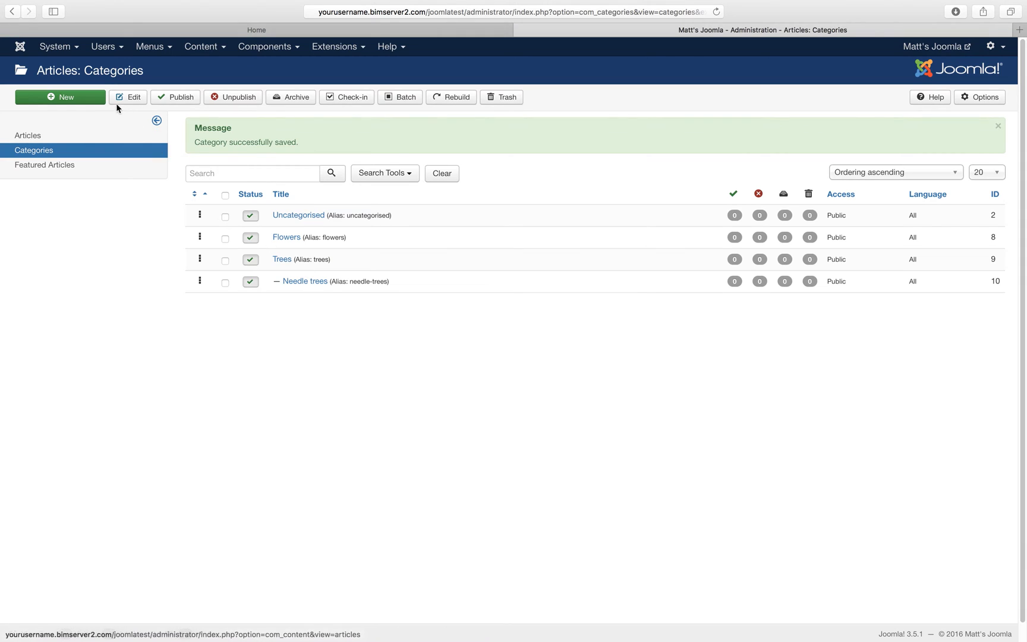
# Step: Create and save a 'Leaf trees' category with Trees as its parent
pyautogui.click(59, 98)
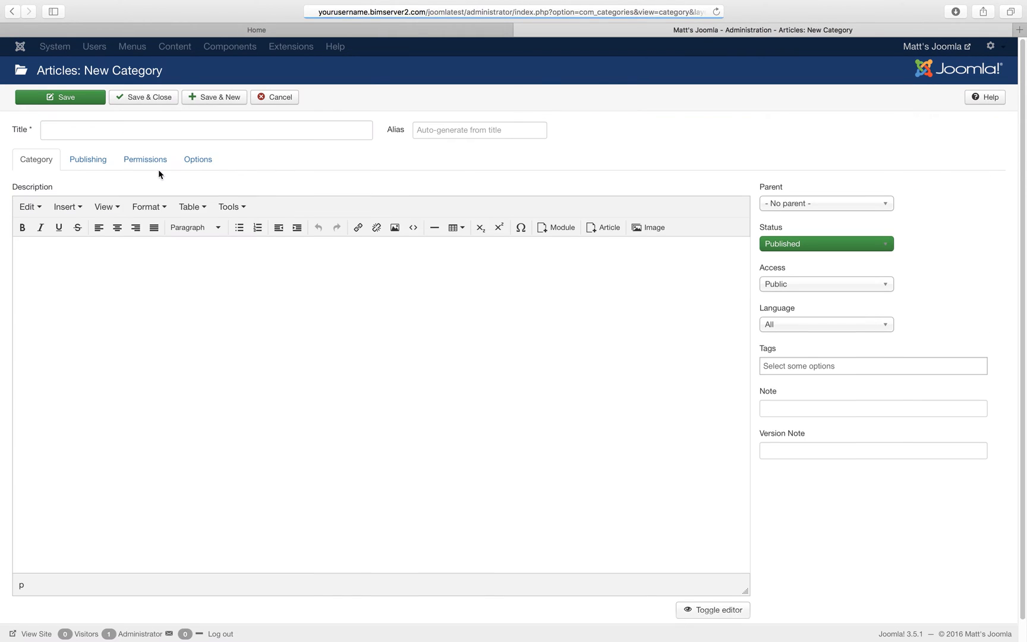
pyautogui.write('Le')
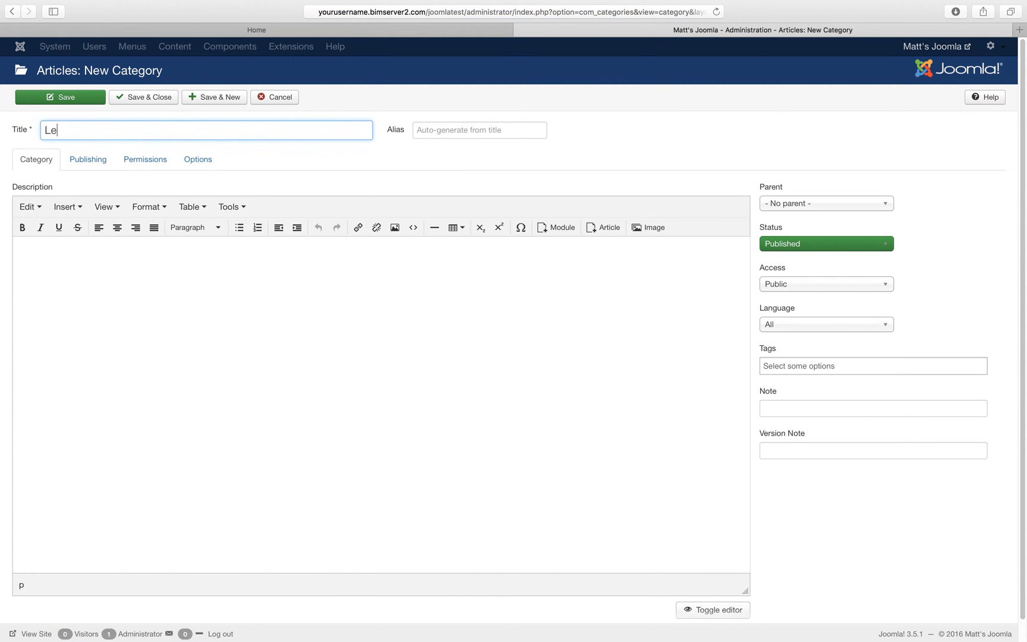
pyautogui.write('af')
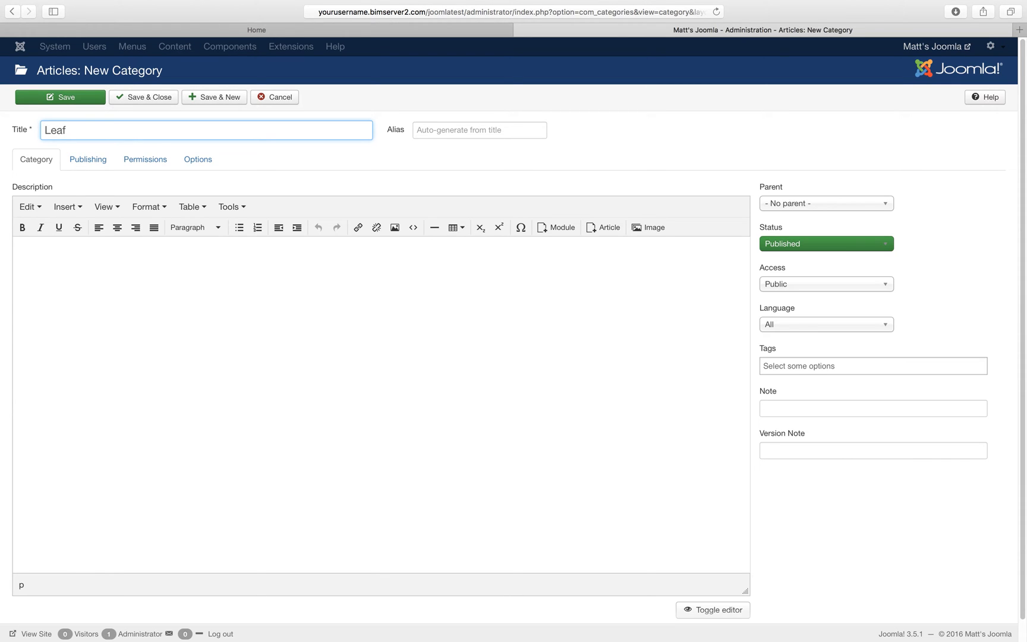
pyautogui.write('Trees')
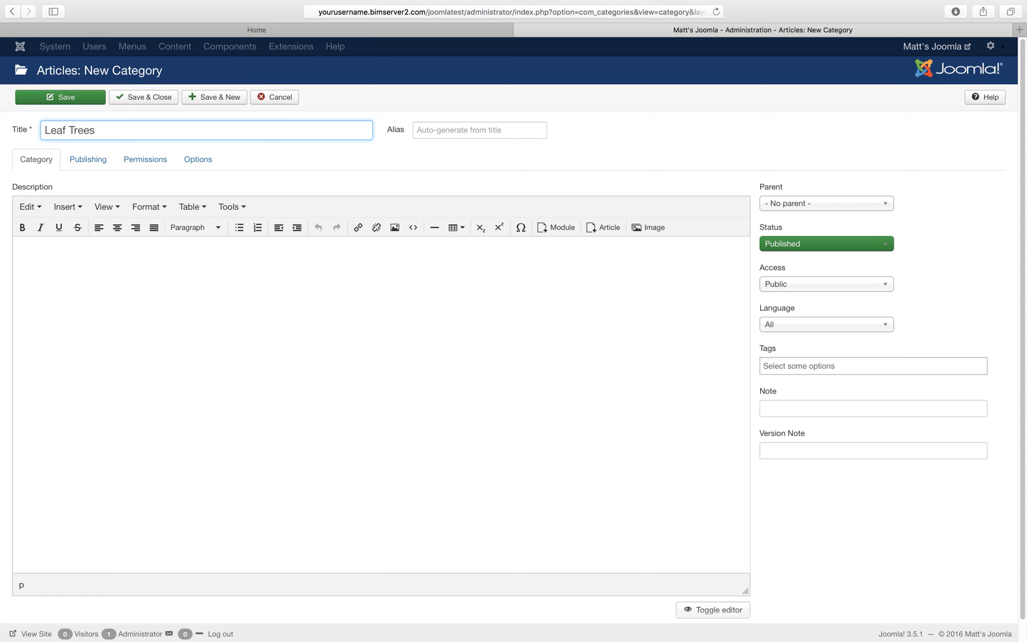
pyautogui.click(825, 203)
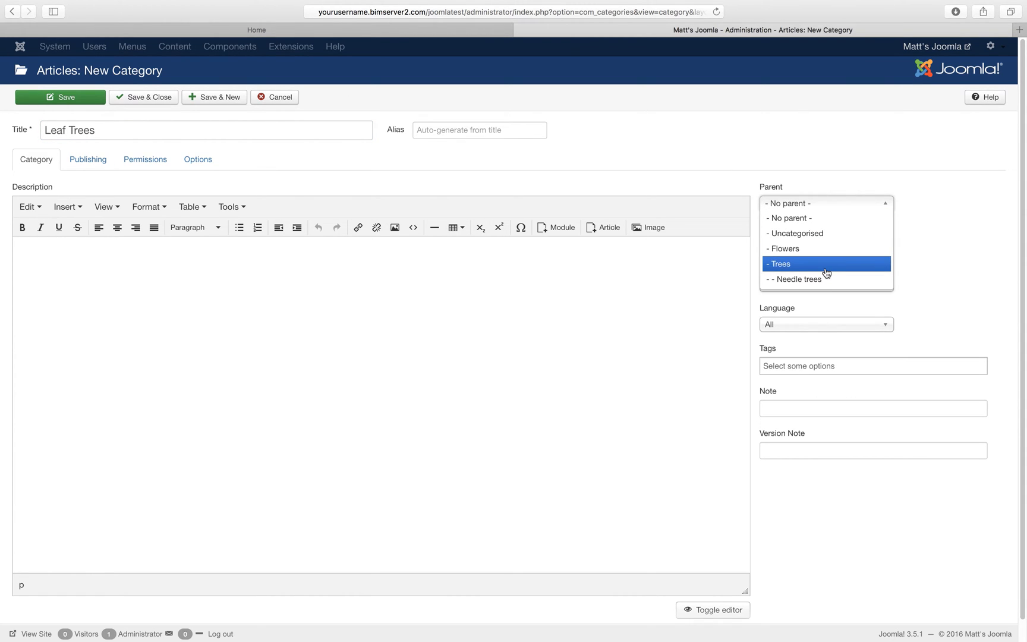
pyautogui.click(779, 264)
pyautogui.write('t')
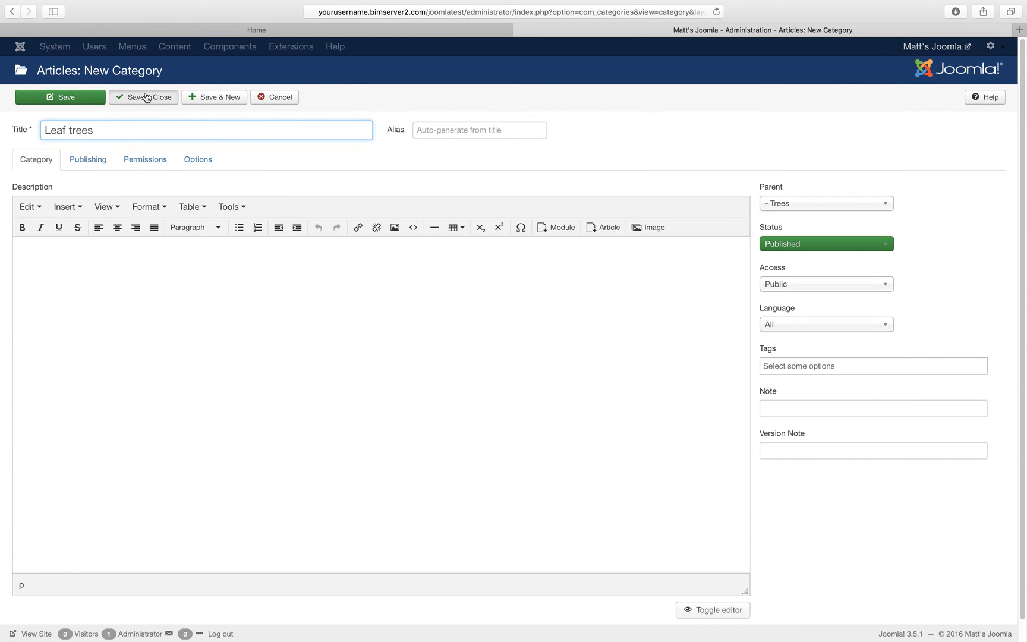
pyautogui.click(143, 97)
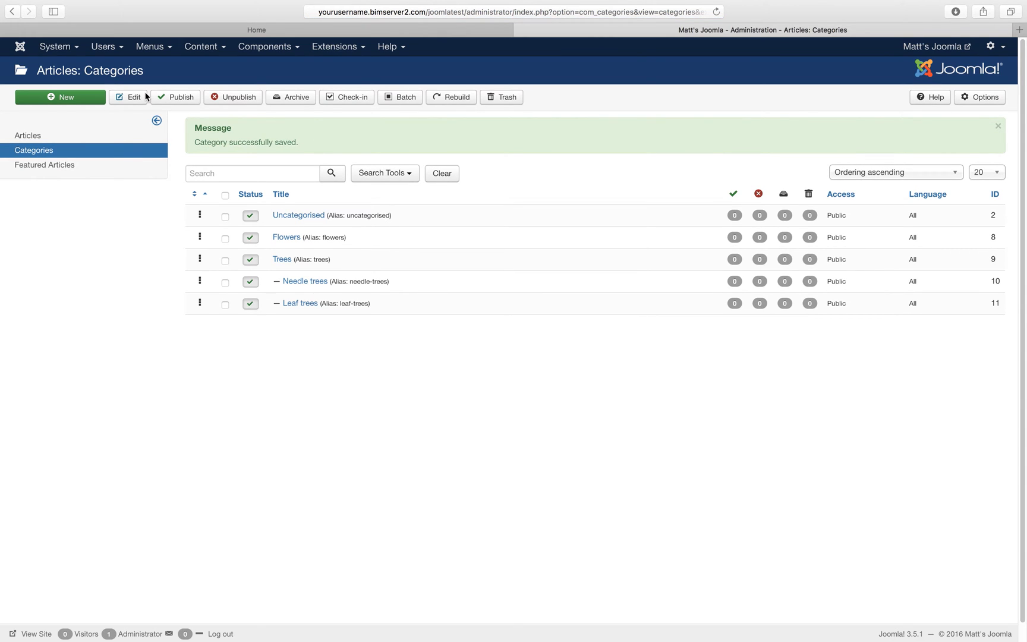
pyautogui.moveTo(146, 88)
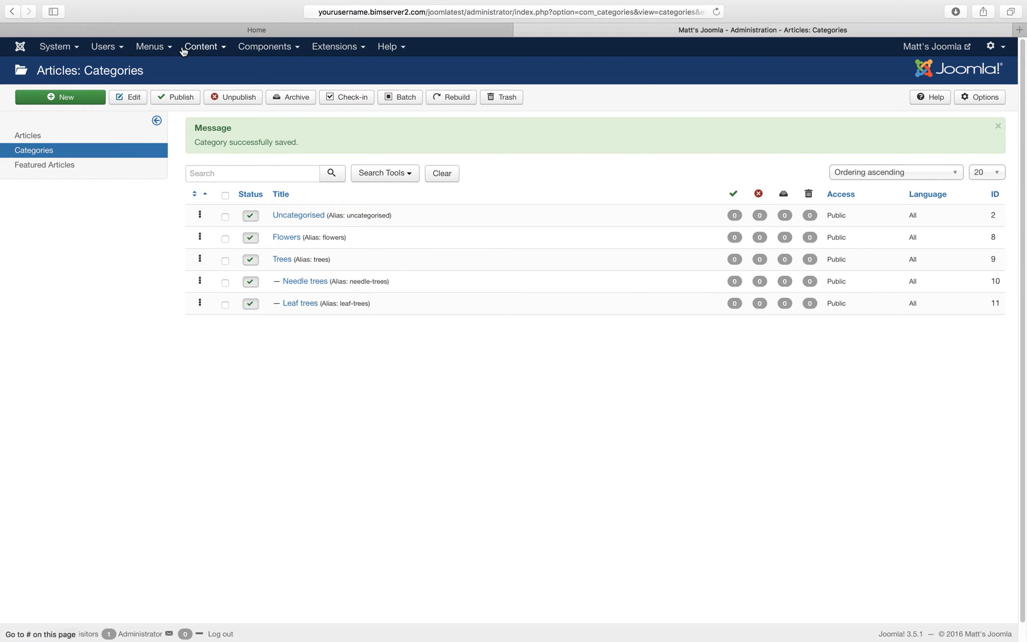
# Step: Go to Content > Articles and start a new article
pyautogui.click(203, 46)
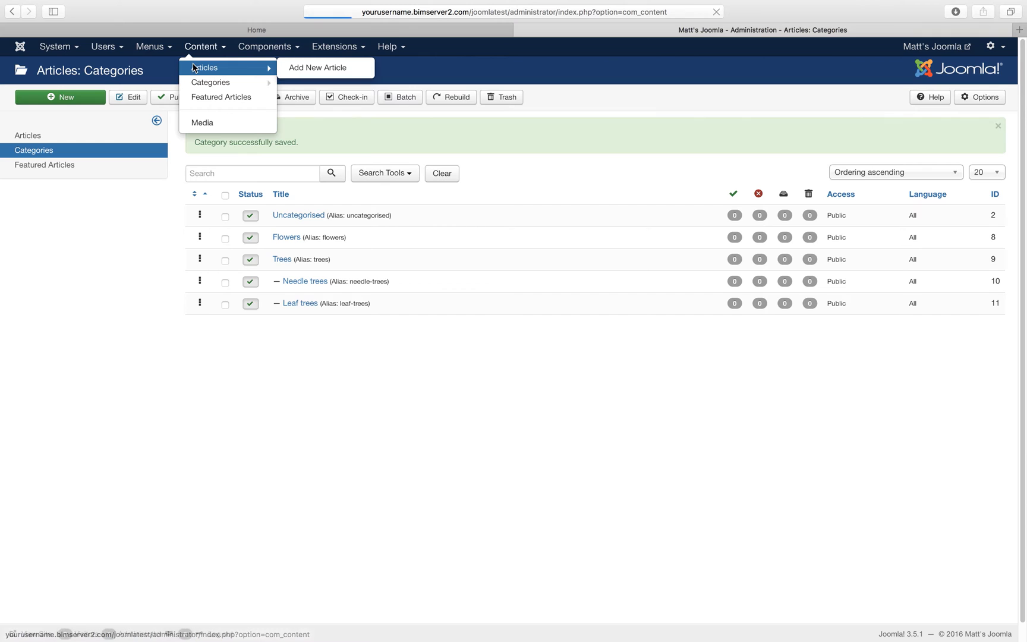
pyautogui.click(208, 67)
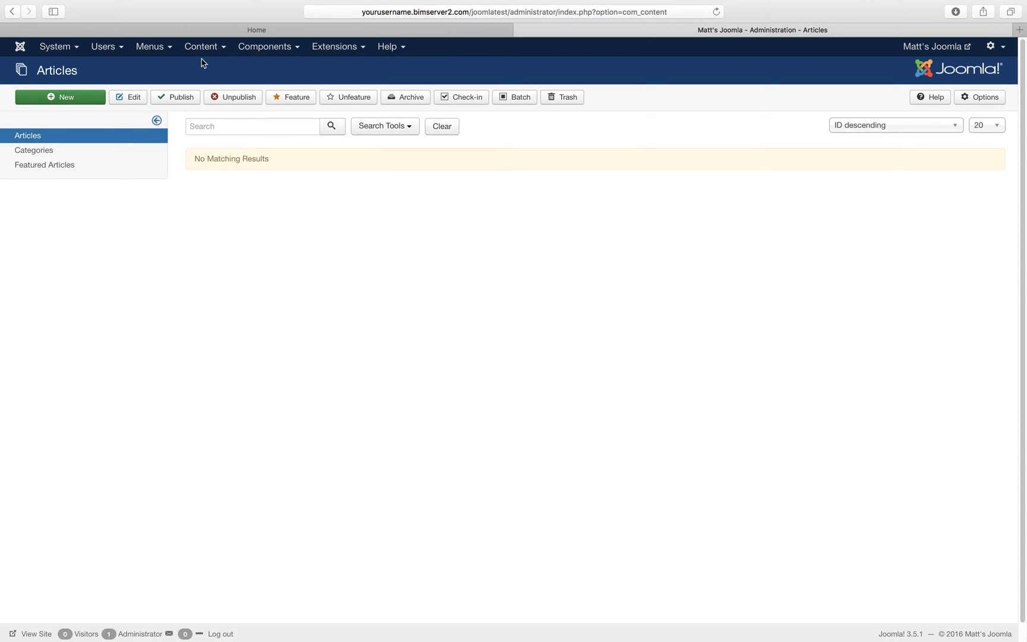
pyautogui.moveTo(64, 97)
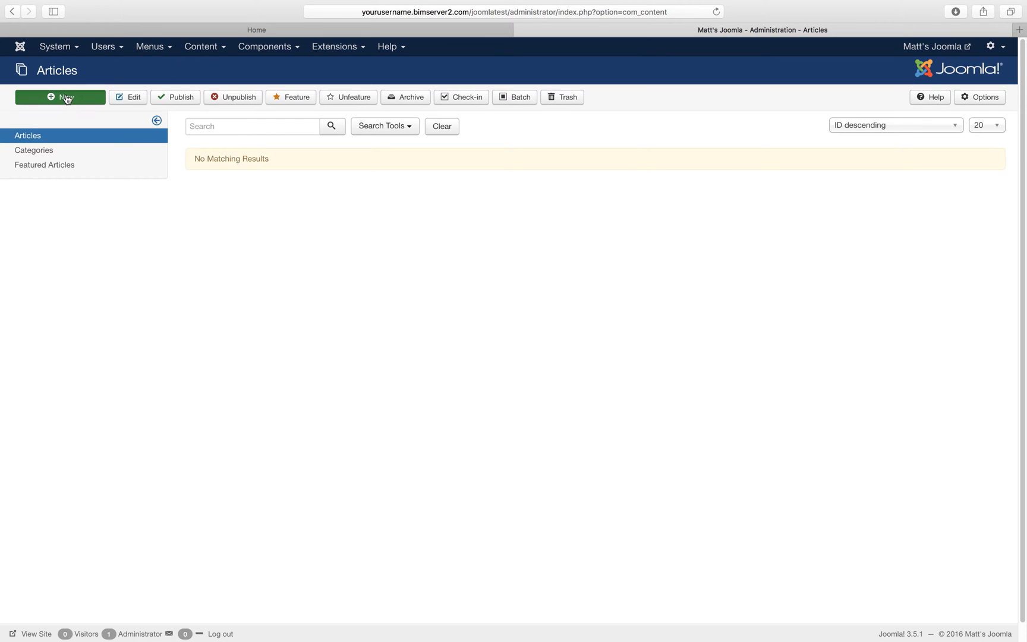
pyautogui.click(59, 98)
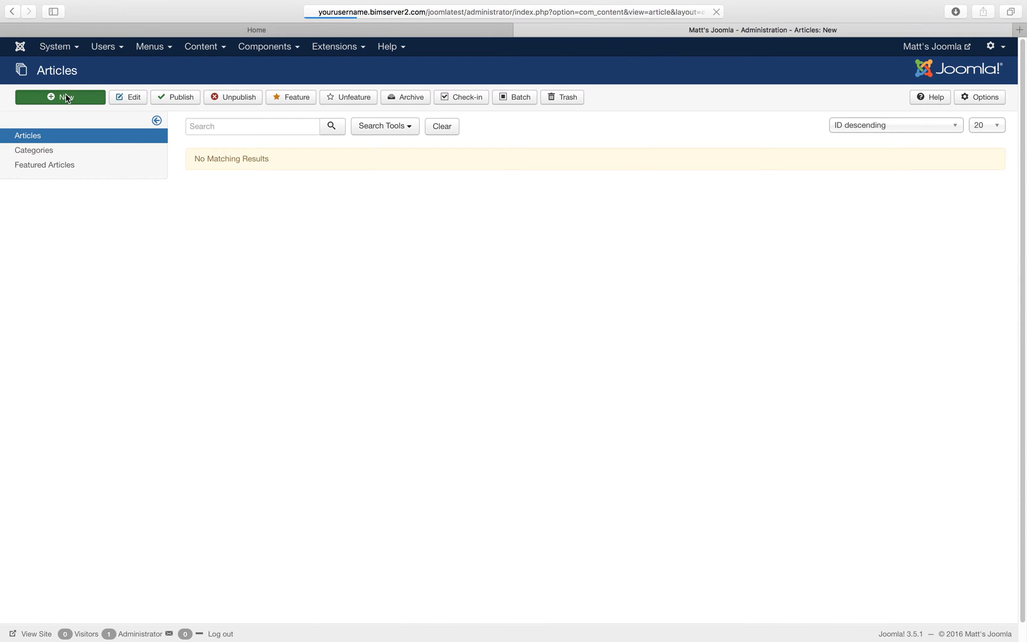
# Step: Enter the title 'Red cedar' and the body sentence about red cedar being used for pencils
pyautogui.click(59, 97)
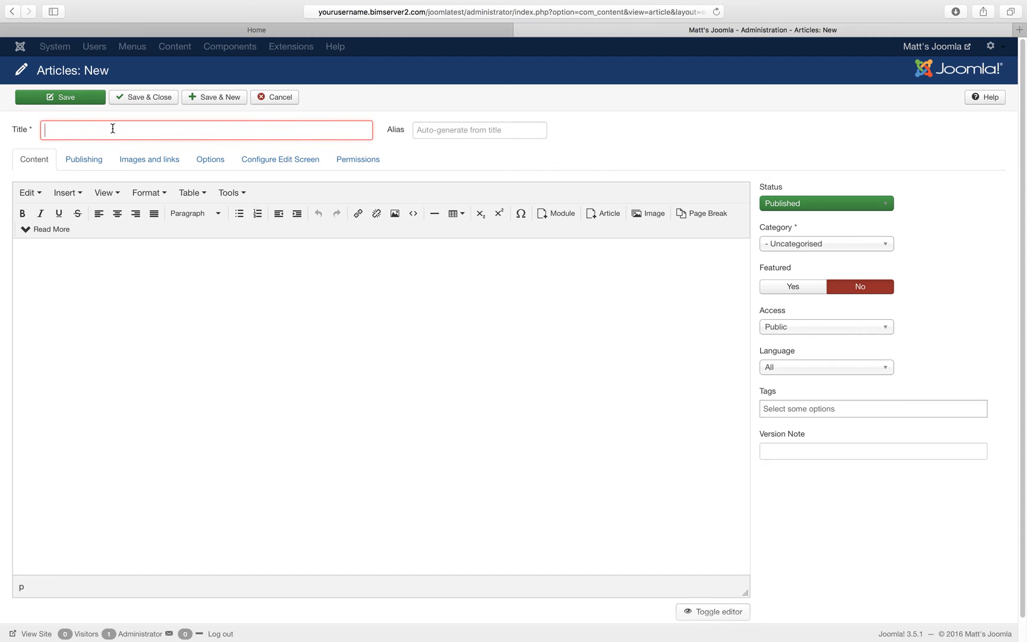
pyautogui.write('Red ce')
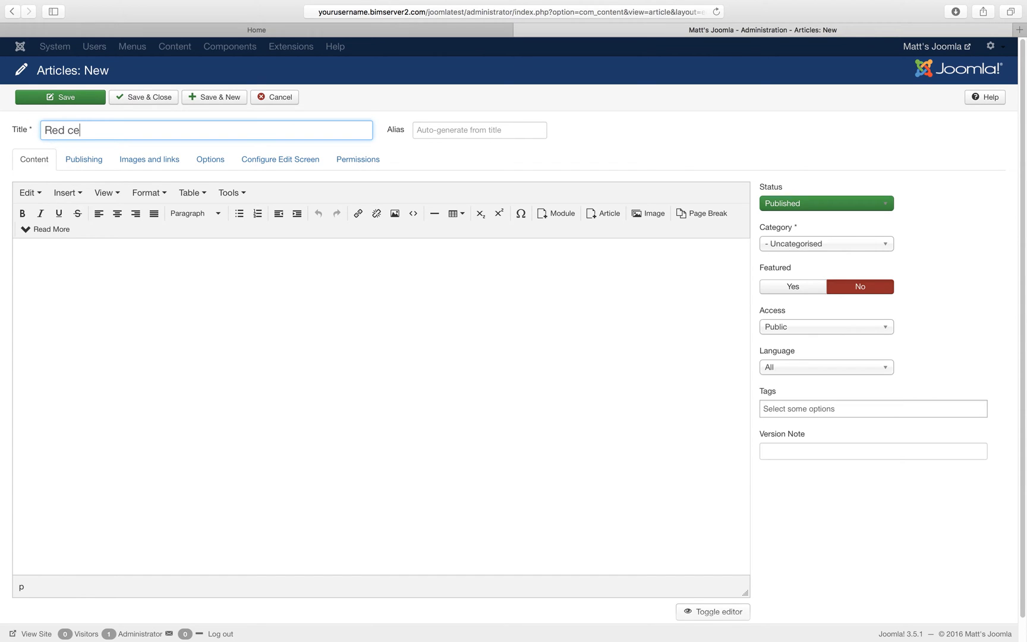
pyautogui.write('dar')
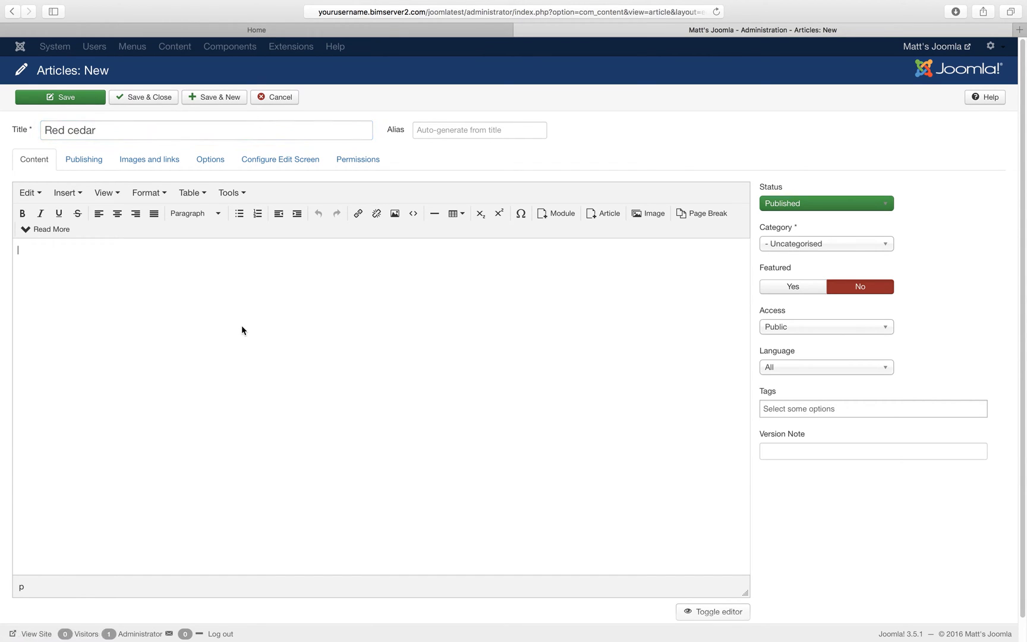
pyautogui.write('The red c')
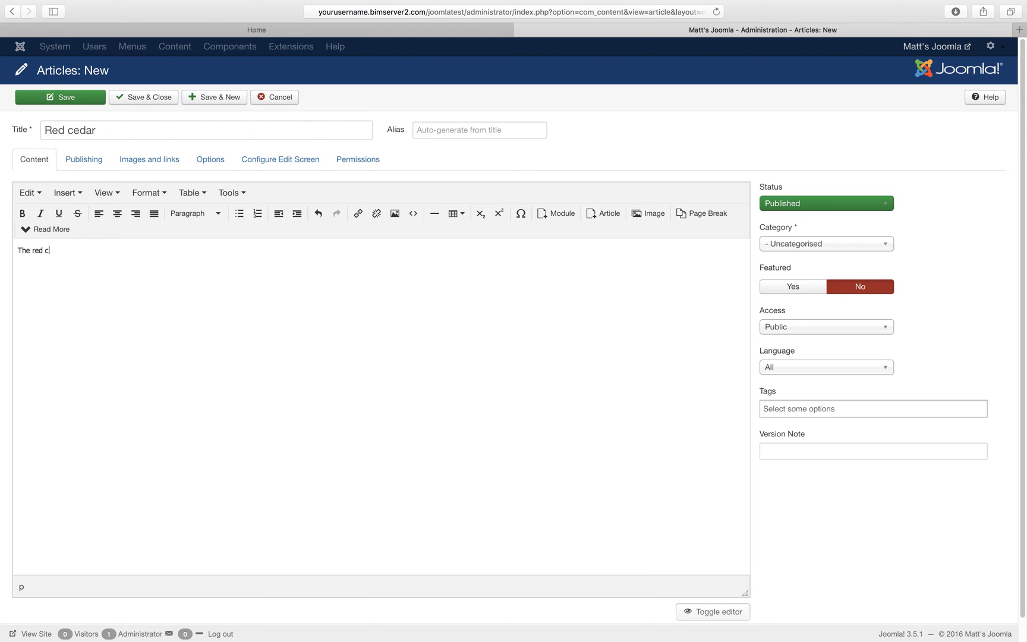
pyautogui.write('edar is')
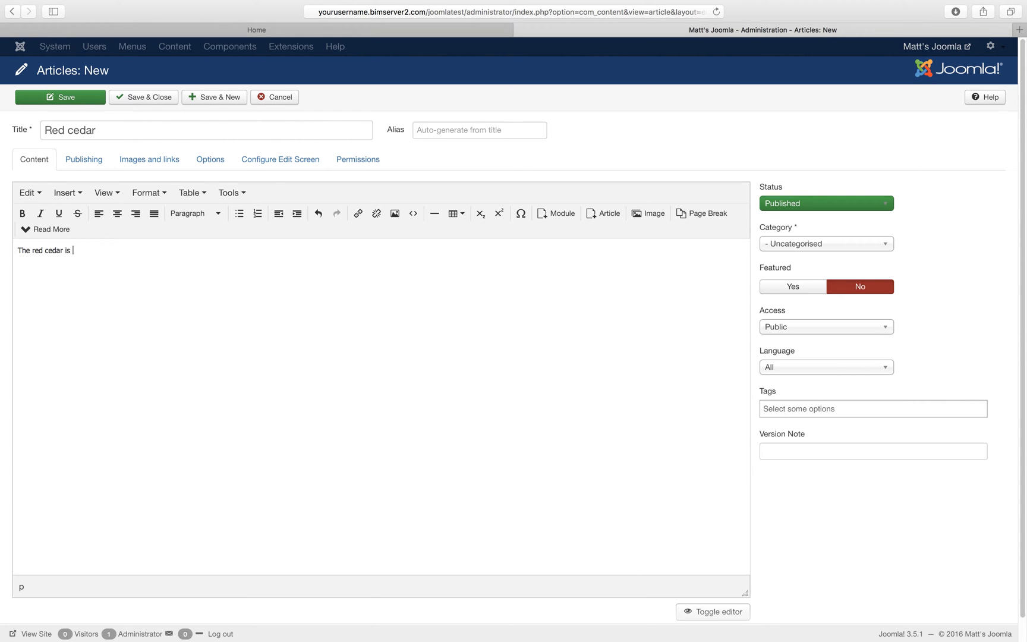
pyautogui.write('used to make')
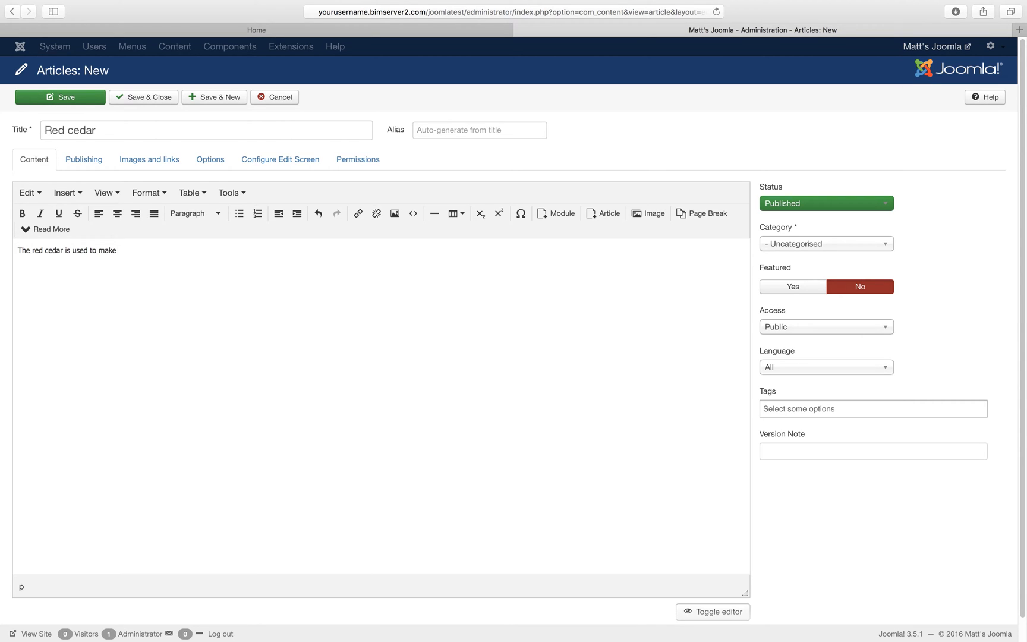
pyautogui.write('pencils.')
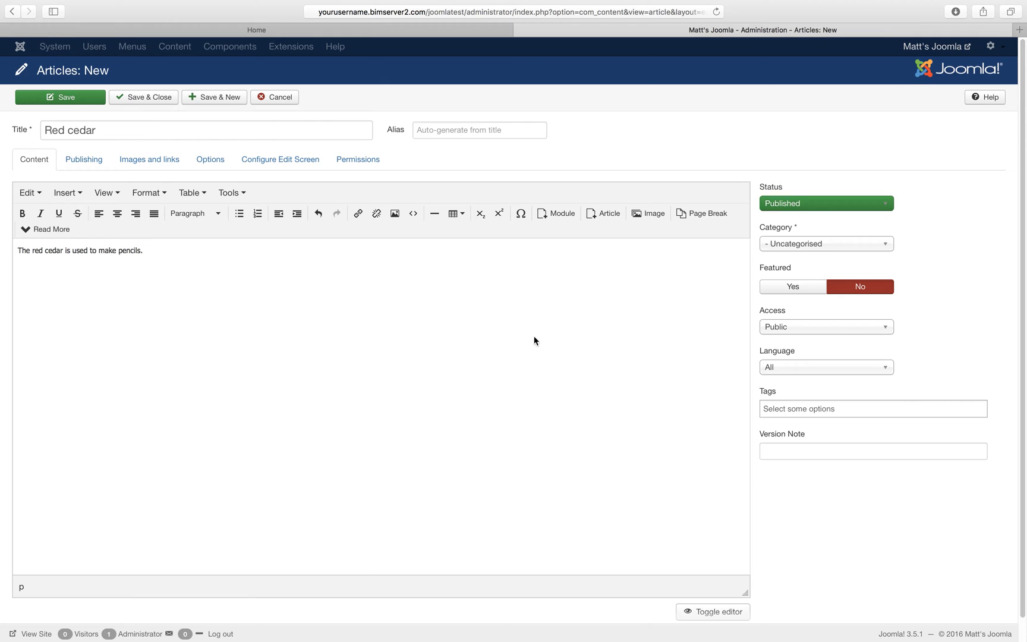
# Step: Assign the article to the Needle trees category and mark it Featured
pyautogui.click(825, 242)
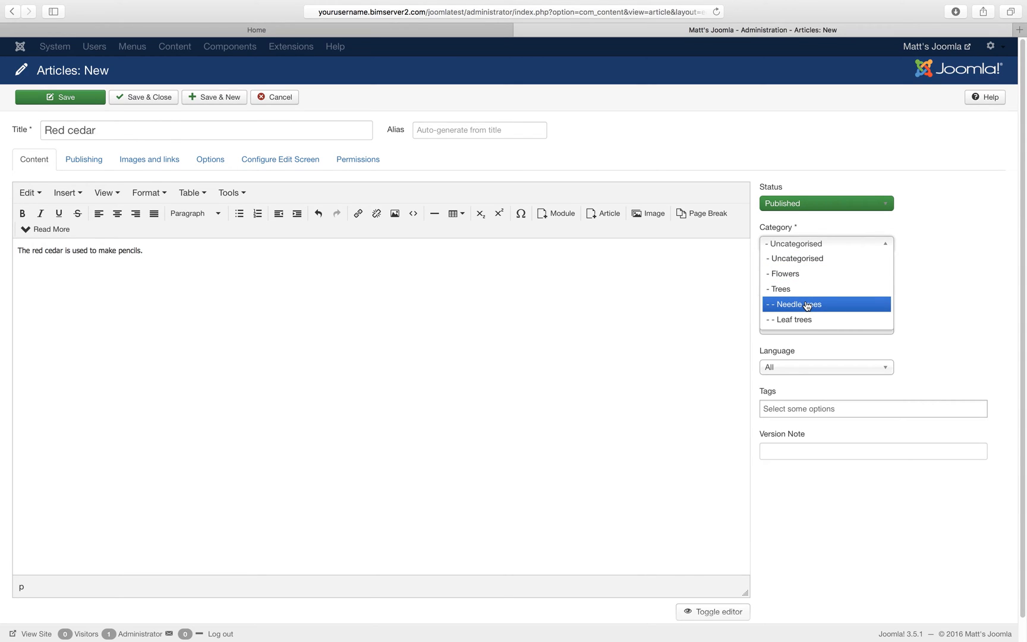
pyautogui.click(795, 305)
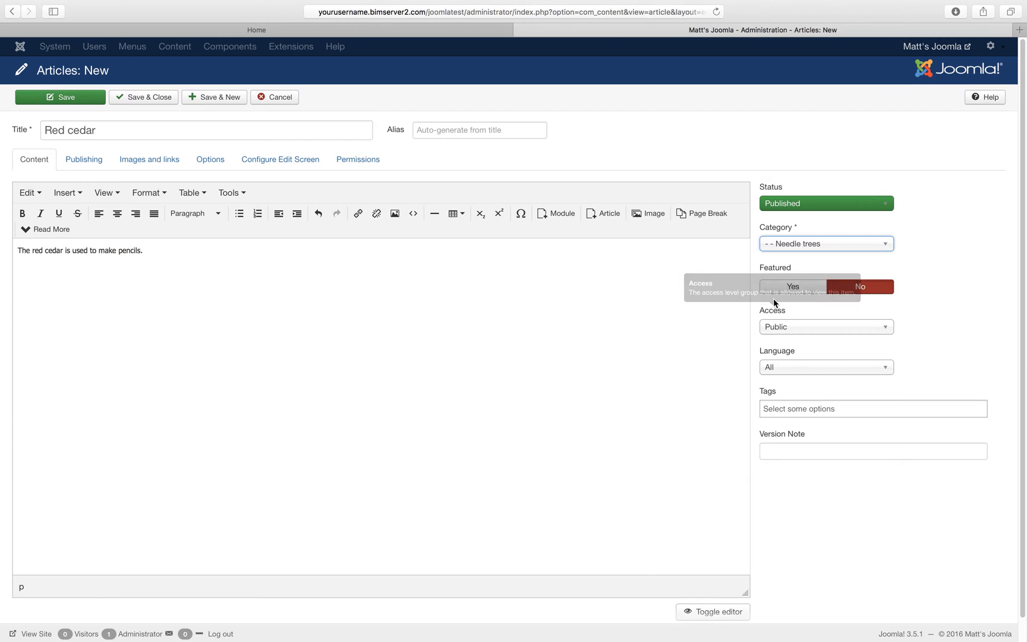
pyautogui.click(793, 286)
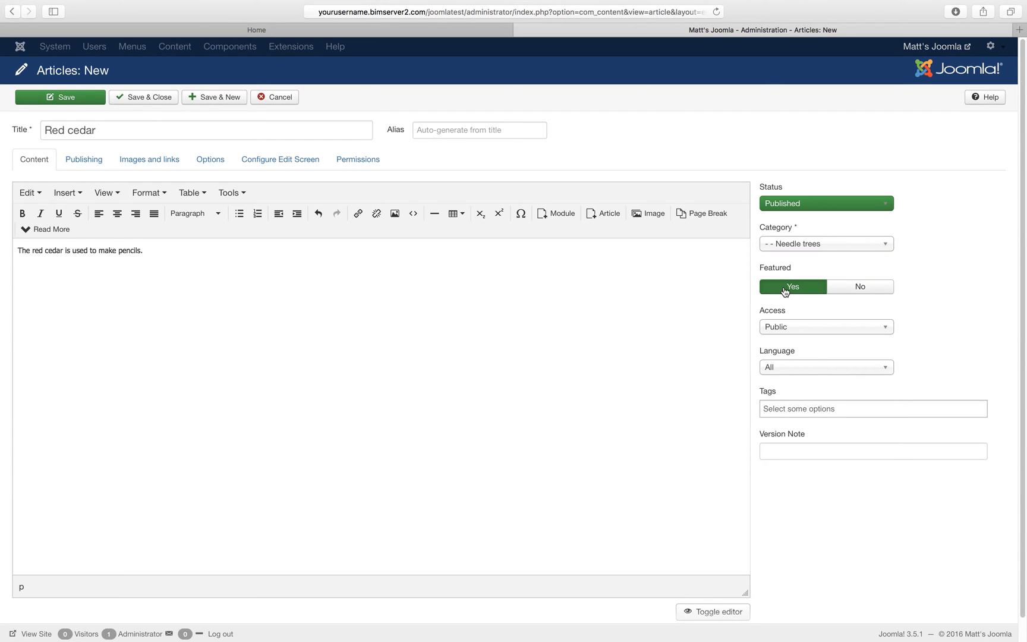
pyautogui.moveTo(133, 113)
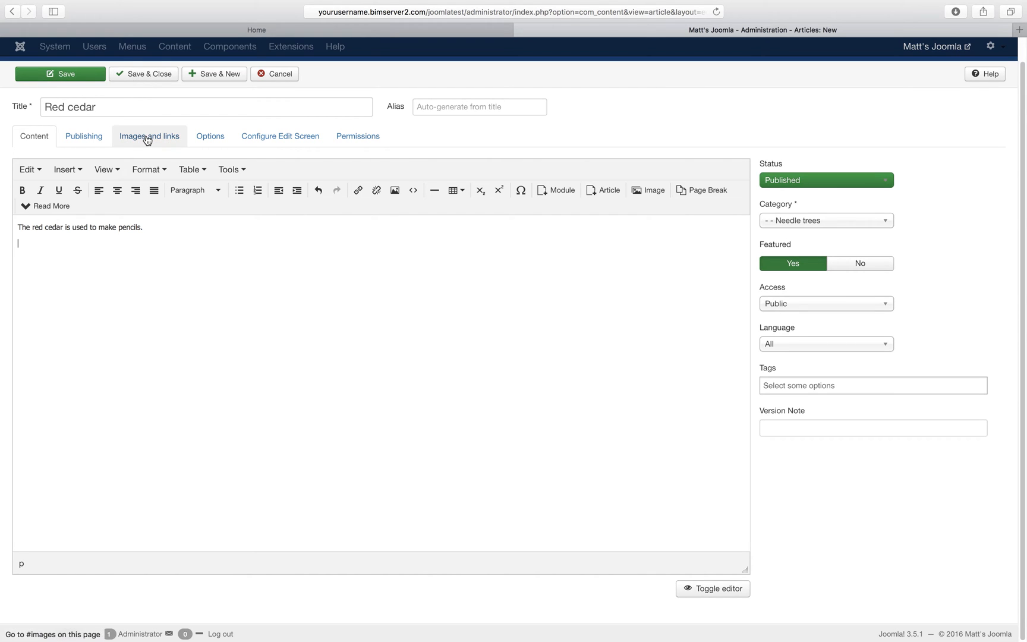
pyautogui.click(148, 137)
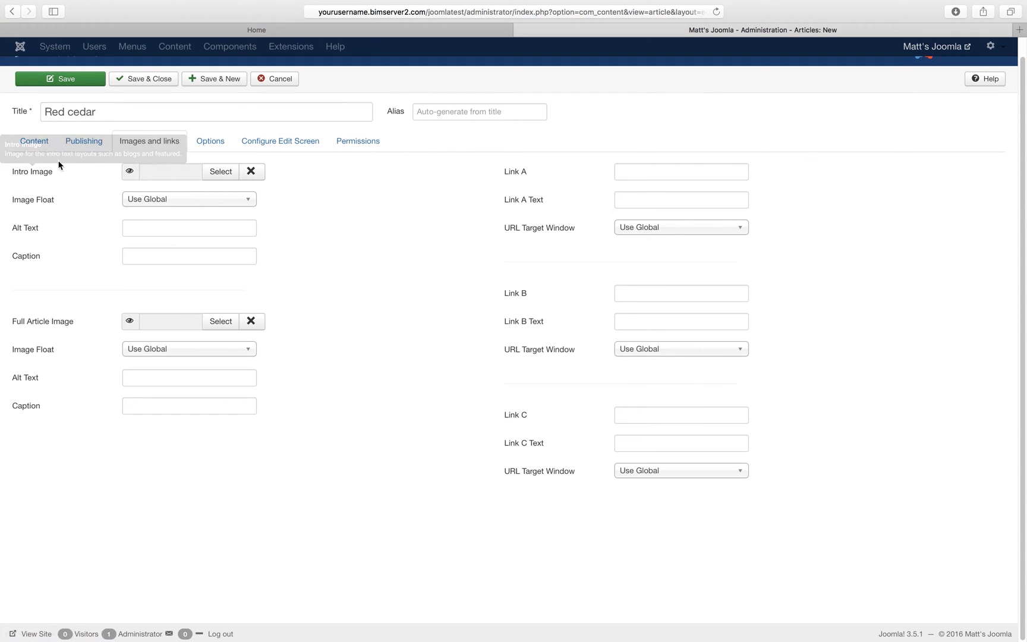
pyautogui.click(33, 140)
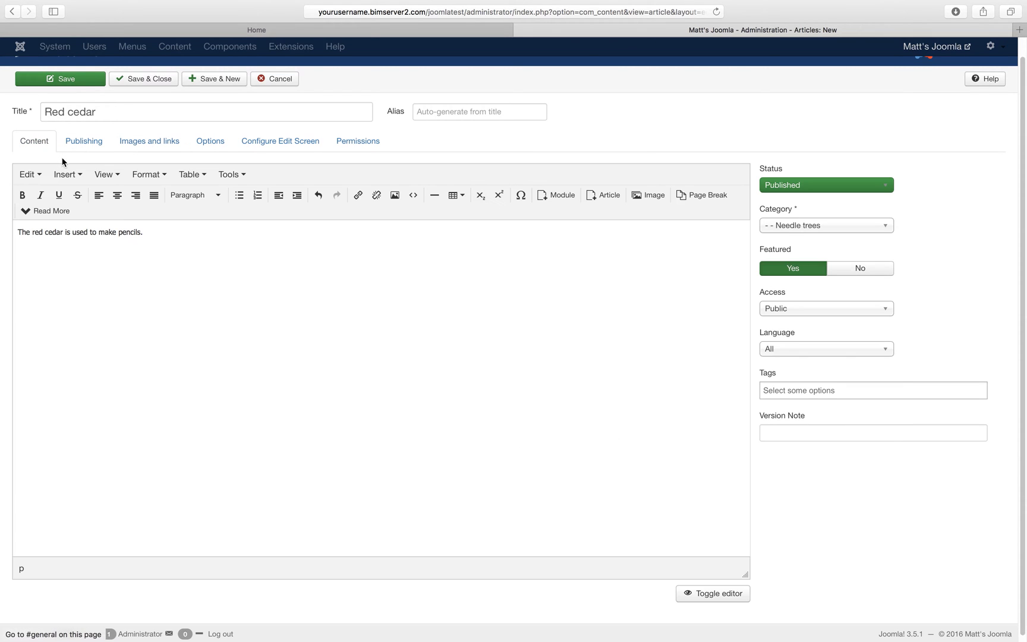
pyautogui.click(64, 175)
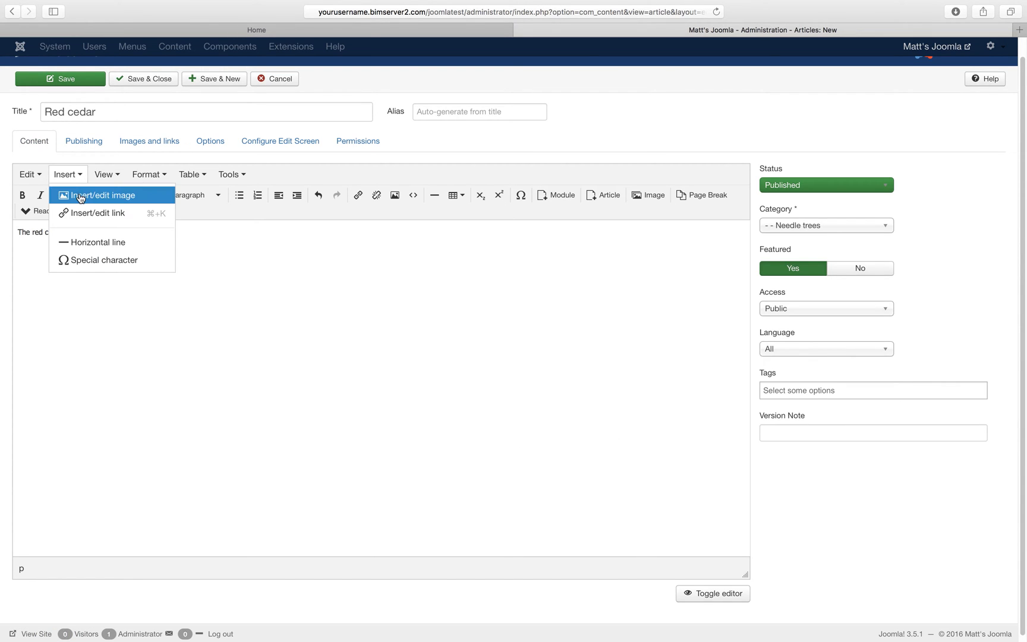
pyautogui.moveTo(108, 208)
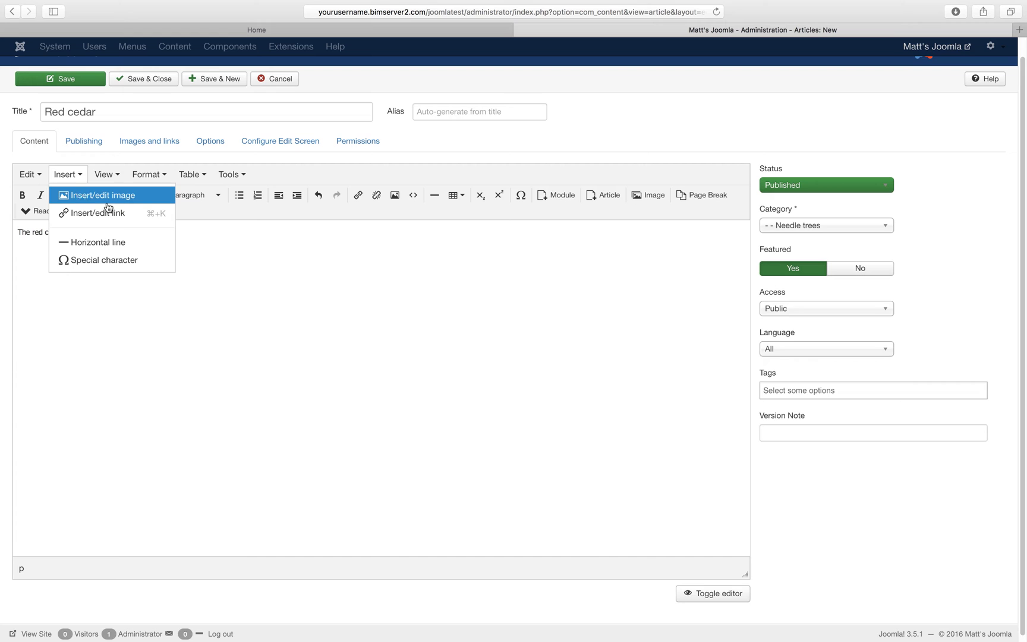
pyautogui.click(101, 195)
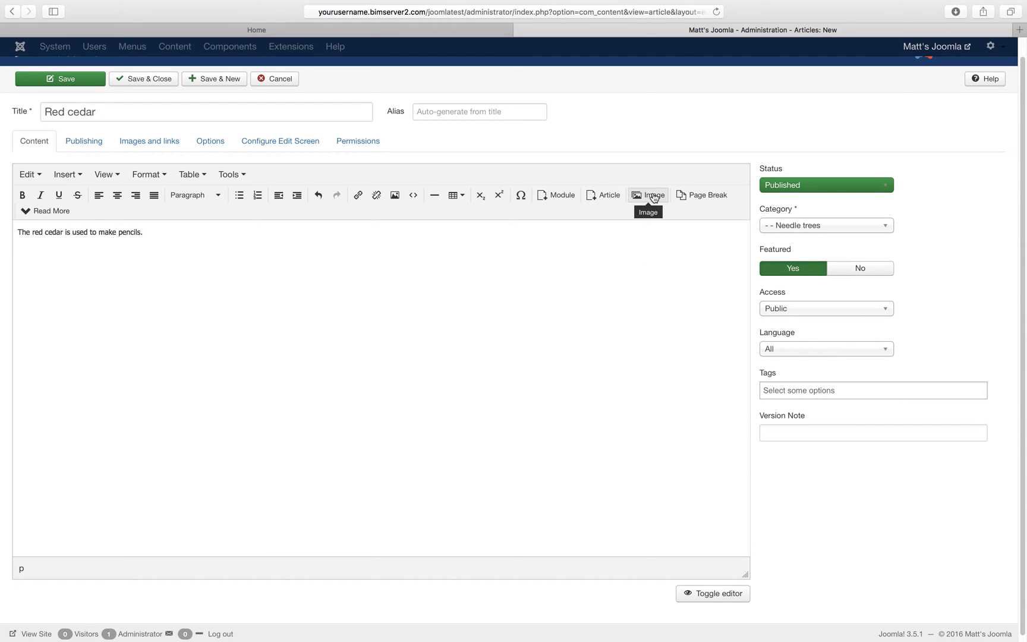
pyautogui.moveTo(647, 200)
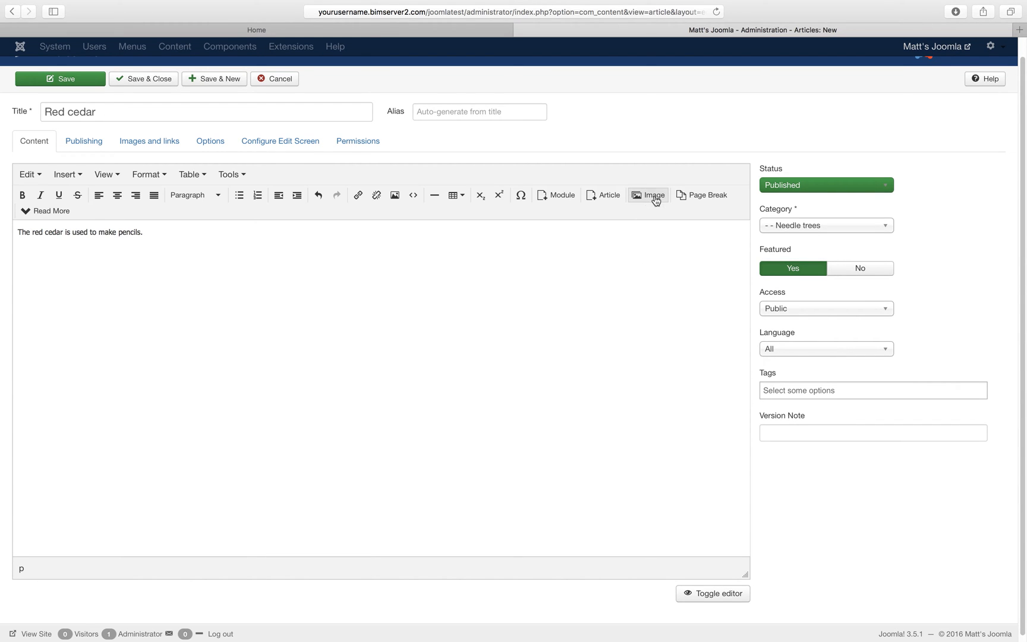
# Step: Dismiss the image dialog and Save & Close the Red cedar article
pyautogui.click(647, 195)
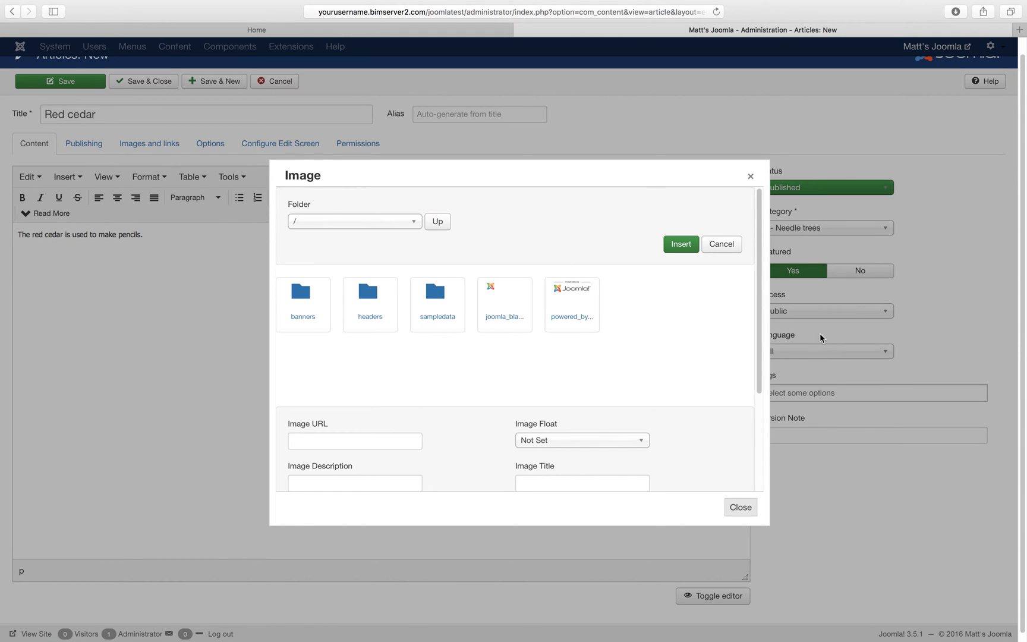
pyautogui.scroll(-3)
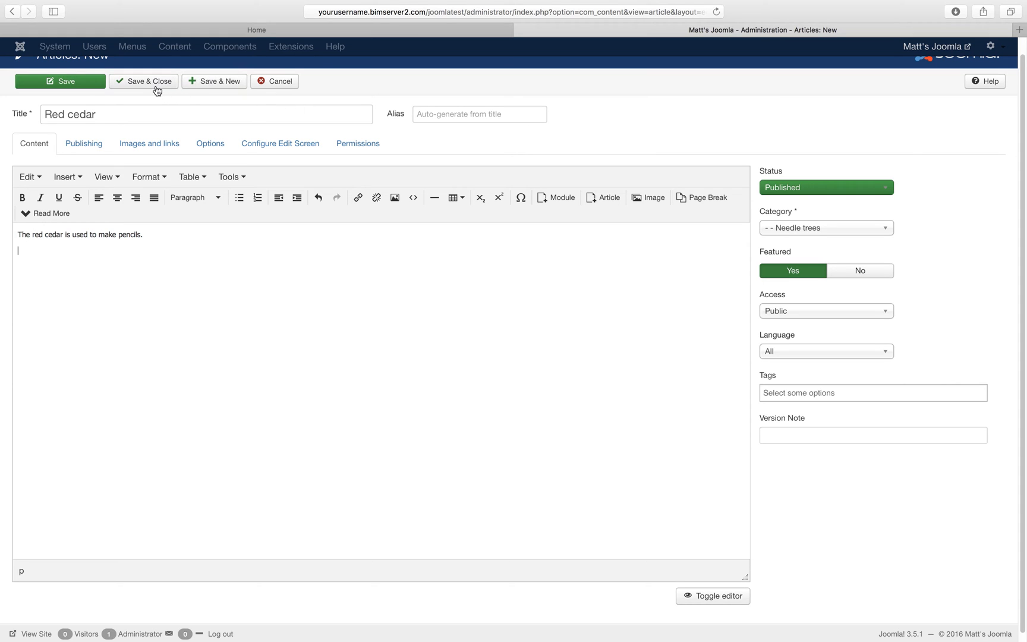
pyautogui.click(142, 81)
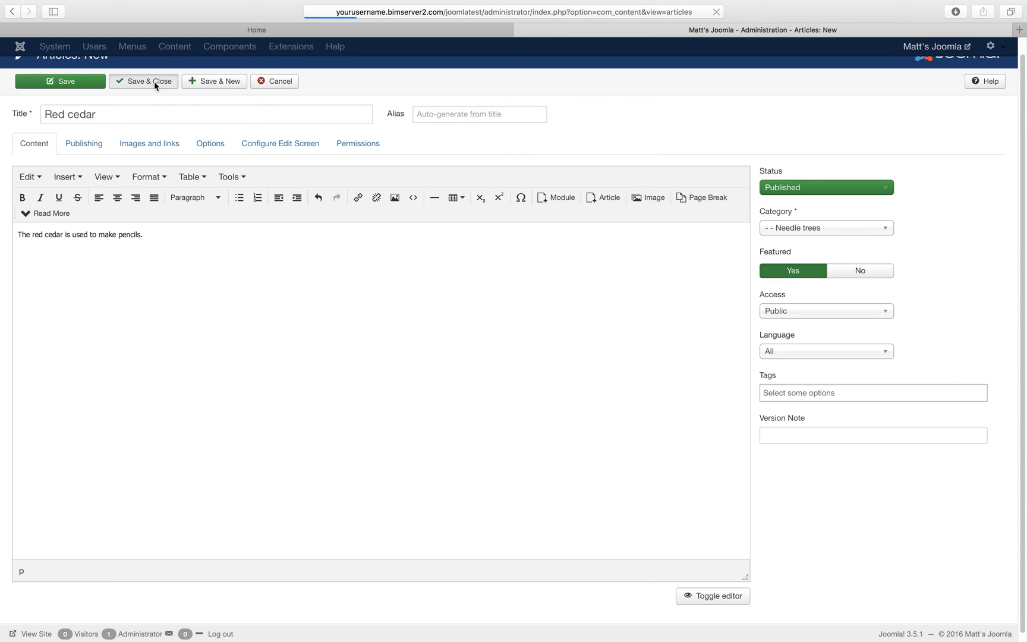
pyautogui.click(144, 81)
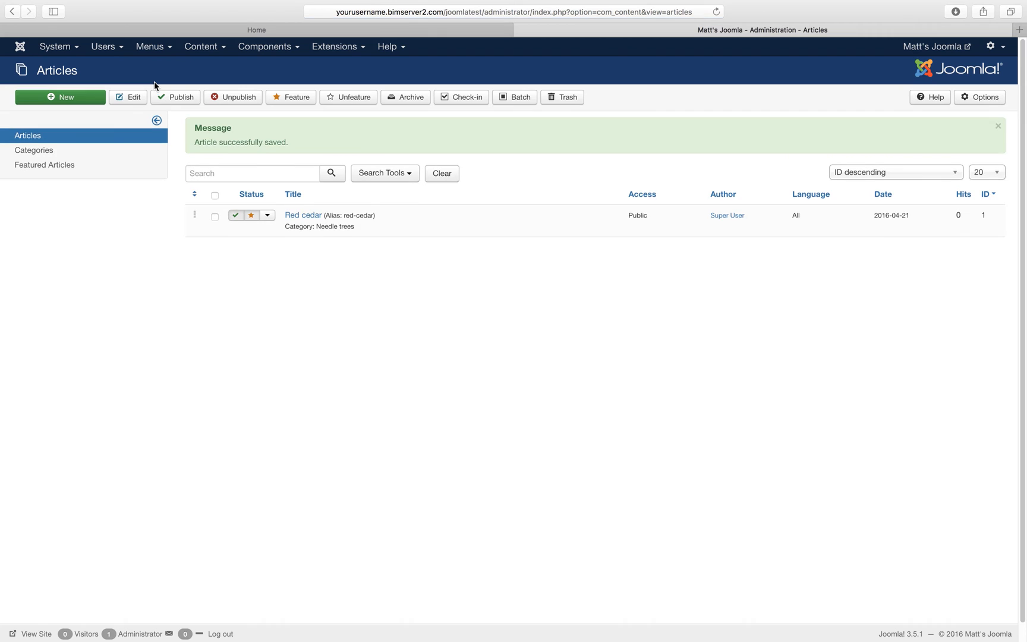
pyautogui.click(203, 47)
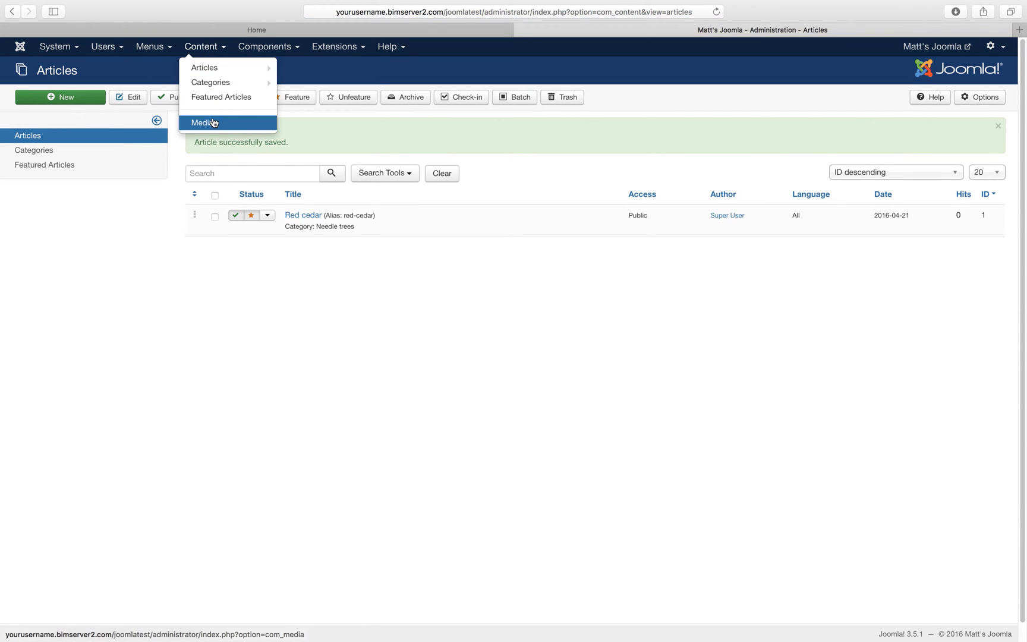
# Step: In the Media manager, create a new folder named 'trees'
pyautogui.click(205, 122)
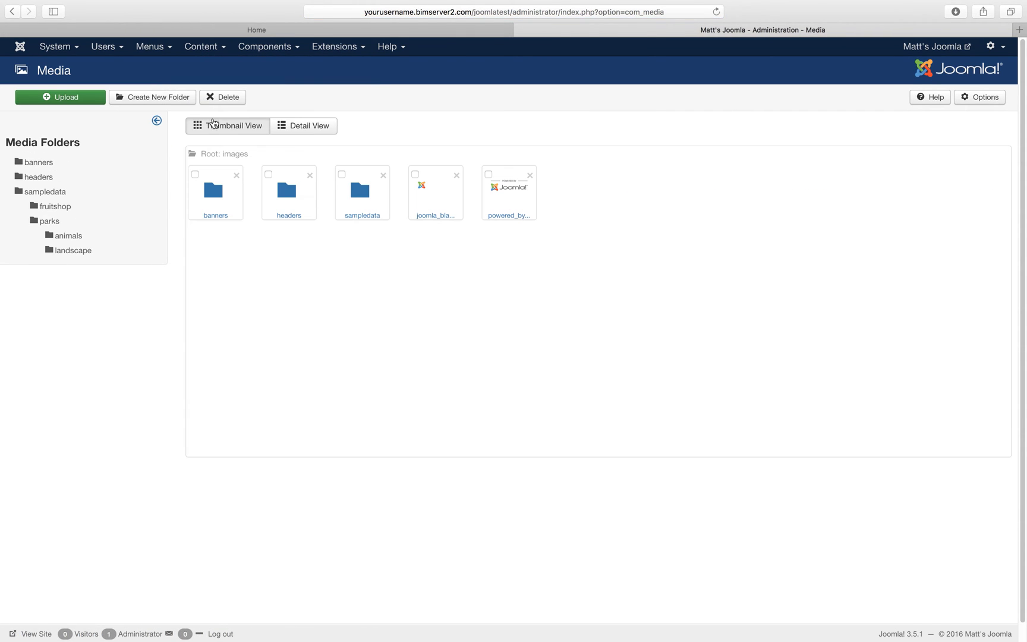
pyautogui.click(152, 98)
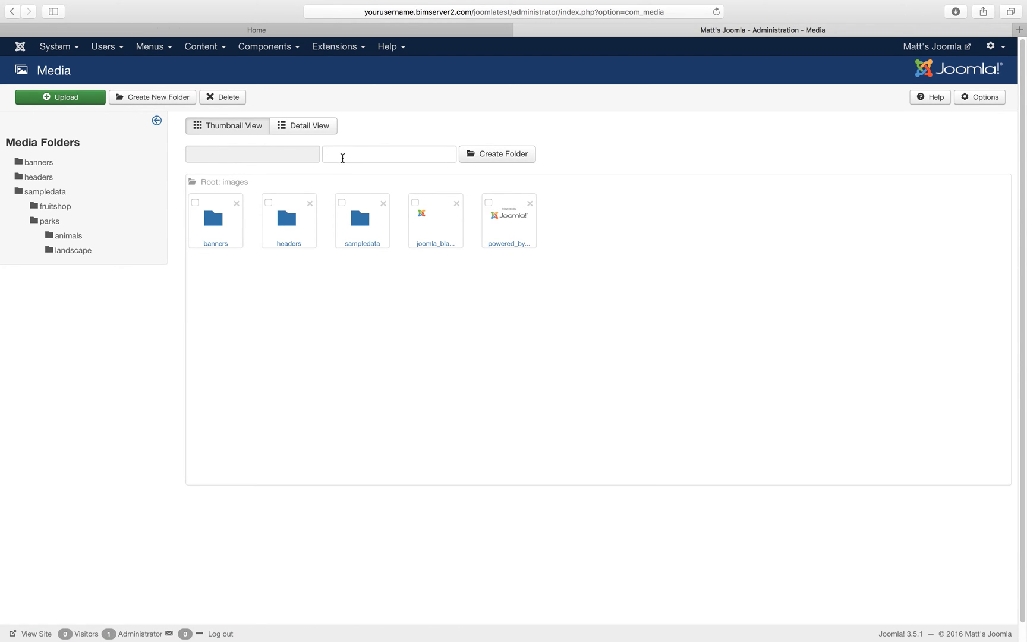
pyautogui.click(389, 153)
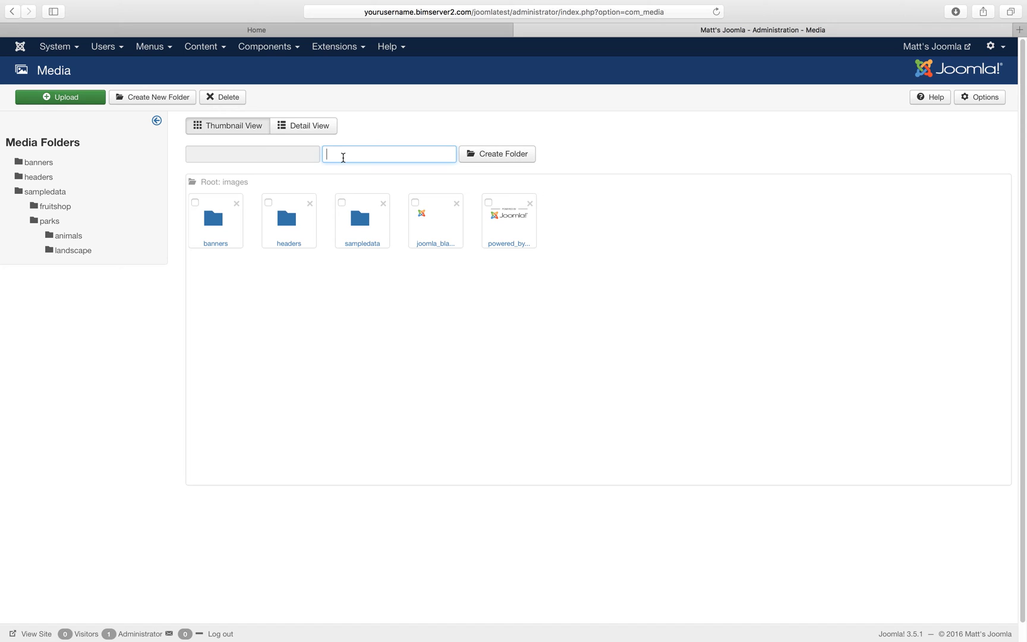
pyautogui.write('trees')
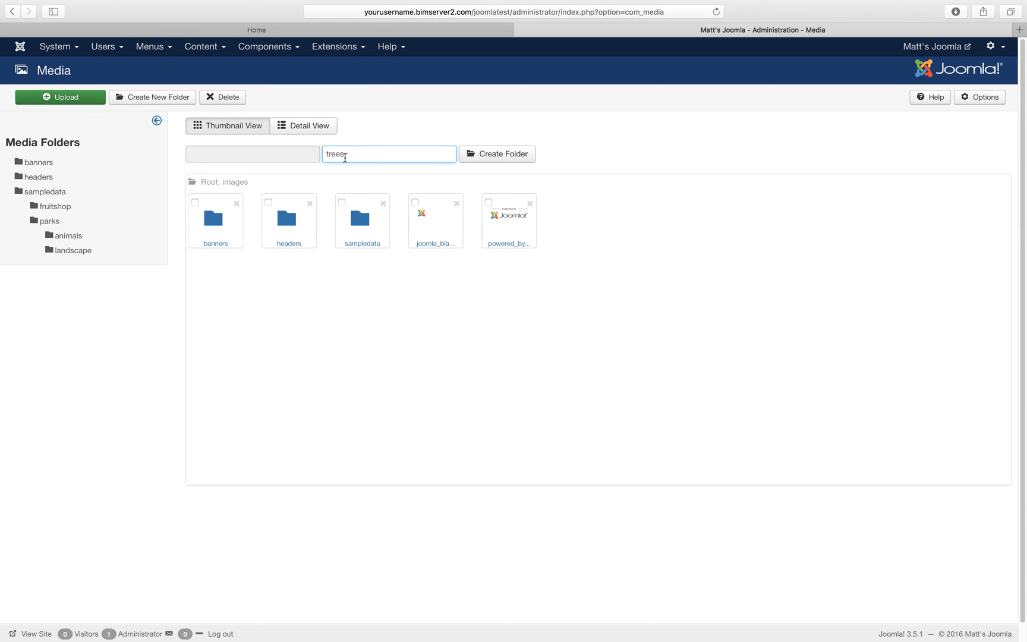
pyautogui.click(496, 153)
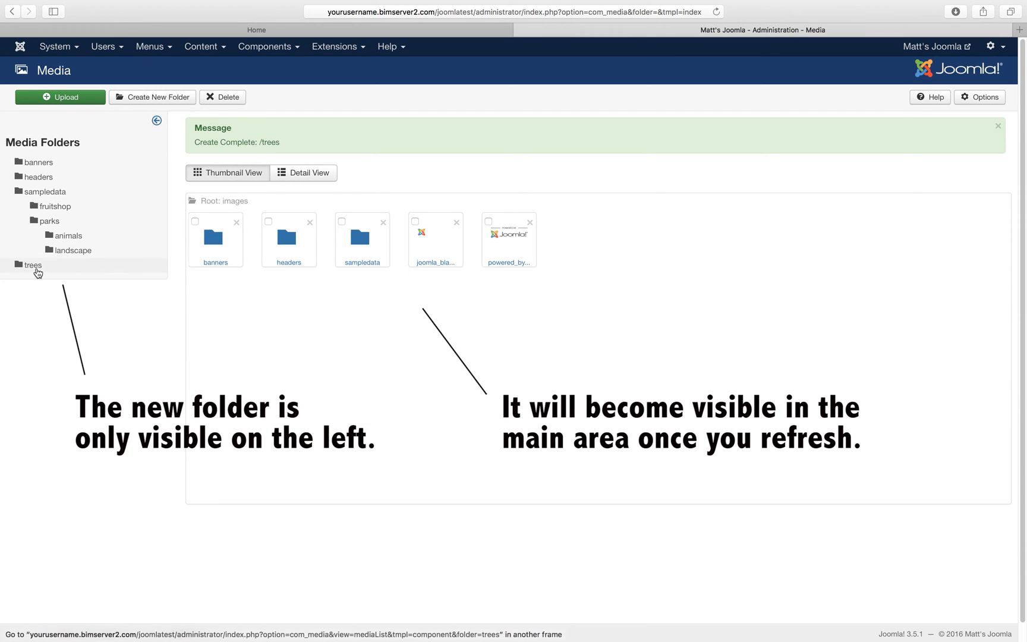
# Step: Inside the trees folder, create a subfolder named 'needle'
pyautogui.click(32, 265)
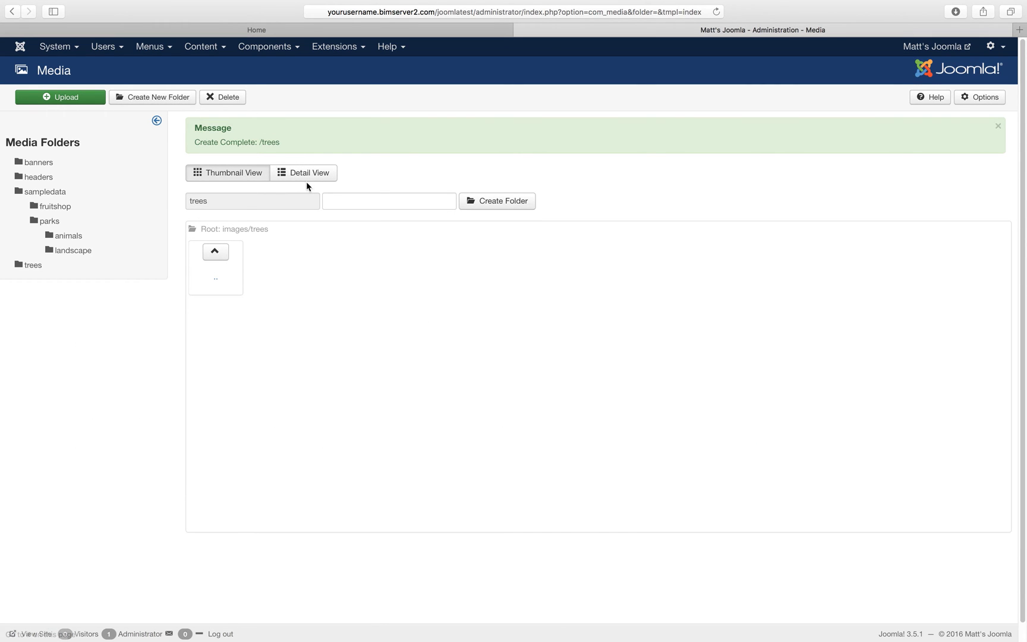
pyautogui.click(389, 201)
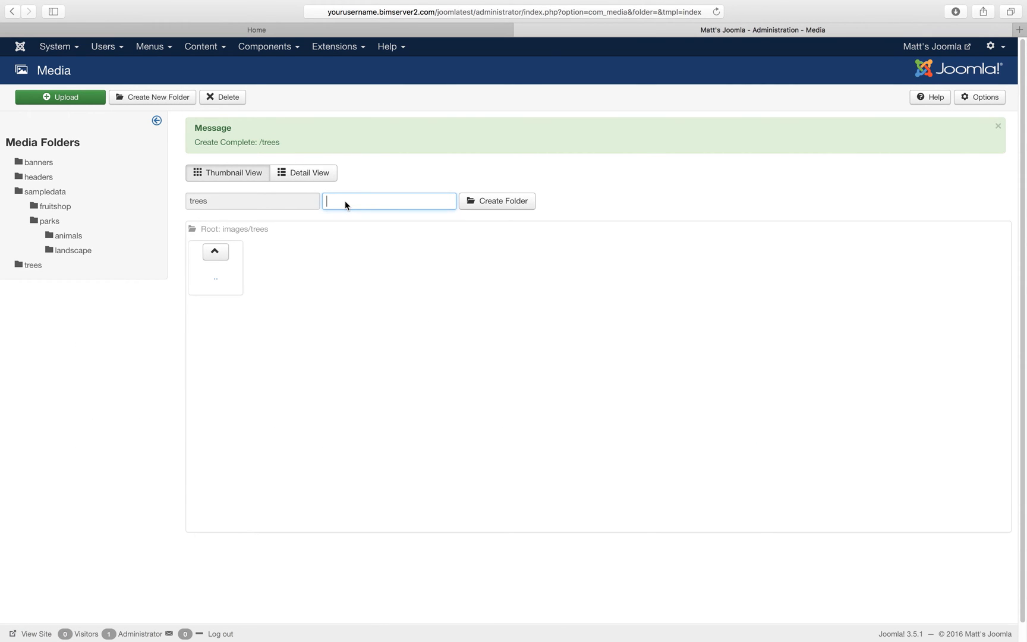
pyautogui.write('needle')
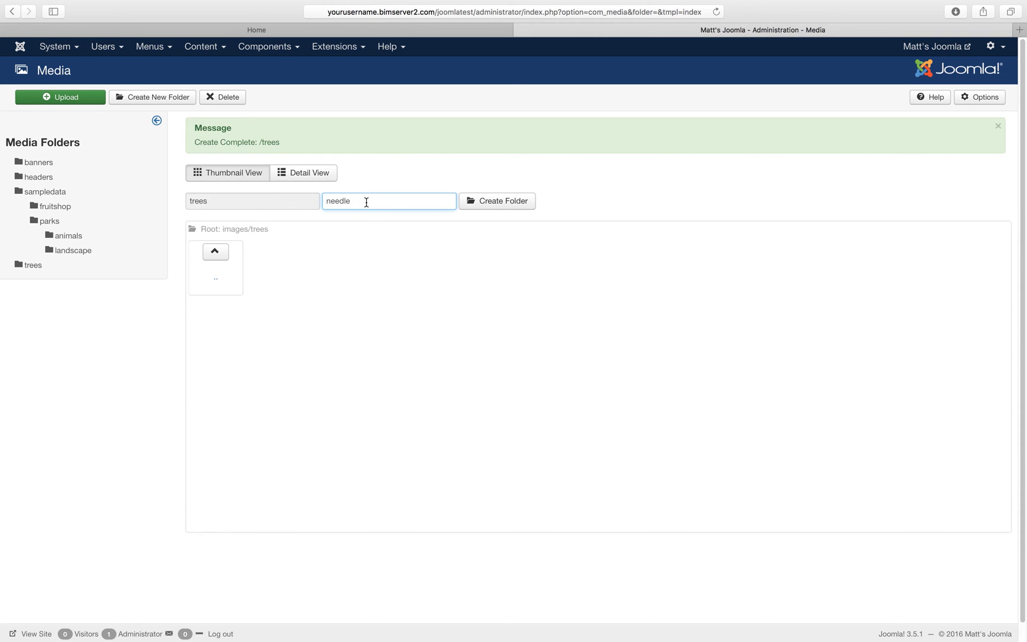
pyautogui.click(496, 201)
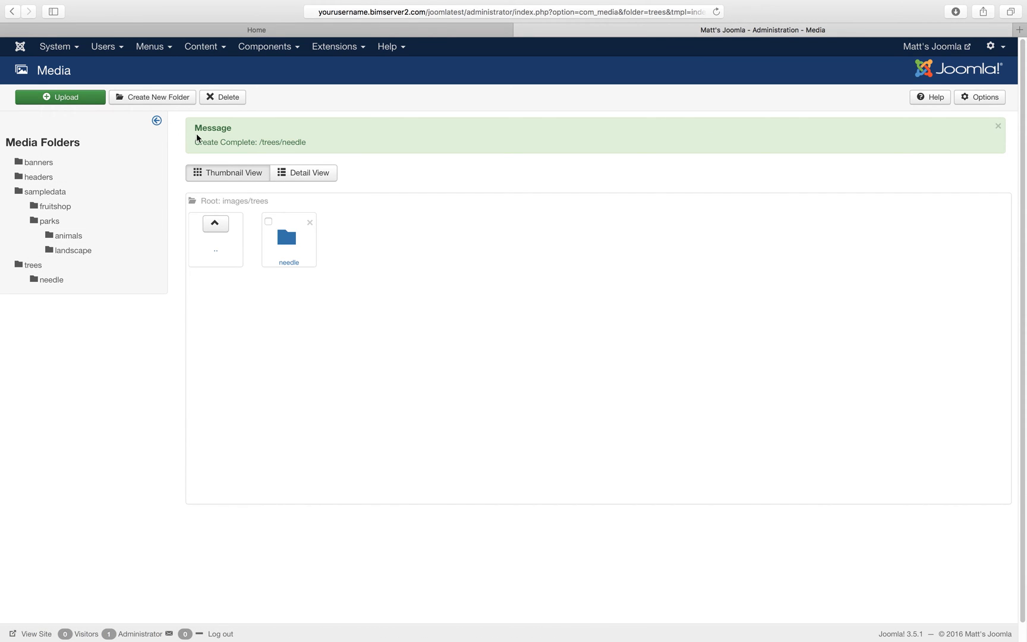
pyautogui.moveTo(204, 201)
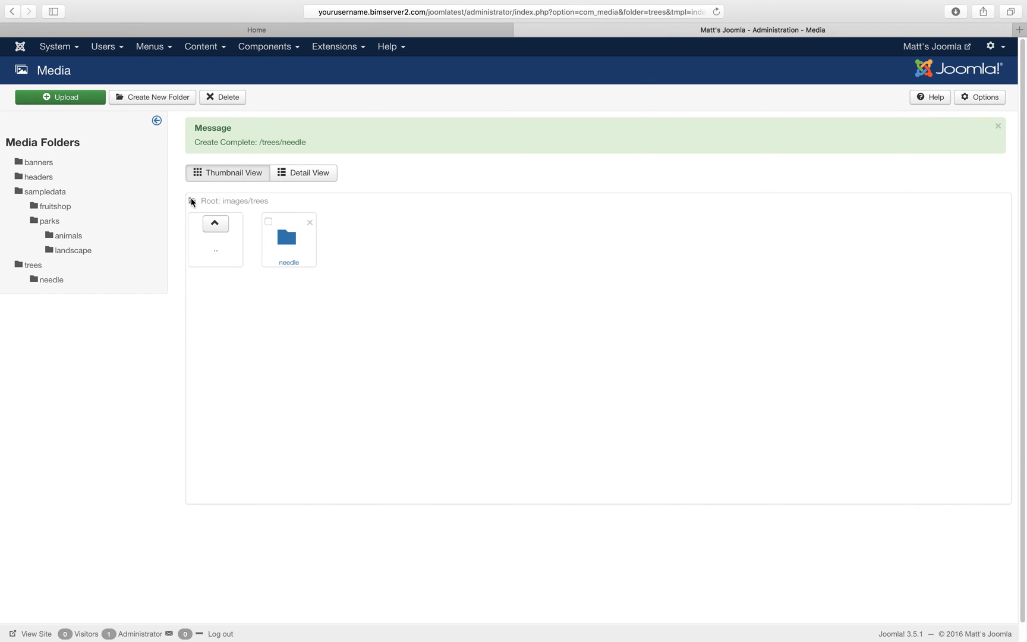
pyautogui.moveTo(50, 281)
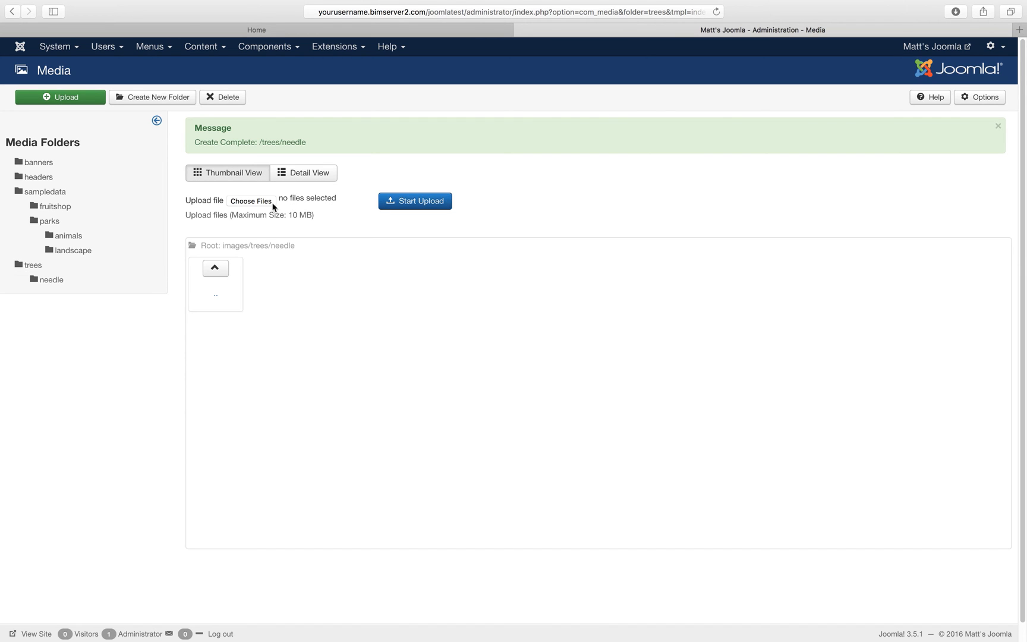
# Step: Select IMG_6557.jpg from the file picker and upload it into trees/needle
pyautogui.click(249, 201)
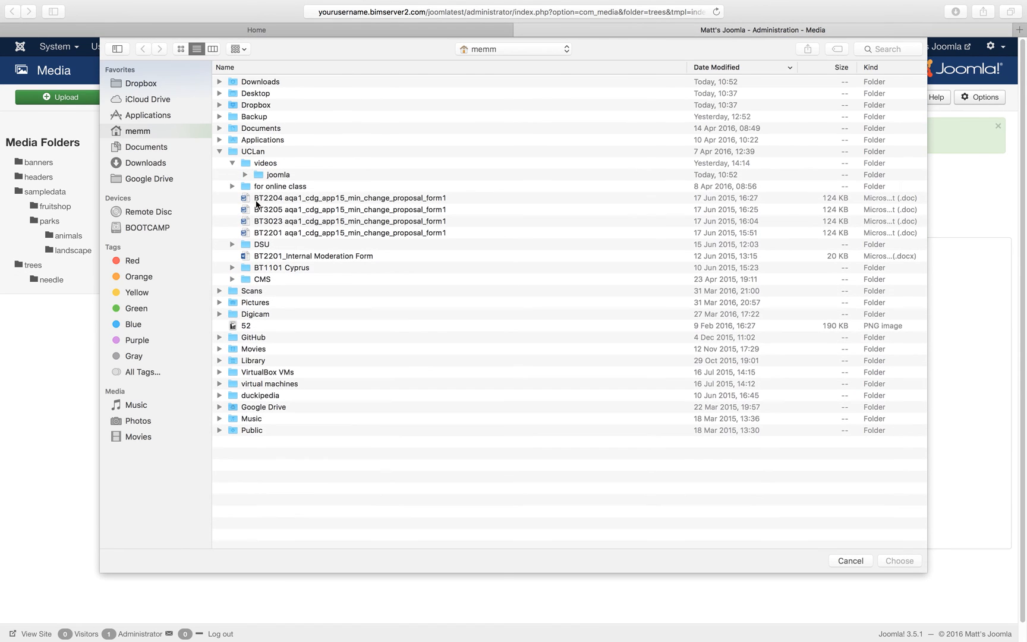
pyautogui.click(233, 175)
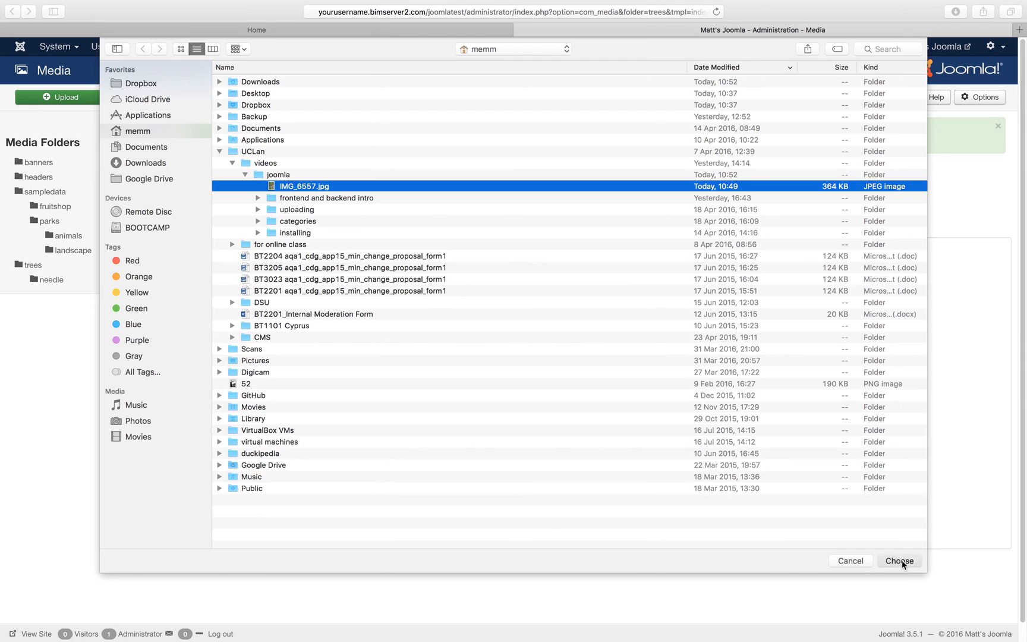
pyautogui.click(900, 560)
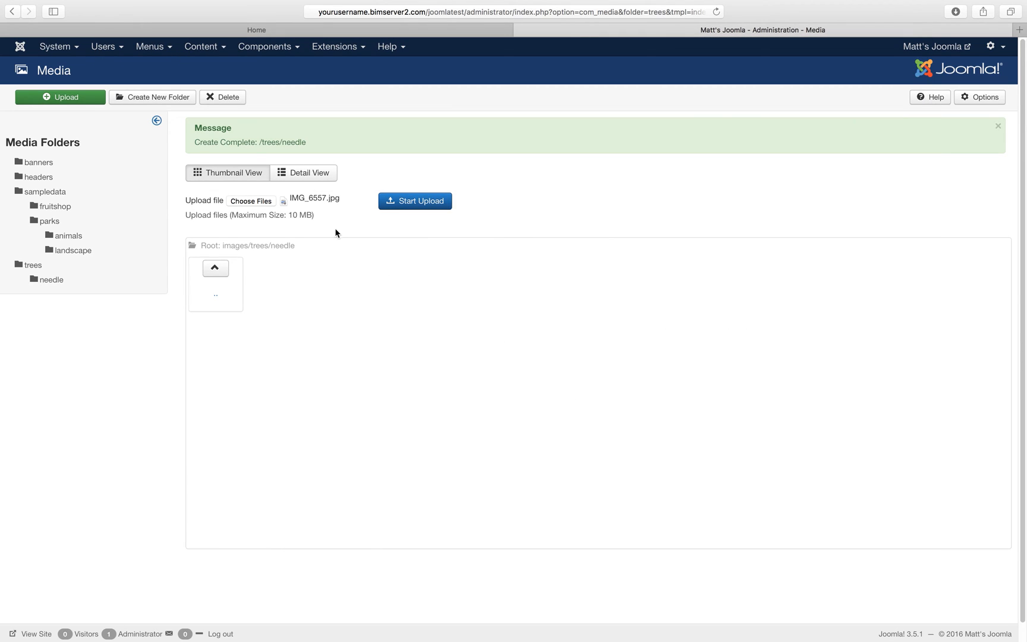
pyautogui.click(415, 201)
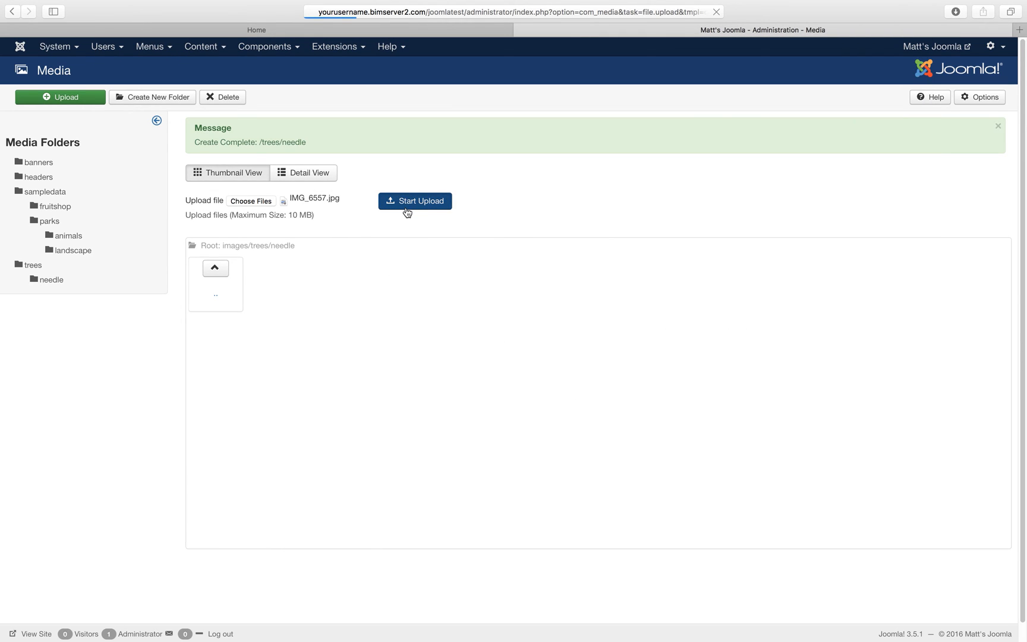
pyautogui.click(415, 201)
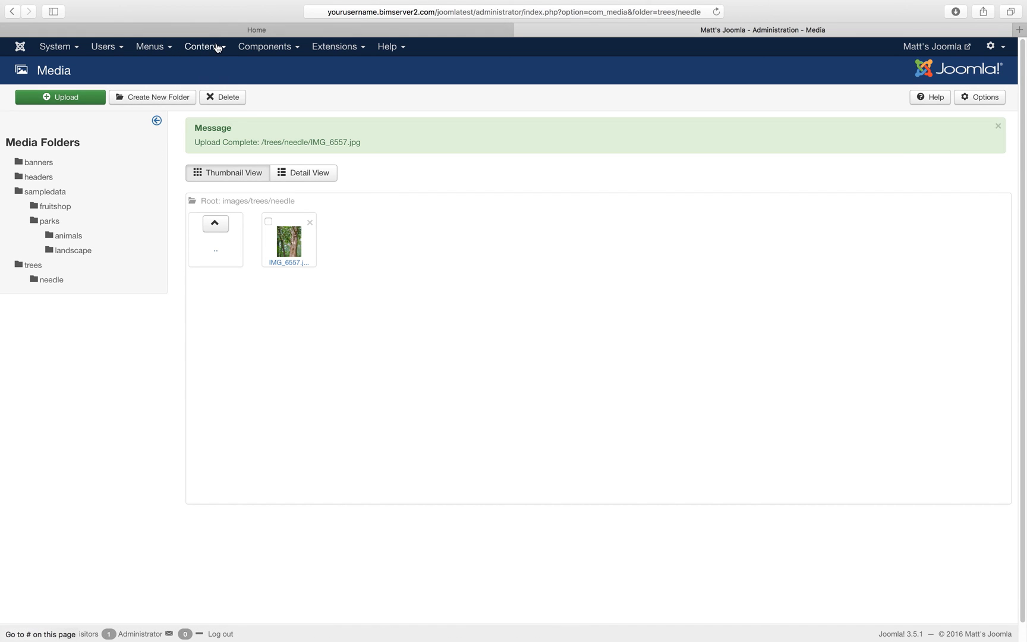
# Step: From Content > Articles, reopen Red cedar and place the cursor after its sentence
pyautogui.click(201, 47)
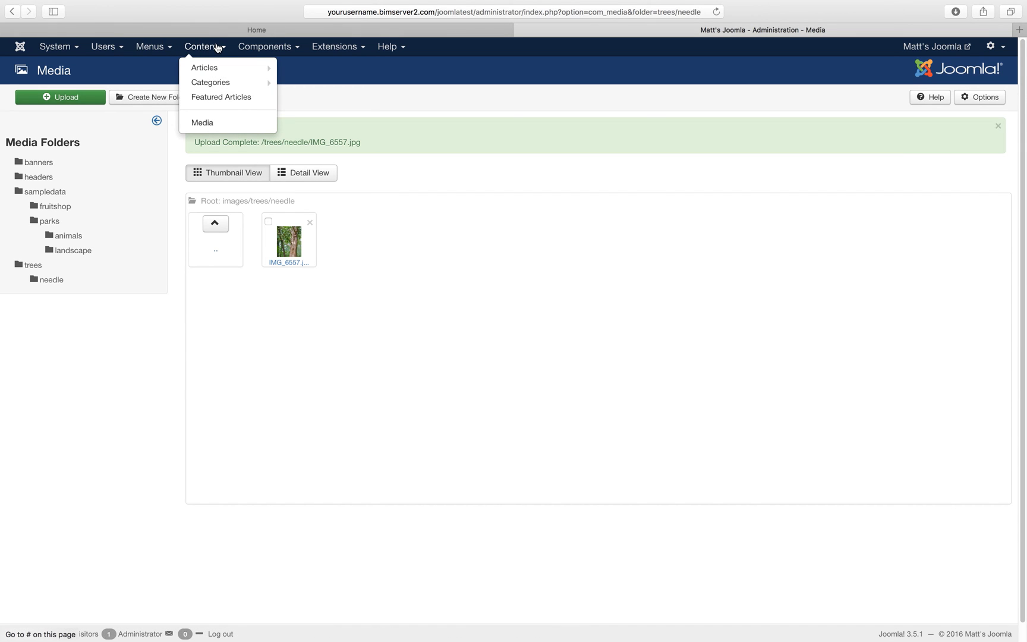
pyautogui.moveTo(209, 68)
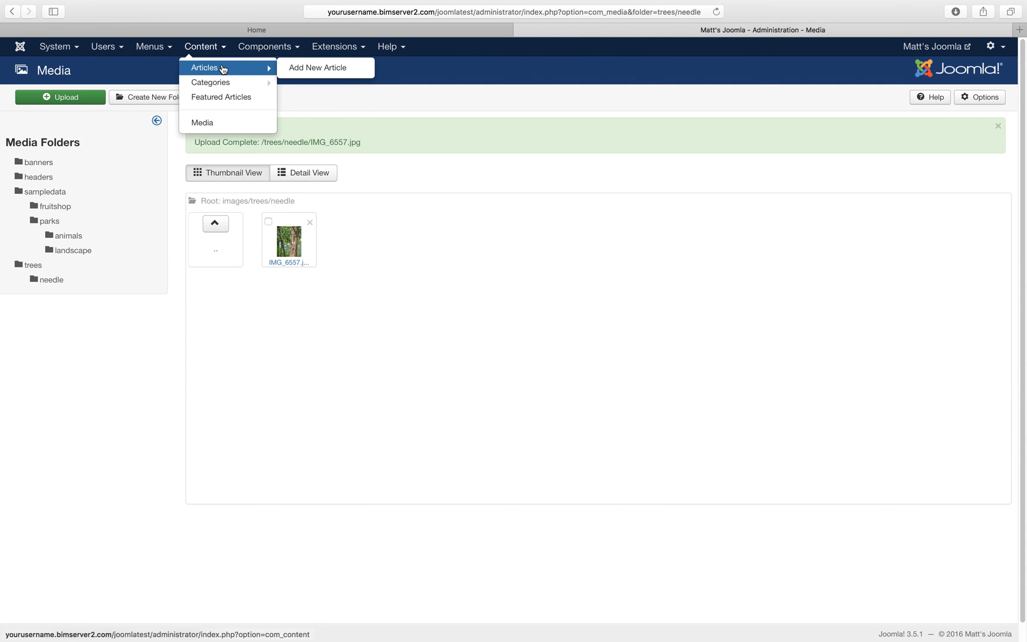
pyautogui.click(204, 68)
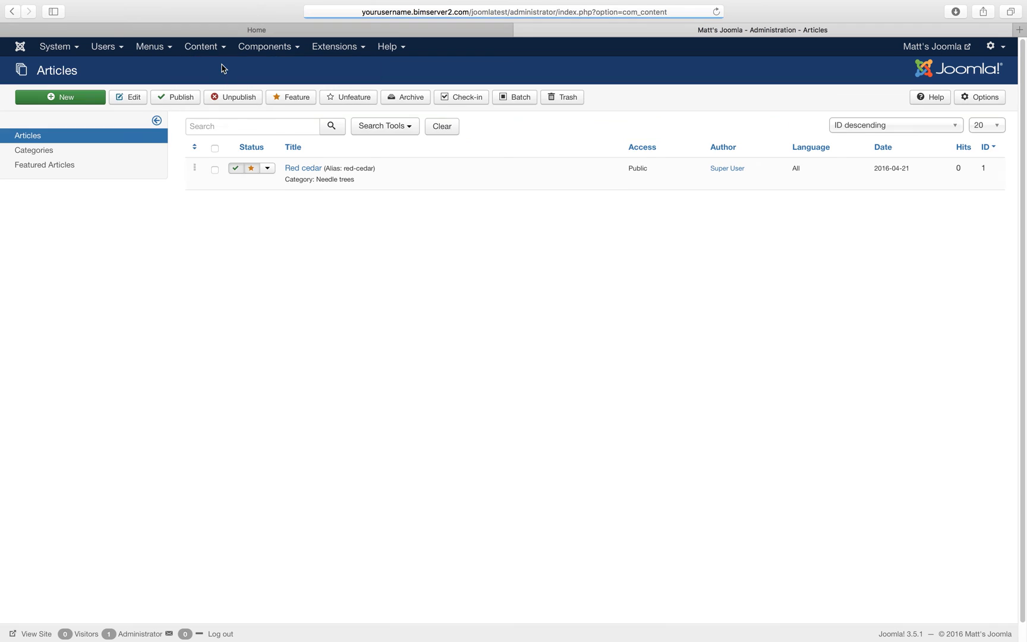
pyautogui.click(303, 167)
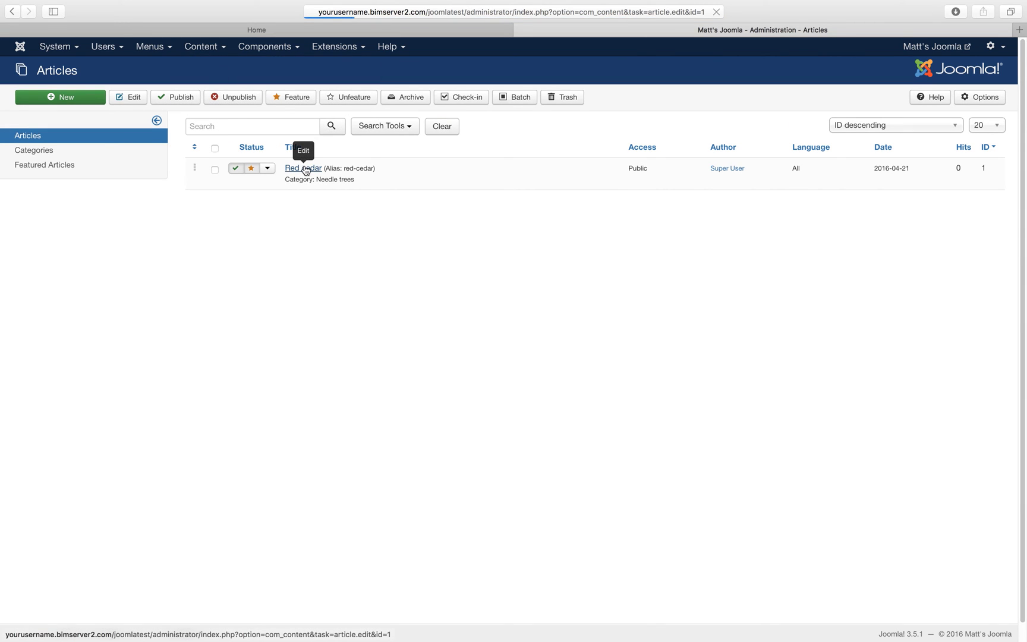
pyautogui.click(303, 167)
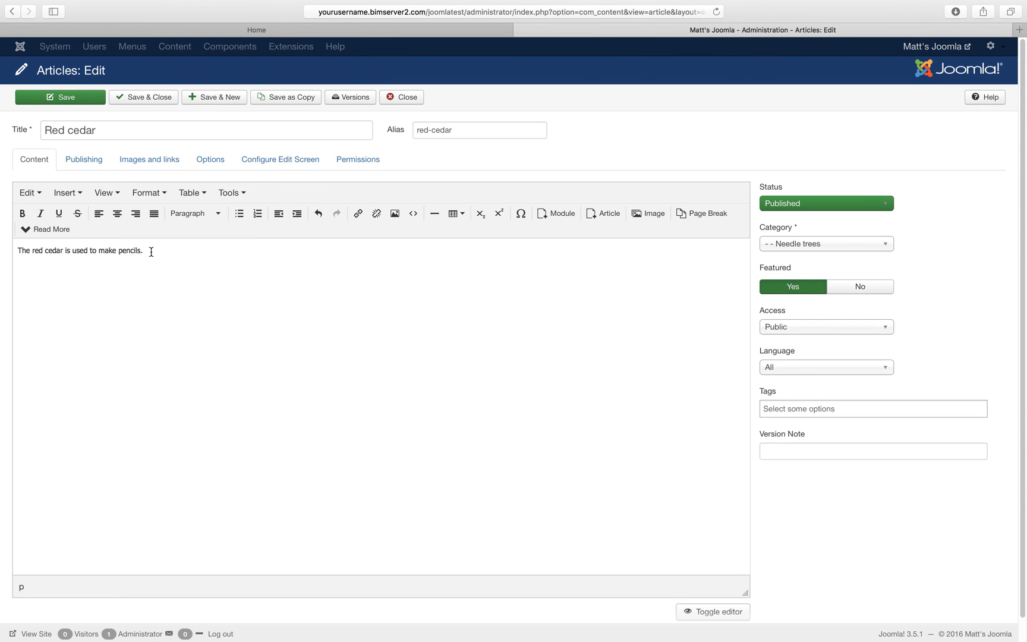
pyautogui.moveTo(648, 213)
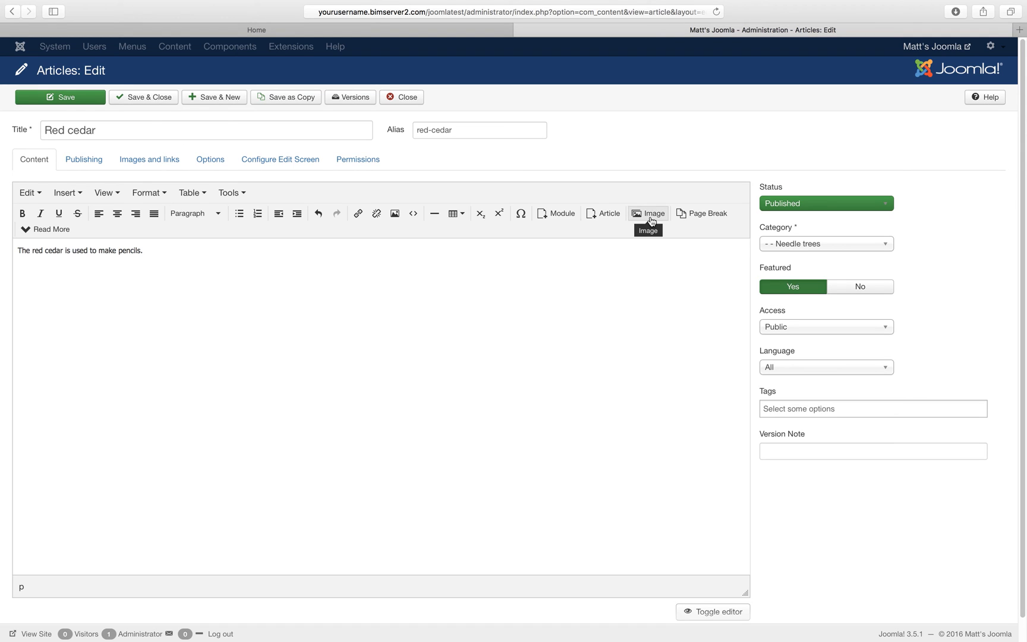
# Step: Insert IMG_6557.jpg floated right with the caption 'Red c' below the sentence
pyautogui.click(648, 213)
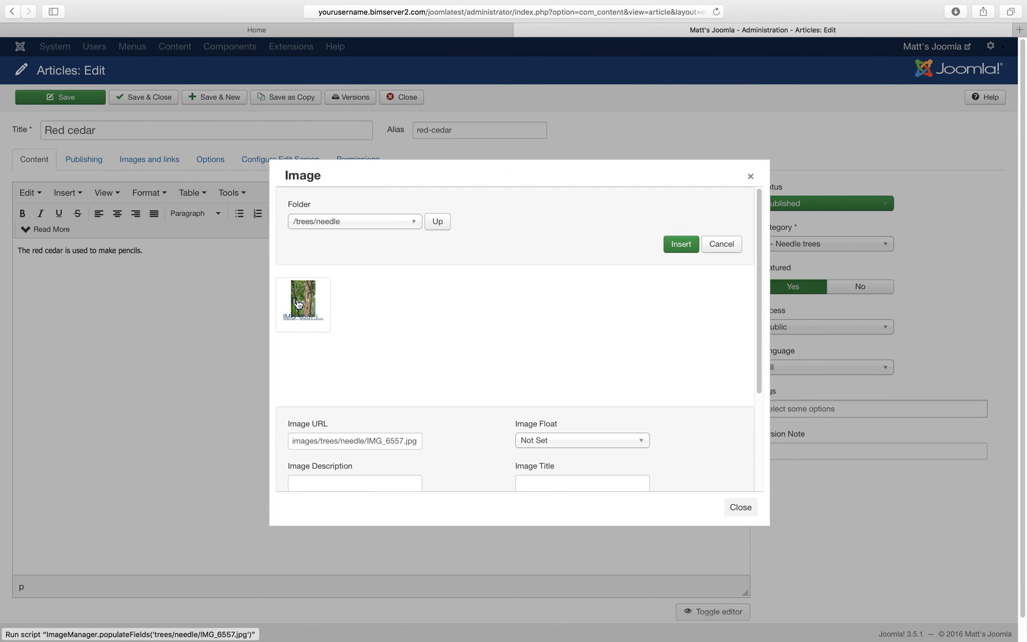
pyautogui.click(580, 440)
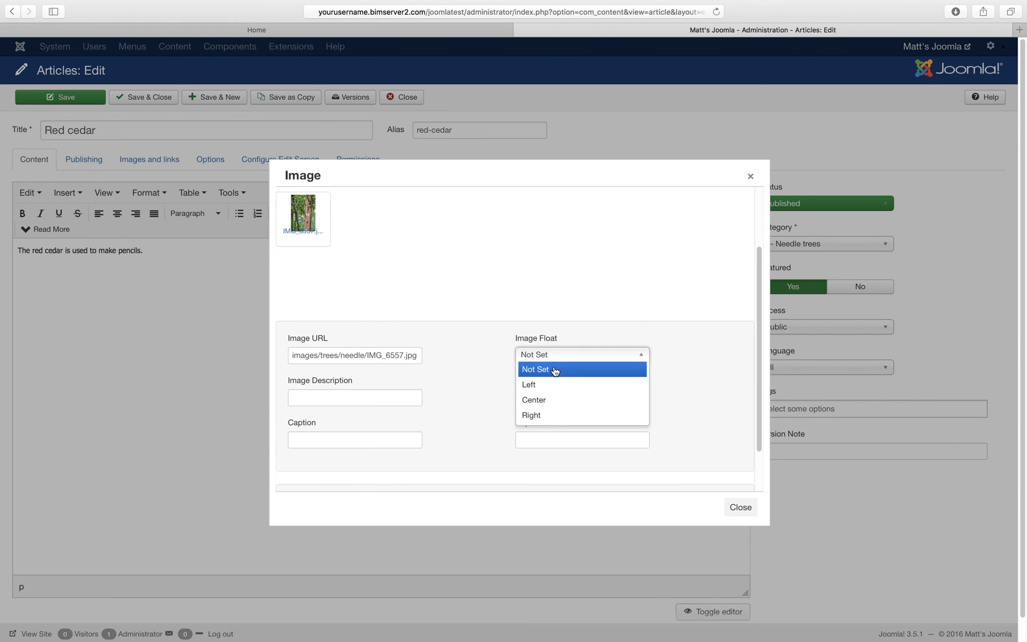
pyautogui.click(532, 415)
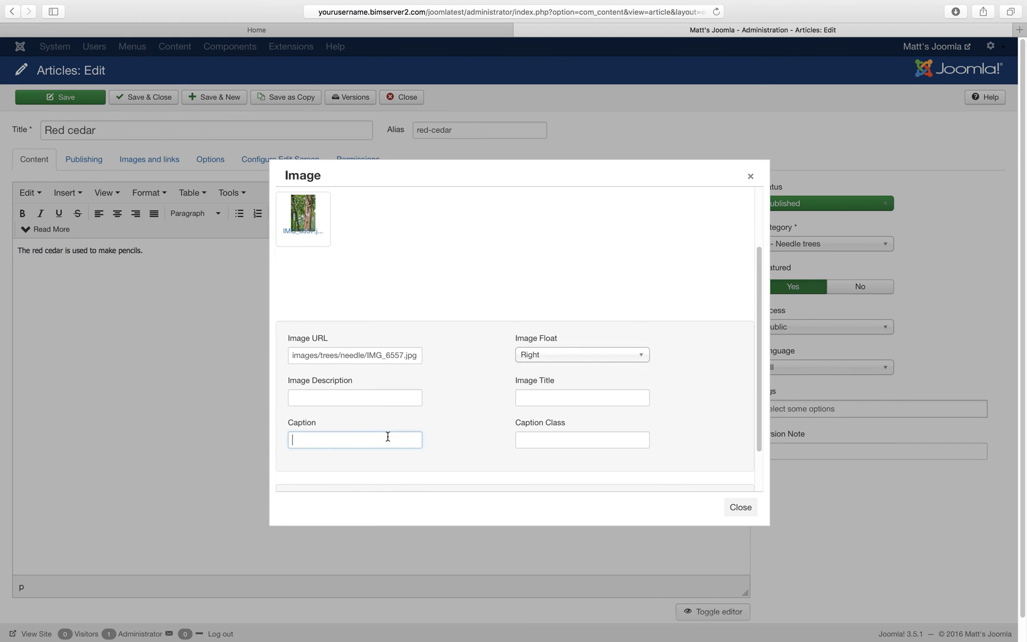
pyautogui.write('Red c')
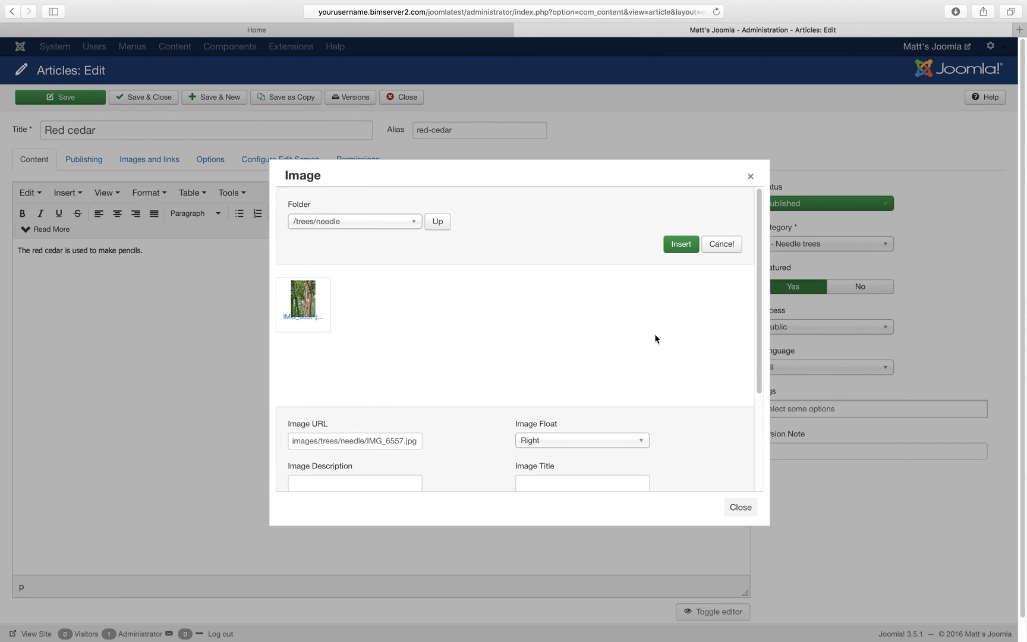
pyautogui.click(680, 243)
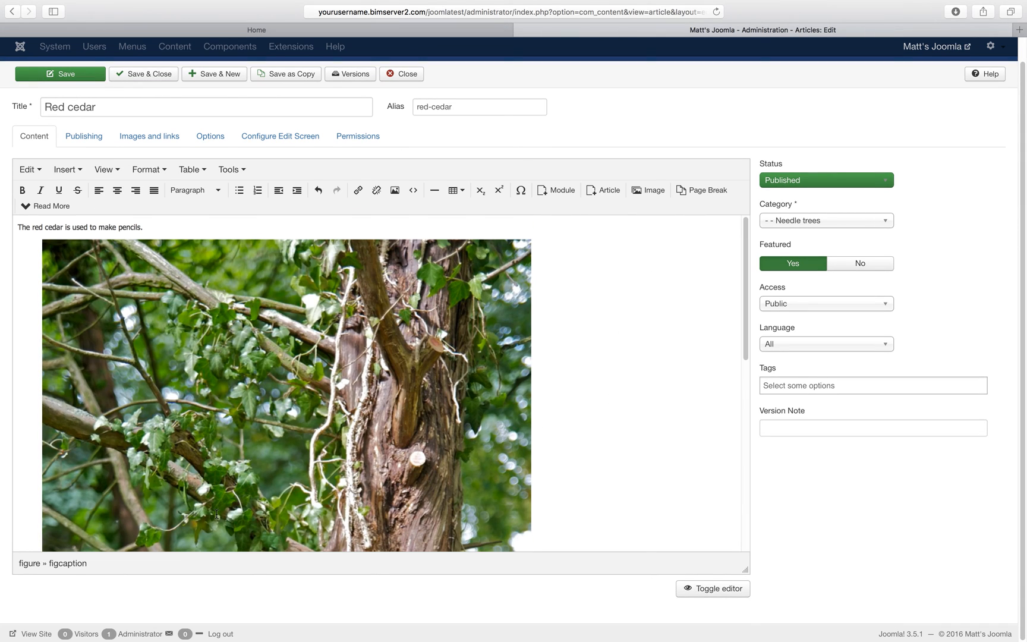
# Step: Drag the photo's corner to shrink it, then Save & Close the article
pyautogui.scroll(-3)
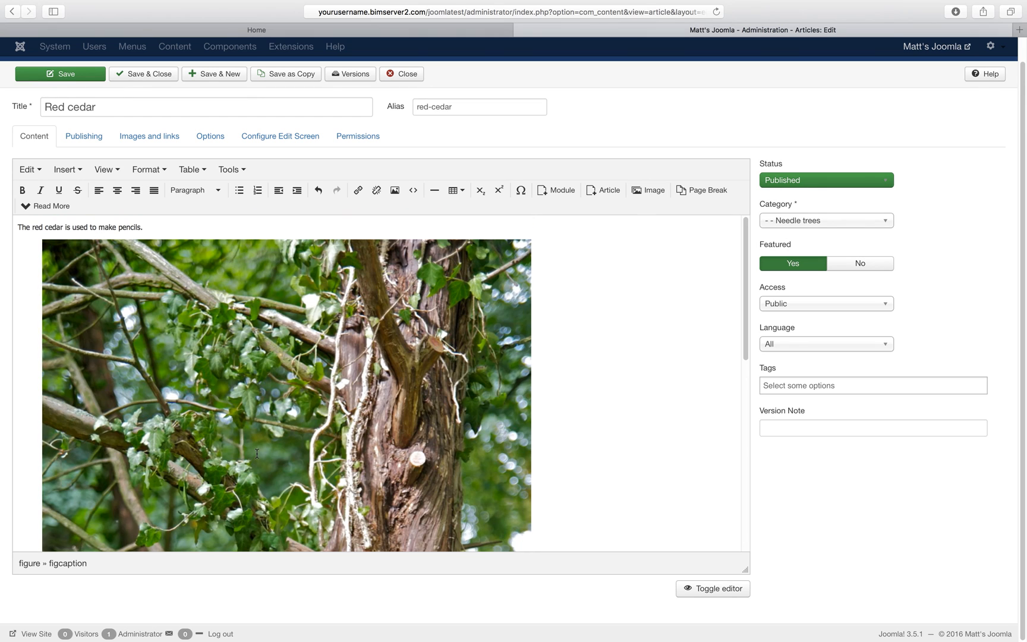
pyautogui.click(287, 393)
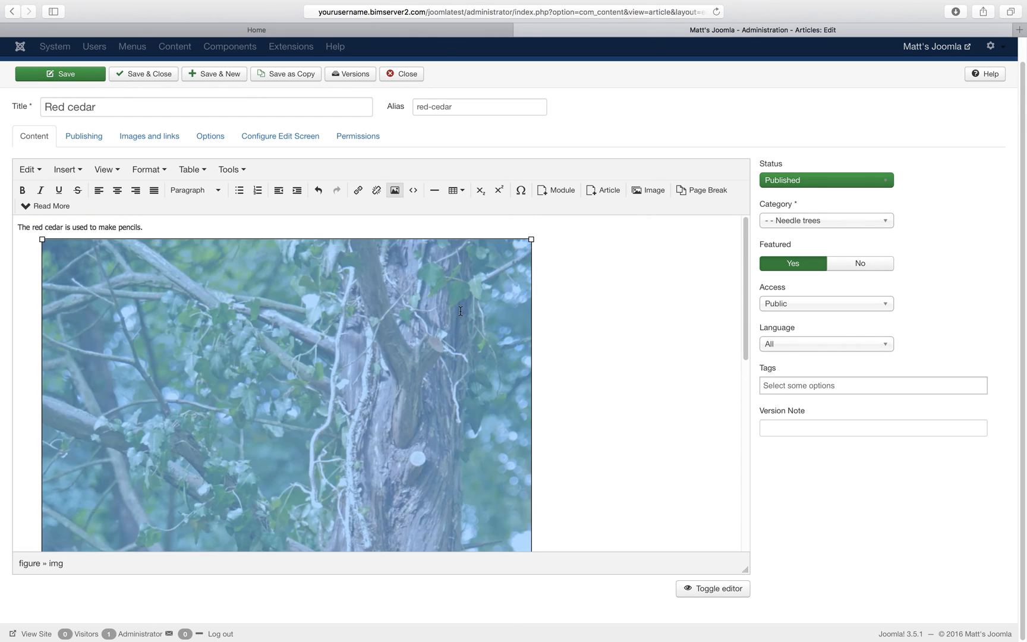
pyautogui.moveTo(227, 447)
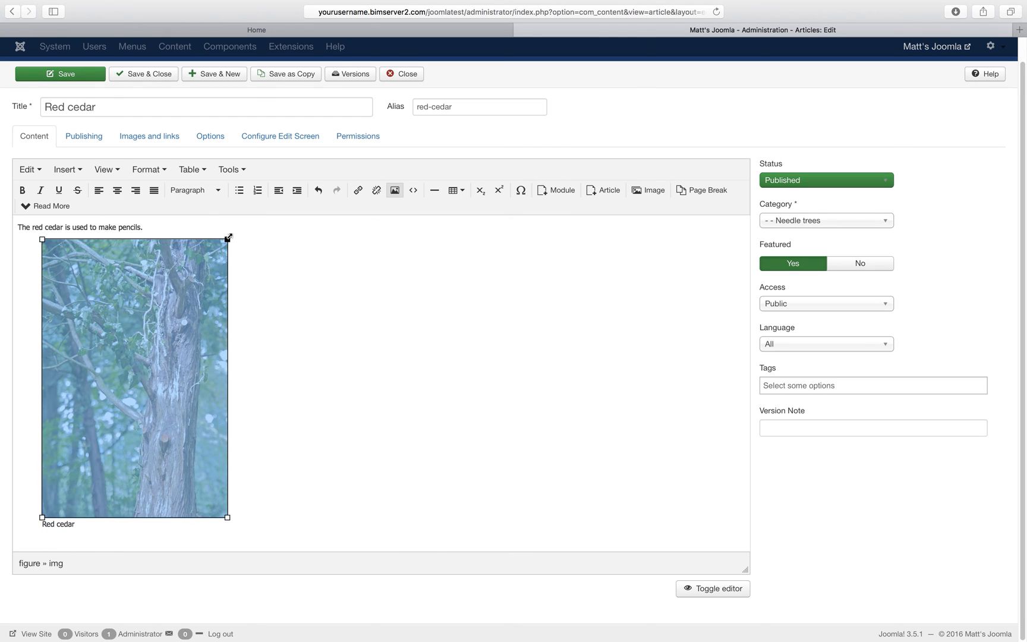
pyautogui.moveTo(226, 517); pyautogui.dragTo(168, 431)
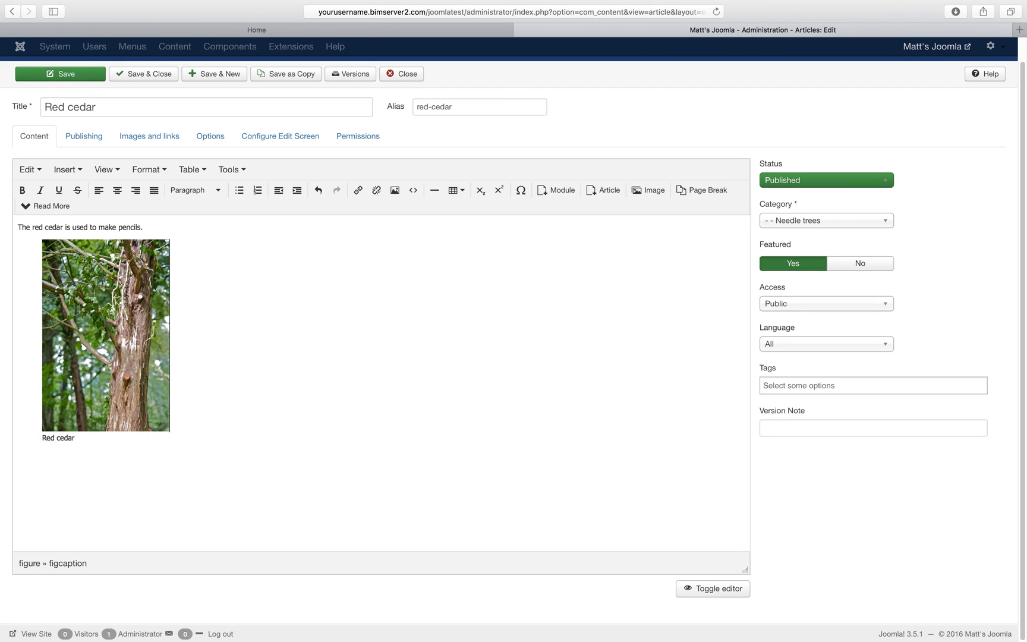
pyautogui.moveTo(146, 216)
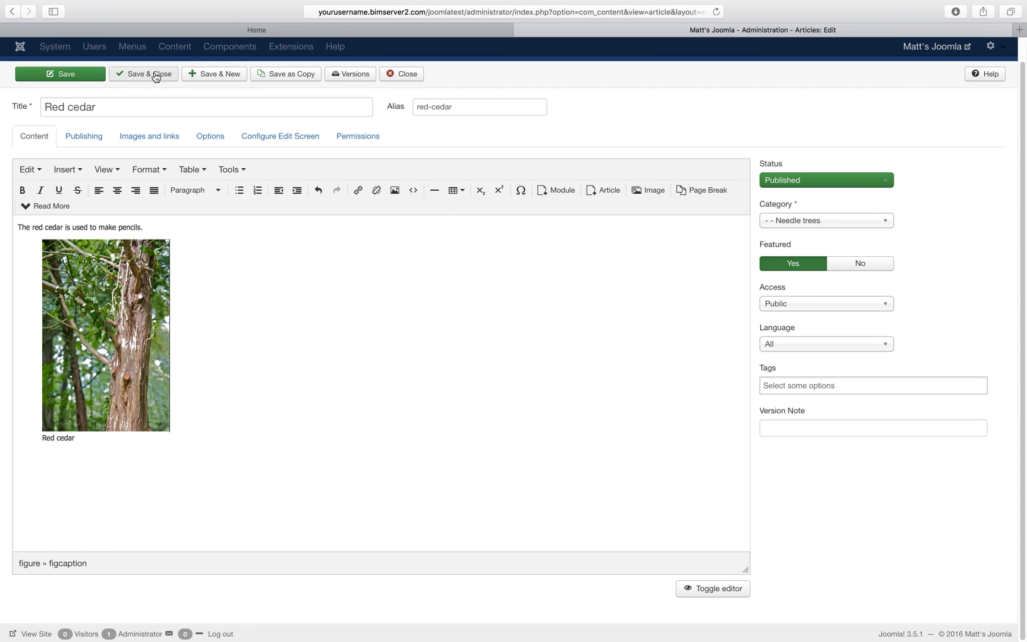
pyautogui.click(144, 73)
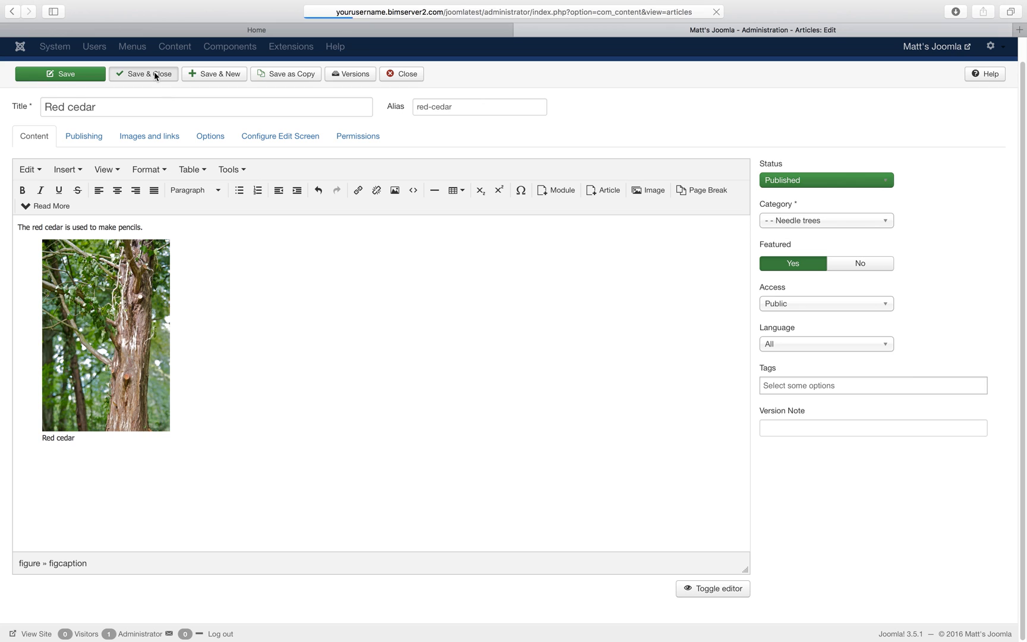
pyautogui.click(143, 74)
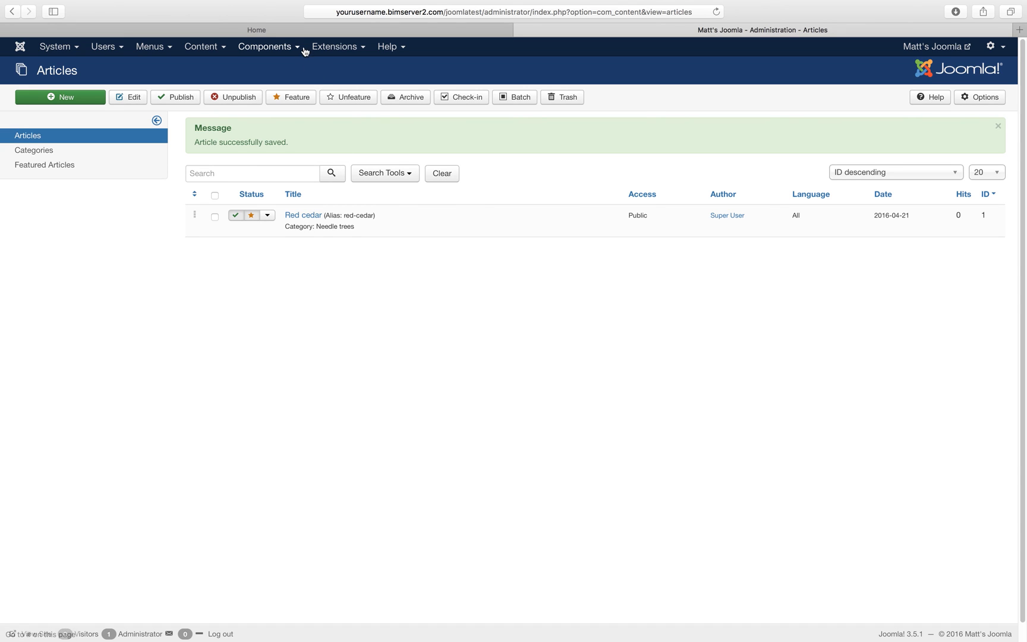
# Step: View the home page, check Red cedar in the admin, and return to the front end
pyautogui.click(255, 29)
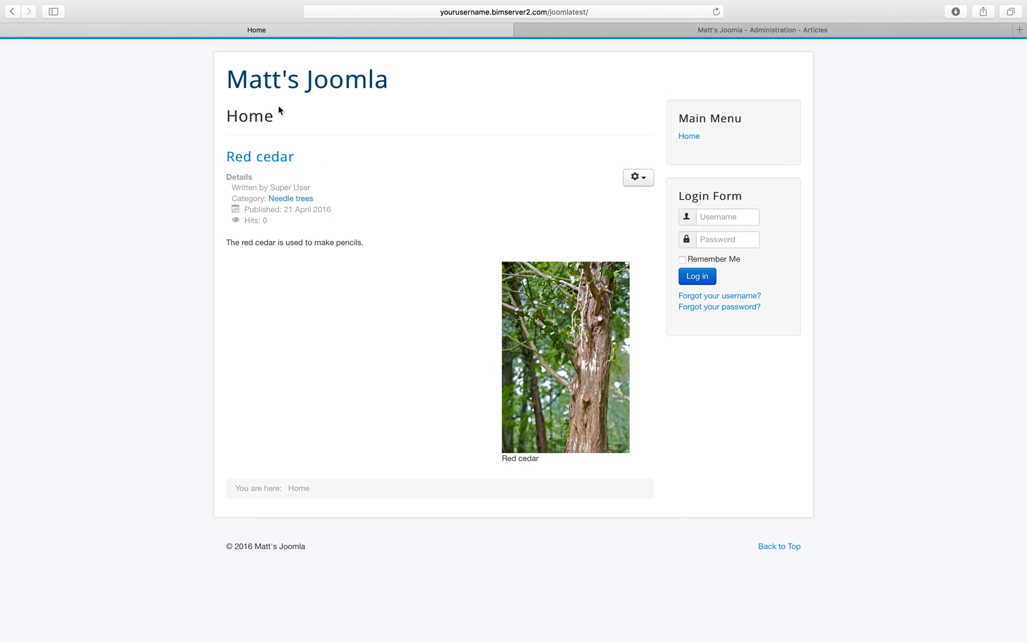
pyautogui.click(762, 30)
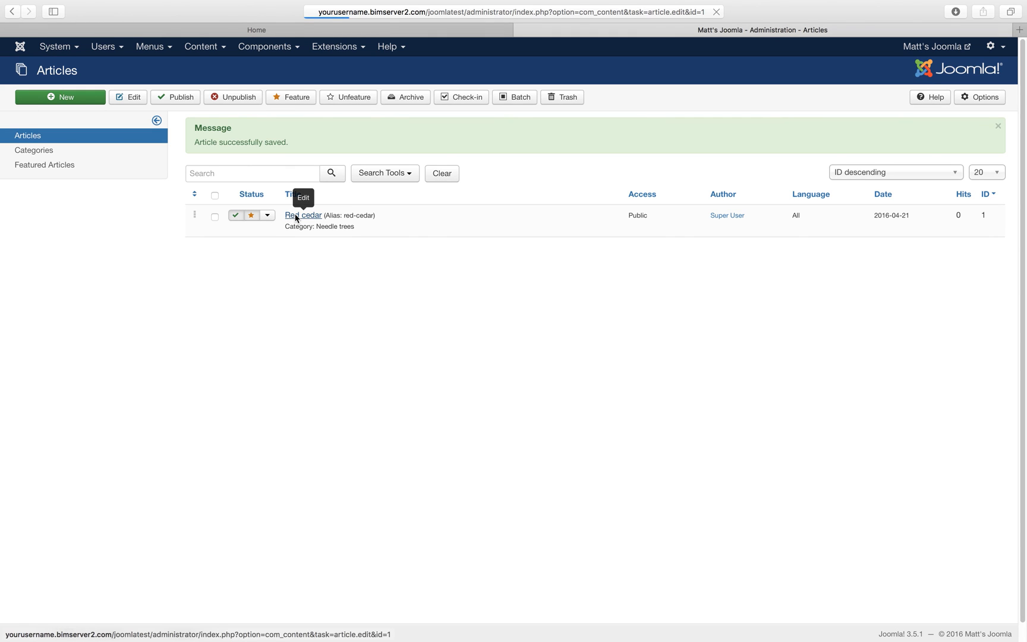
pyautogui.click(303, 215)
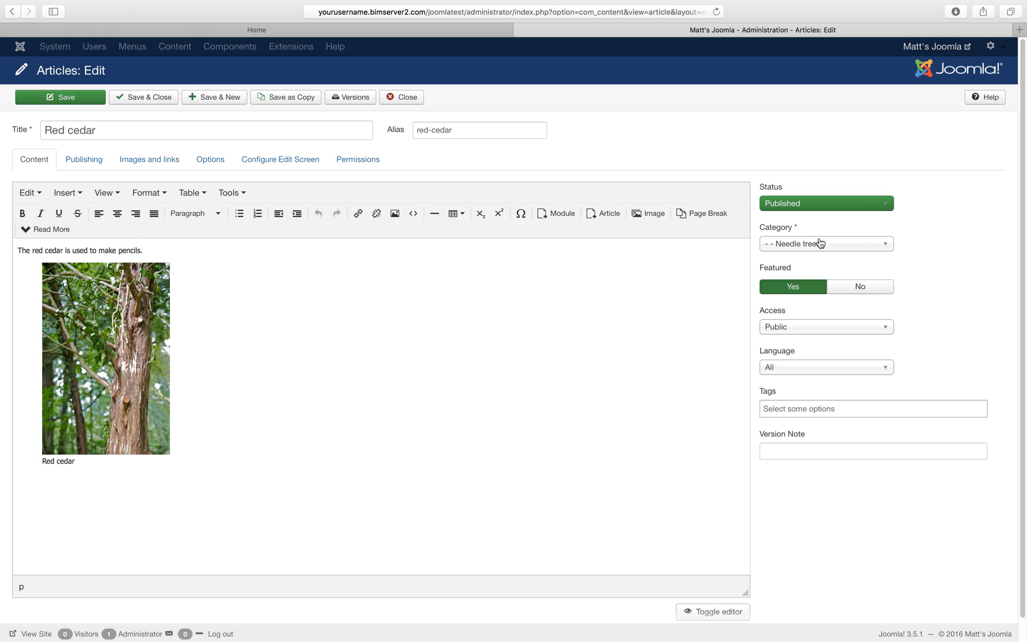
pyautogui.moveTo(793, 287)
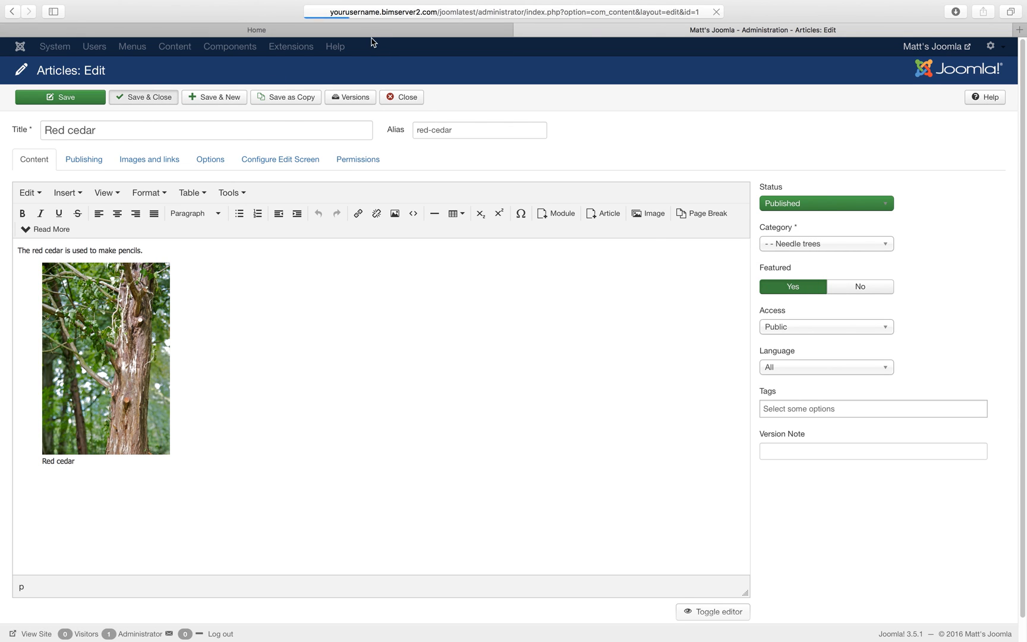
pyautogui.click(256, 30)
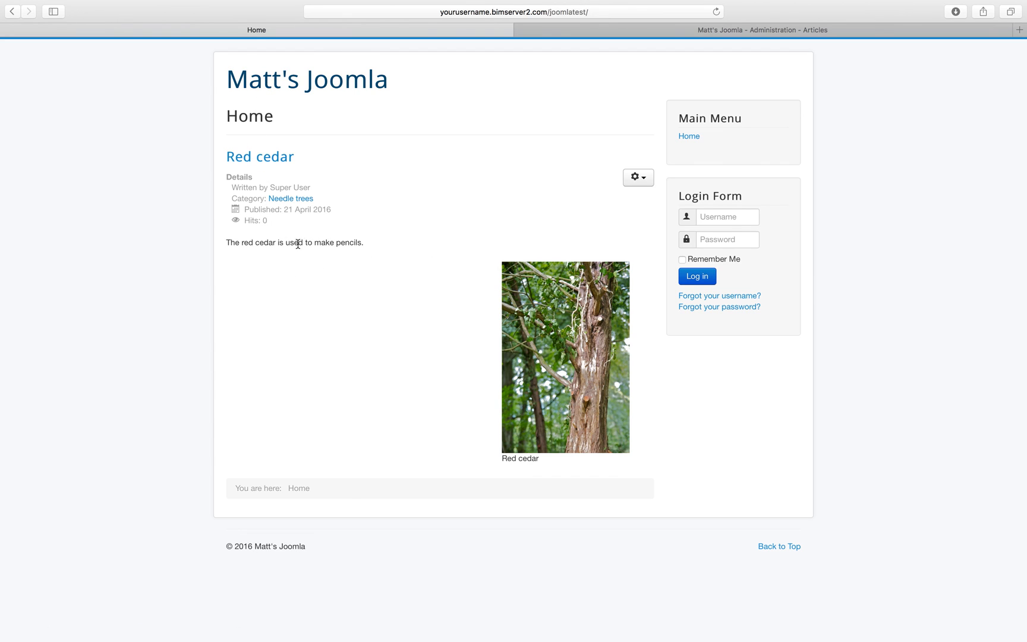
pyautogui.moveTo(329, 243)
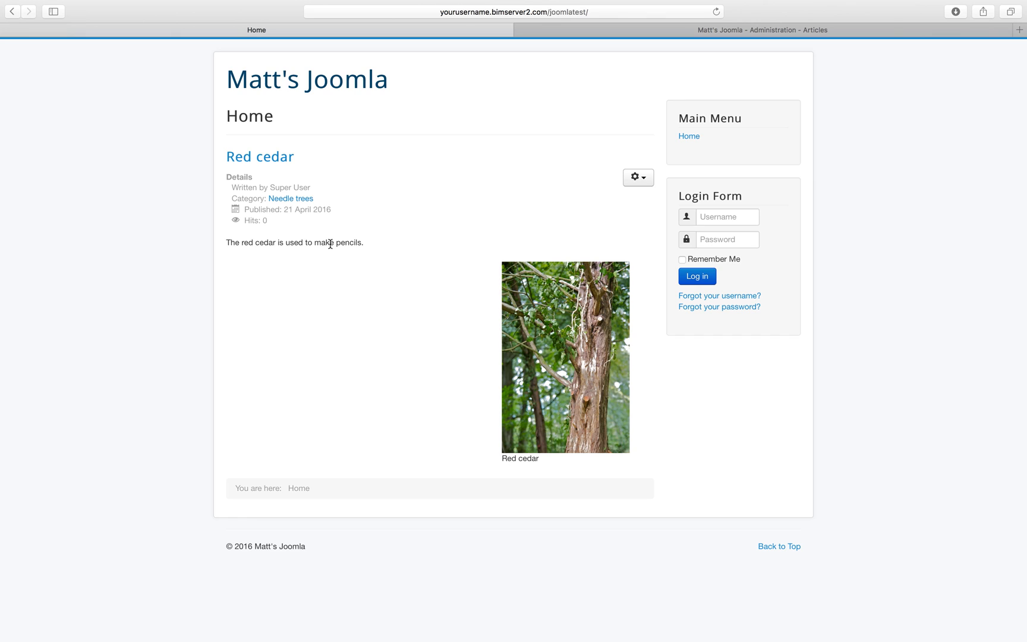
pyautogui.moveTo(521, 339)
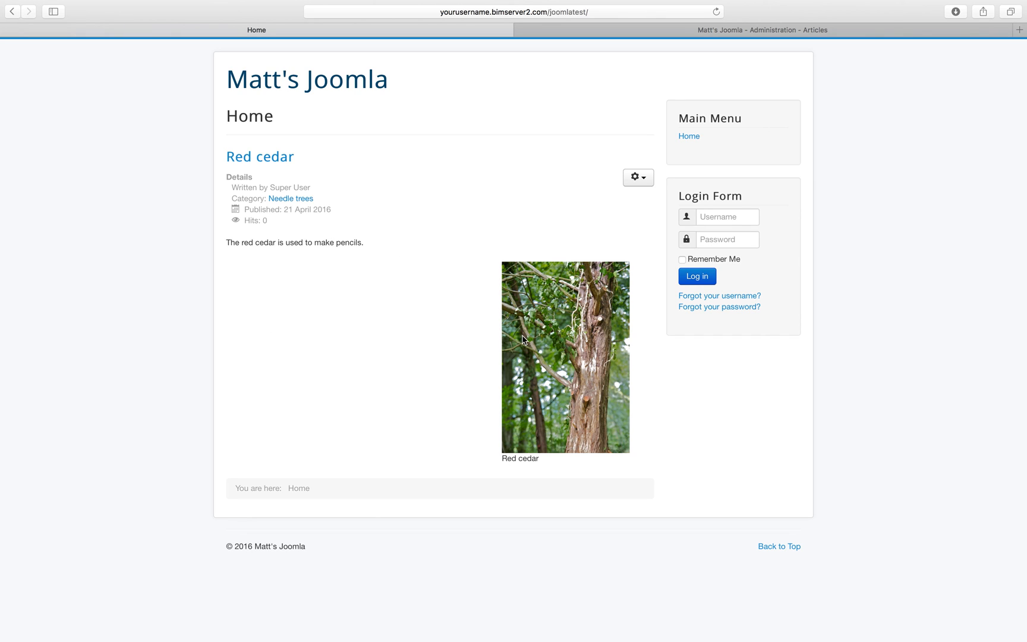
pyautogui.moveTo(592, 381)
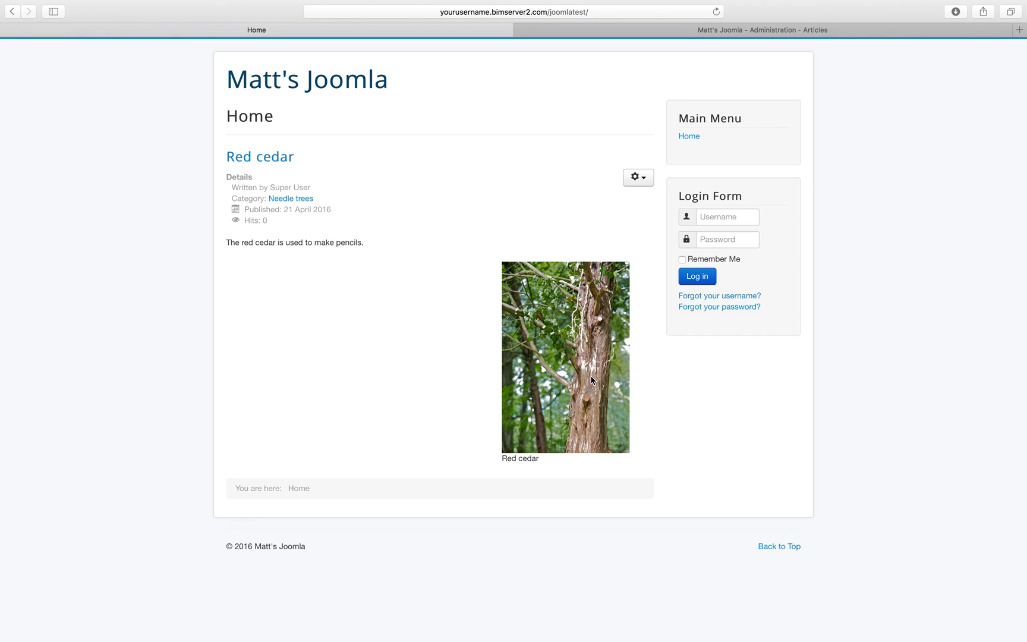